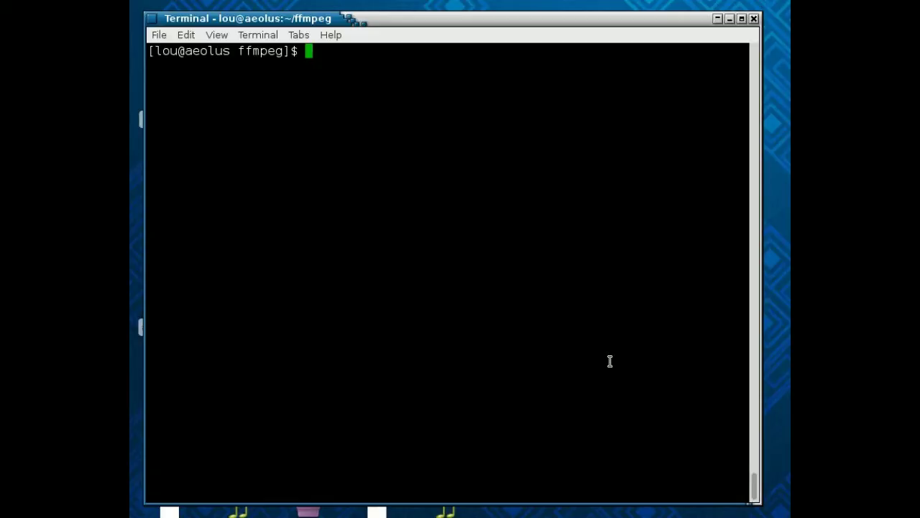
Step: Run ffmpeg with no arguments and scroll through its video, audio and subtitle options
type("f")
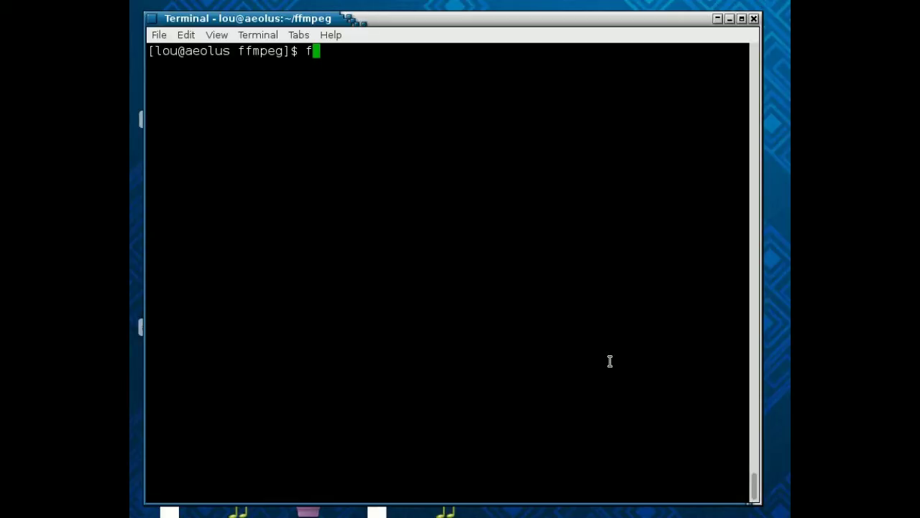
type("fmpeg")
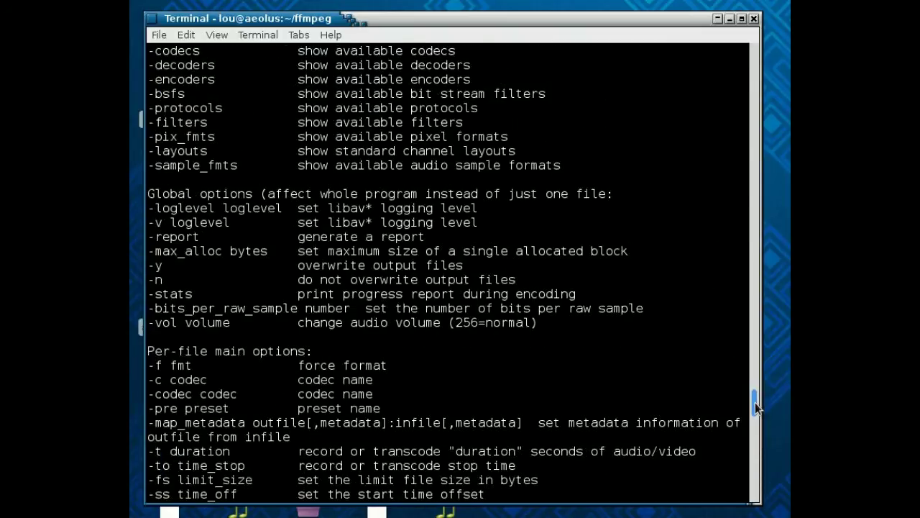
scroll("down", 3)
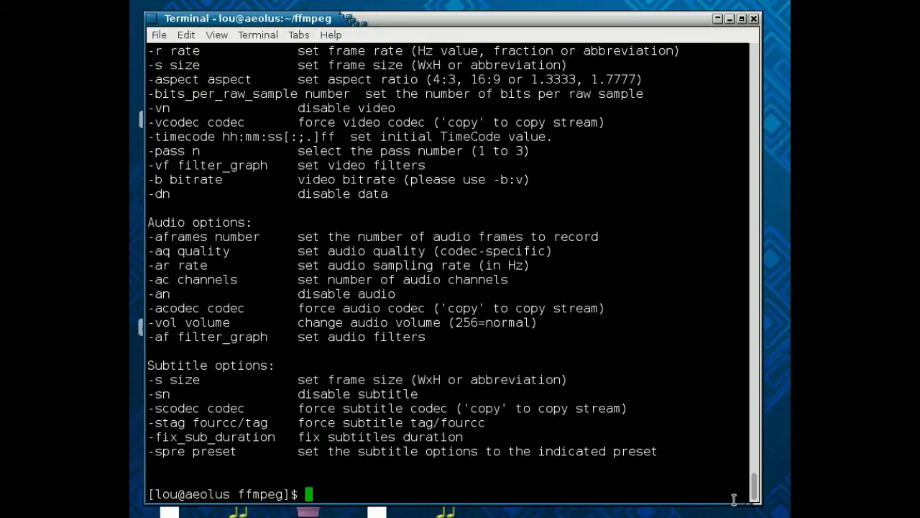
Step: Convert auto.wav into auto1.wav with ffmpeg -i and review the reported stream details
type("ff")
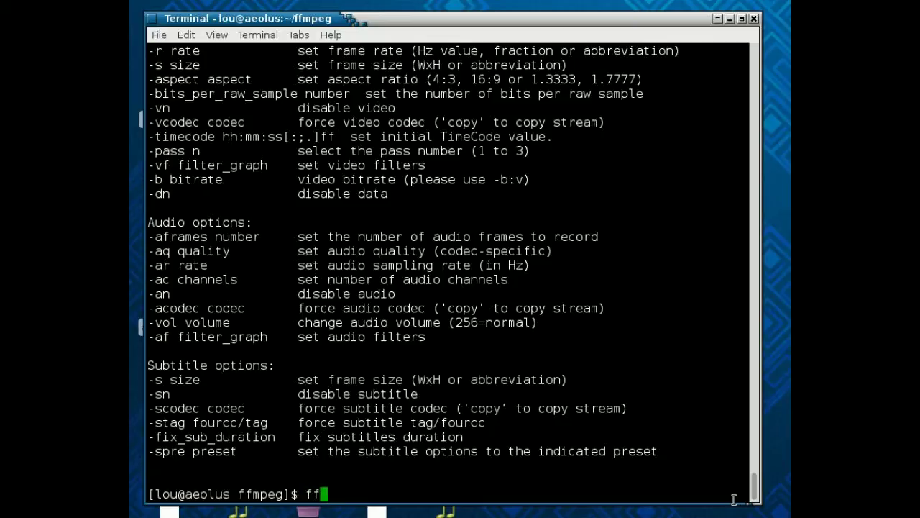
type("mpeg")
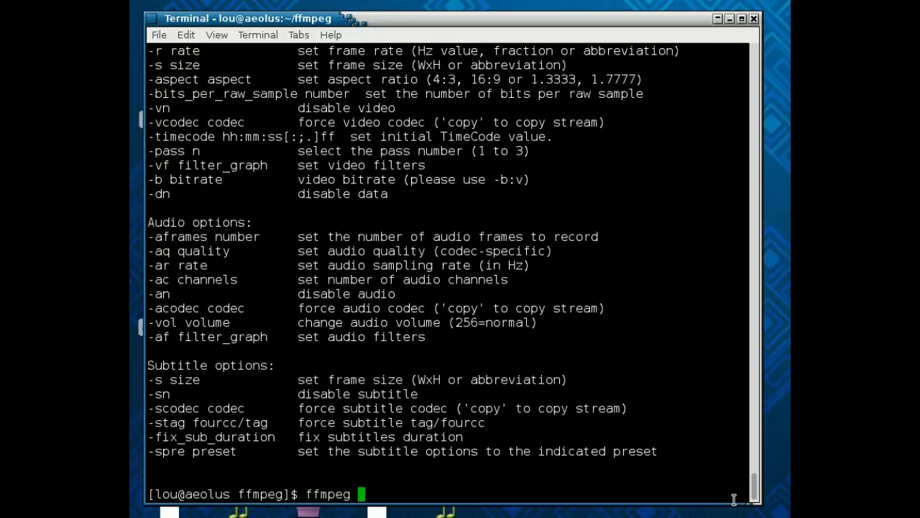
type("-i")
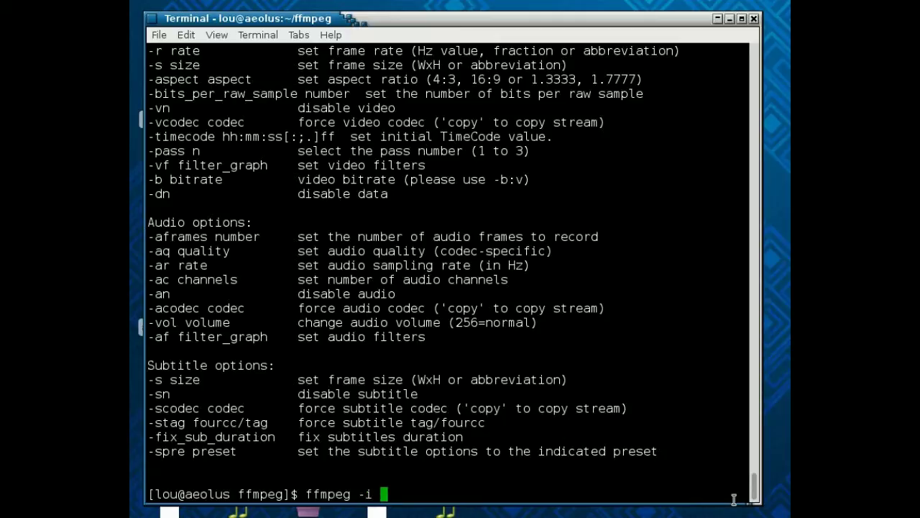
type("auto")
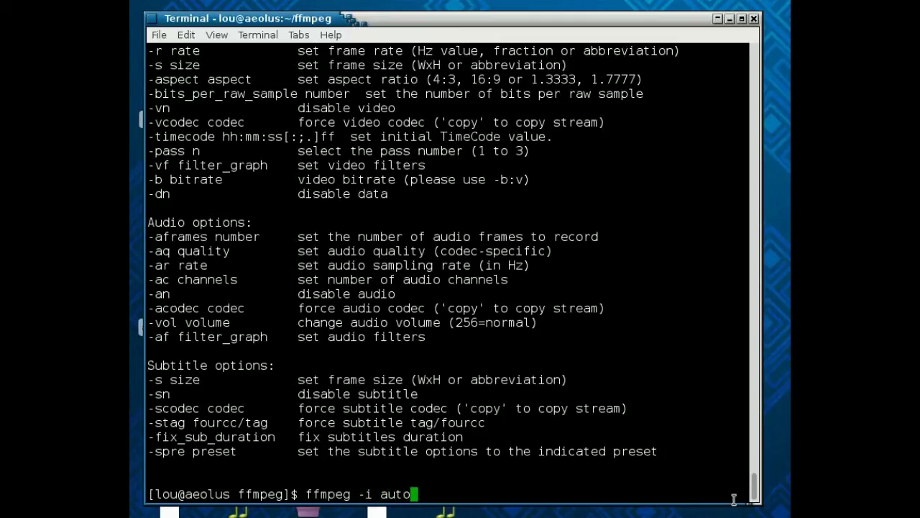
type(".wav")
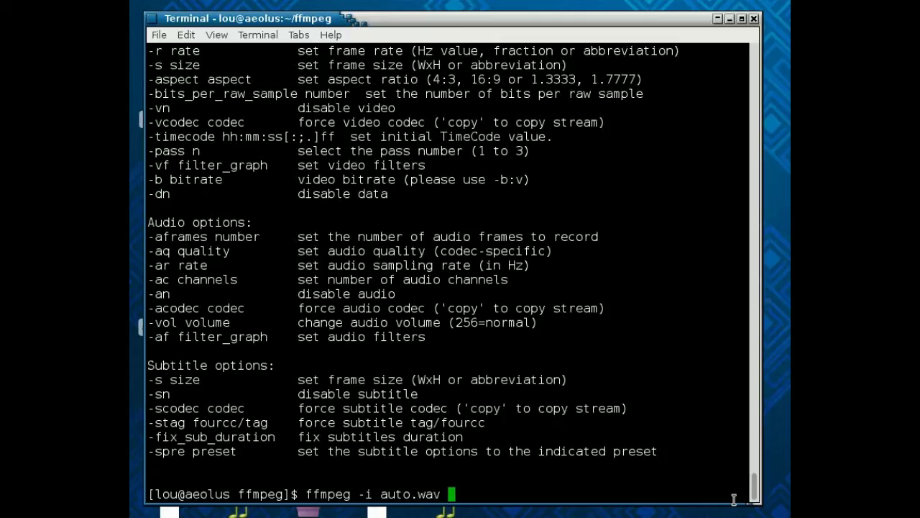
type("auto1.")
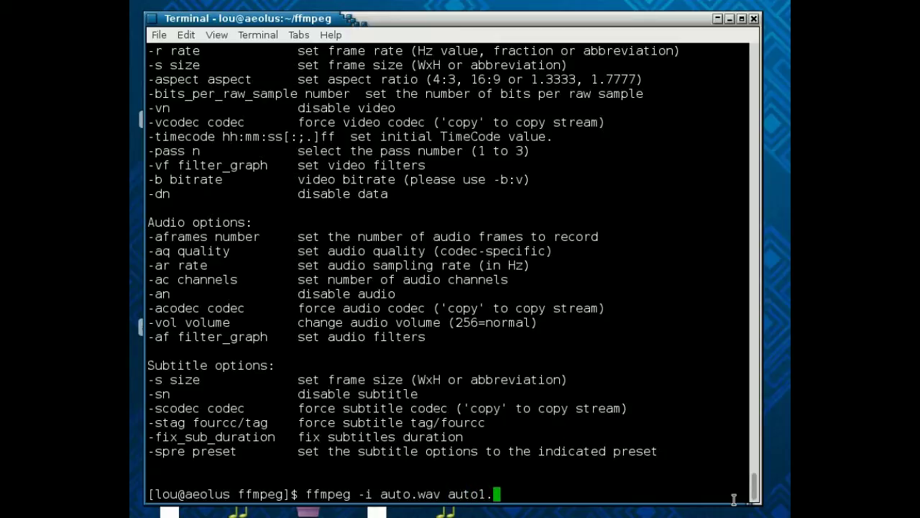
type("wav")
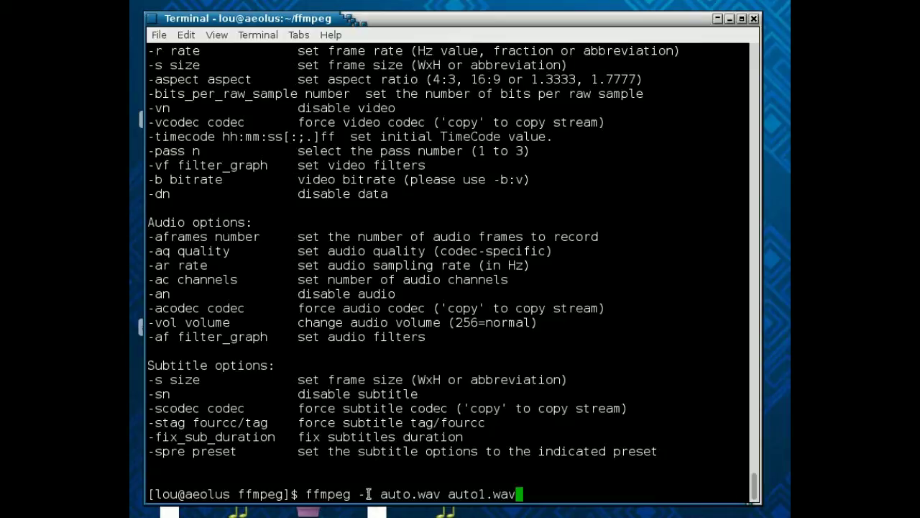
type("i")
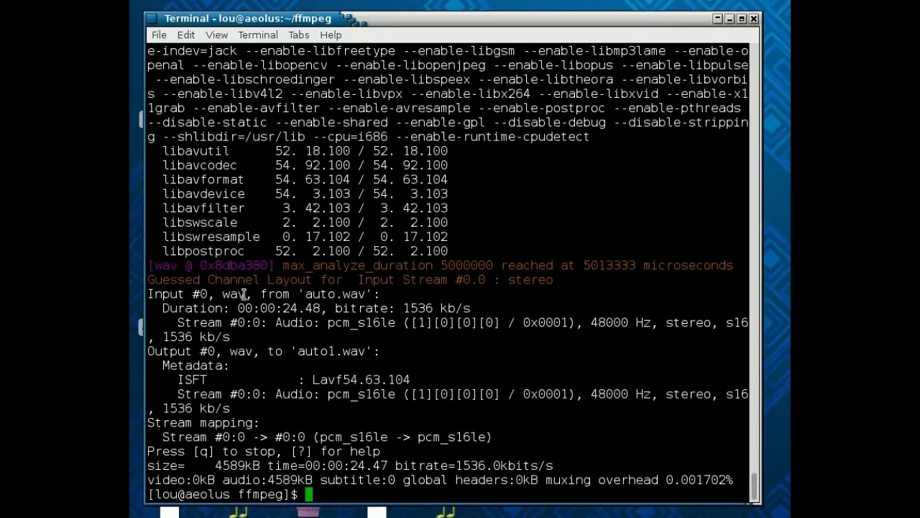
mouse_move(363, 309)
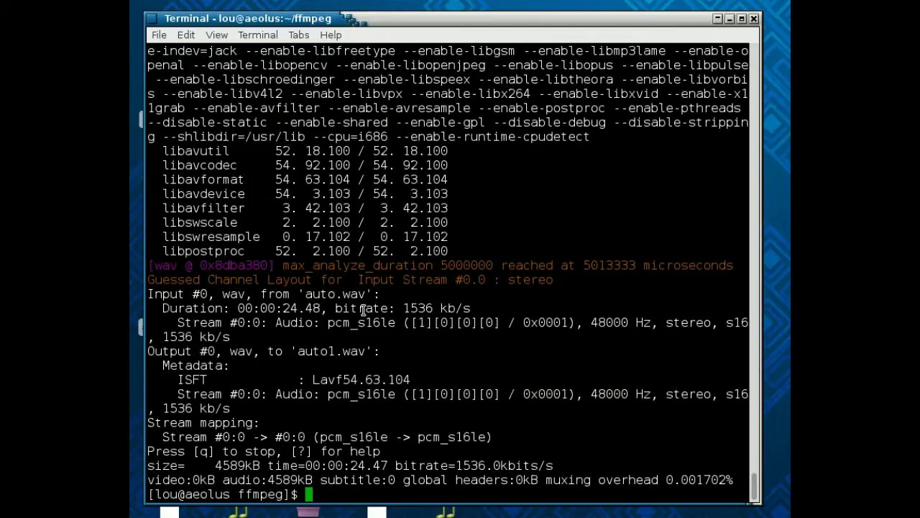
mouse_move(352, 338)
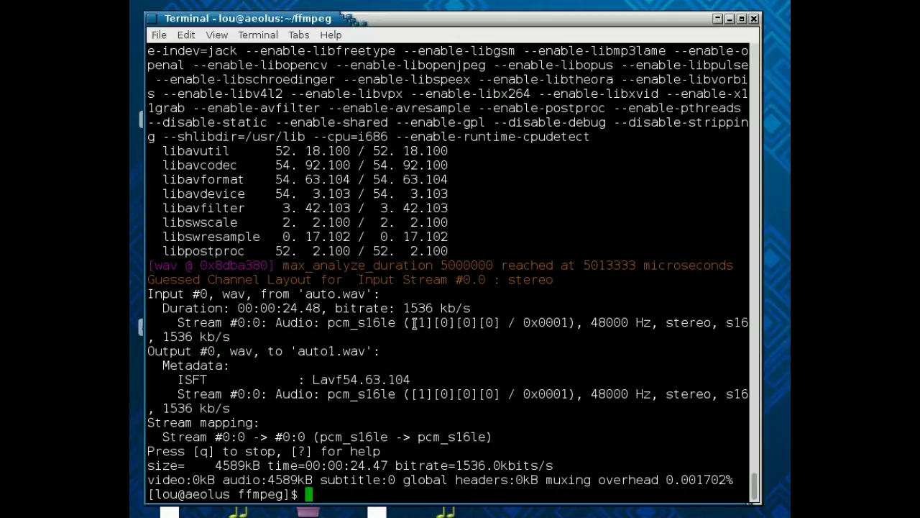
mouse_move(276, 391)
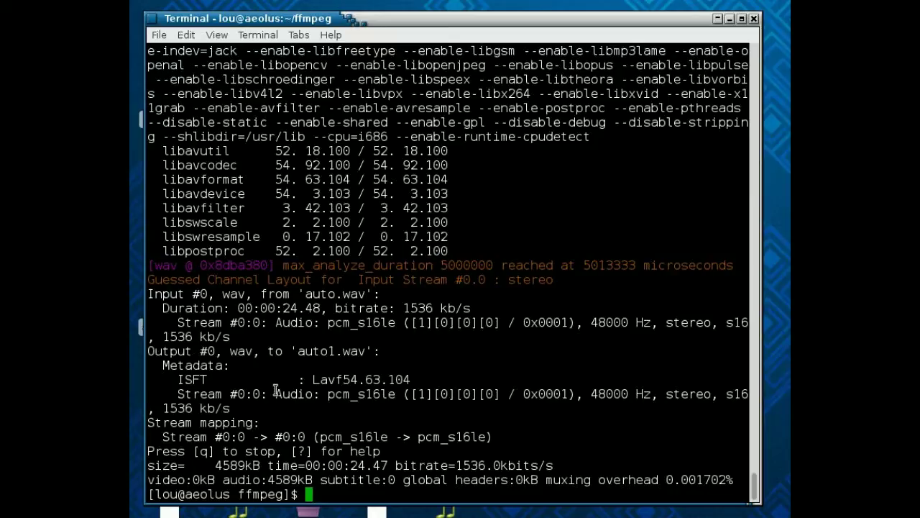
mouse_move(347, 356)
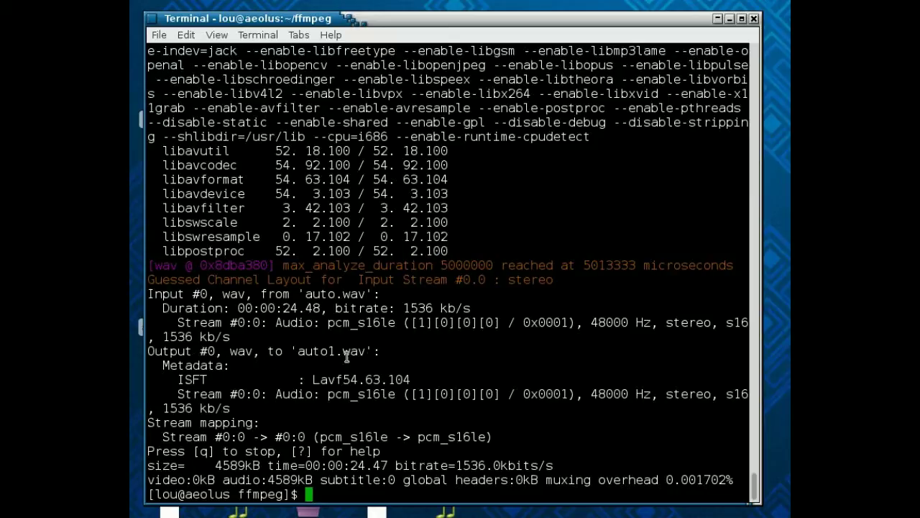
mouse_move(357, 394)
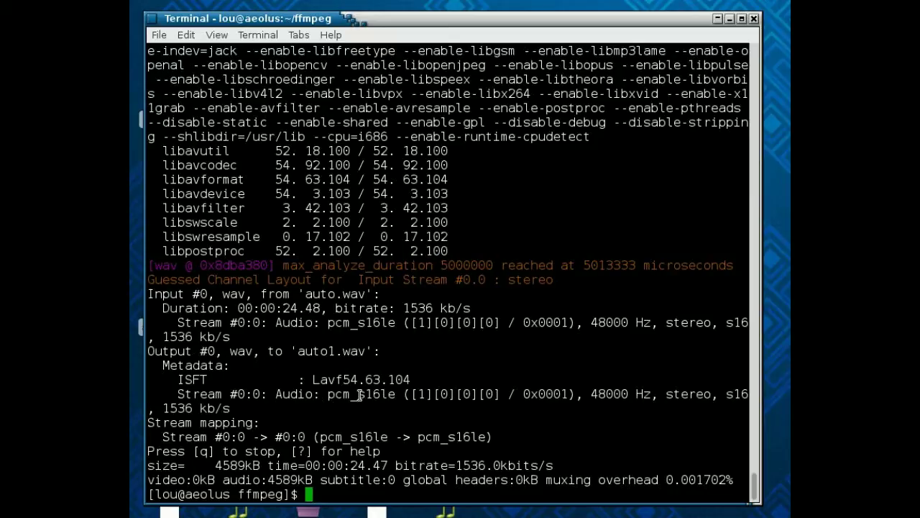
mouse_move(620, 393)
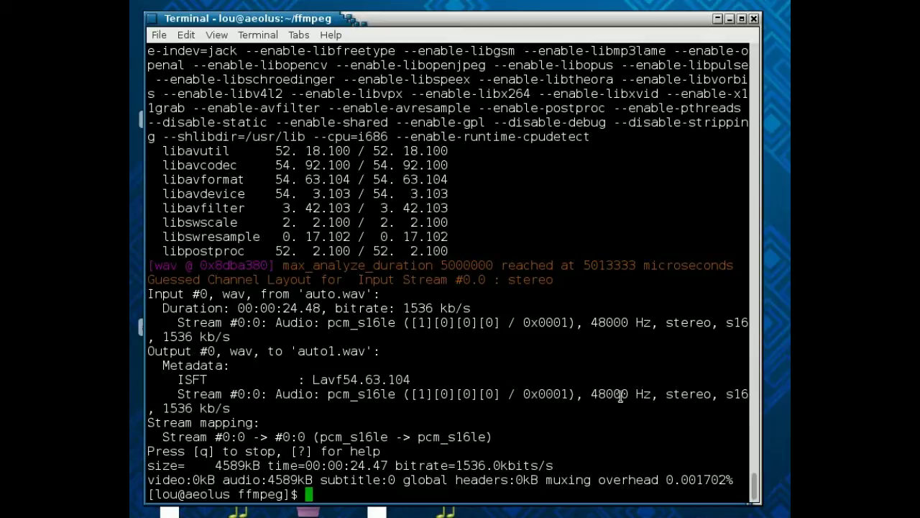
mouse_move(587, 435)
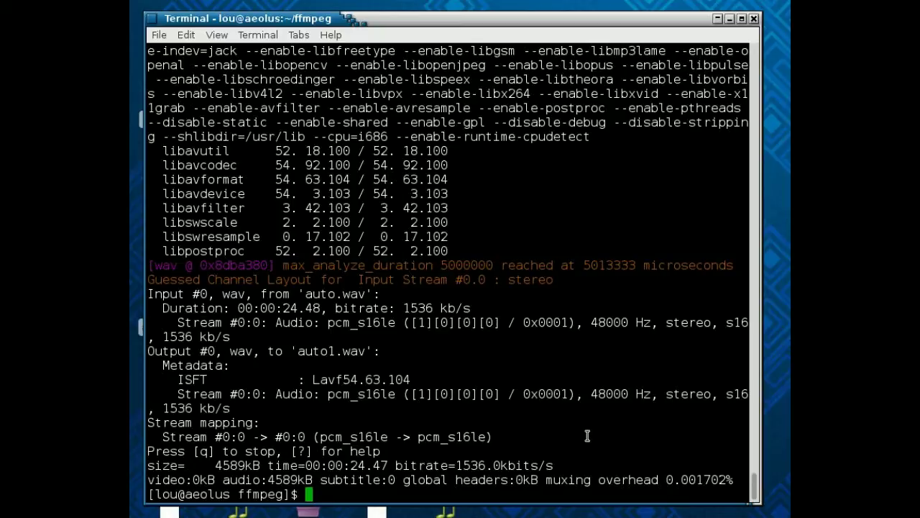
Step: Convert auto.wav to auto.flac, then list the folder showing the 1.6M FLAC file
type("ffmpeg")
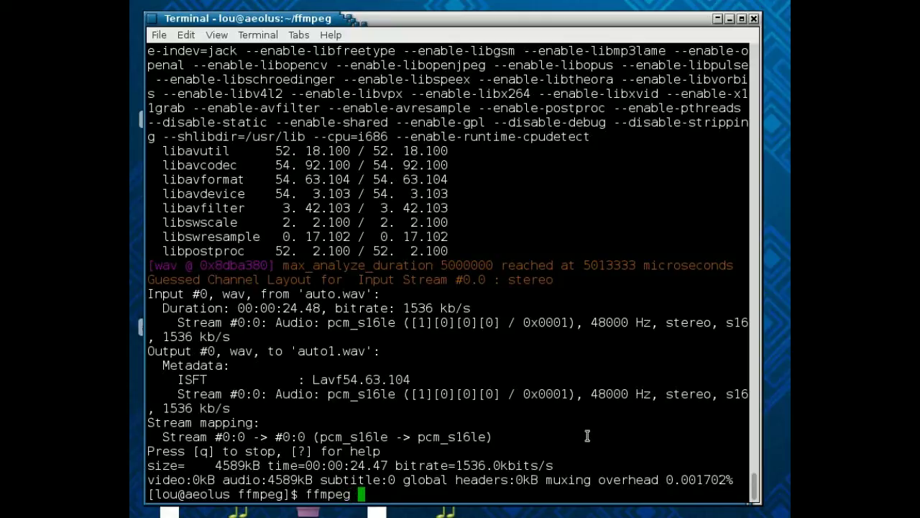
type("-i")
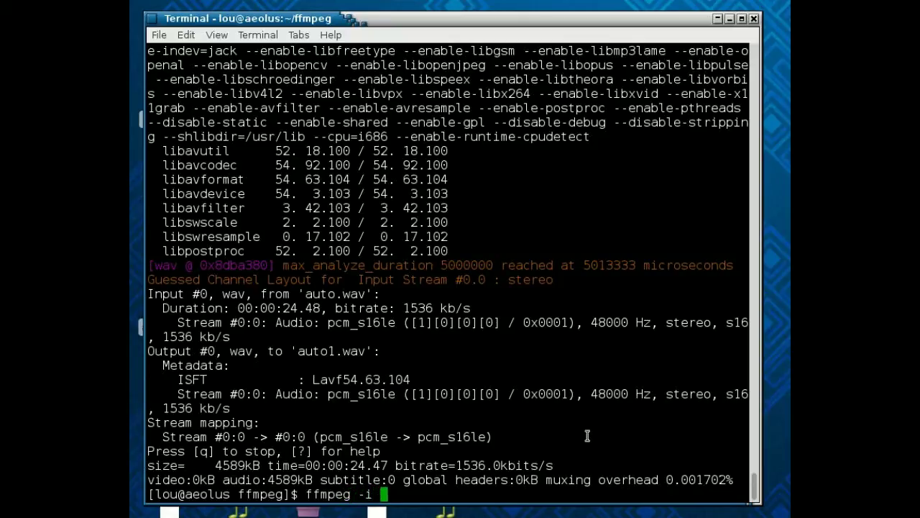
type("auto.wa")
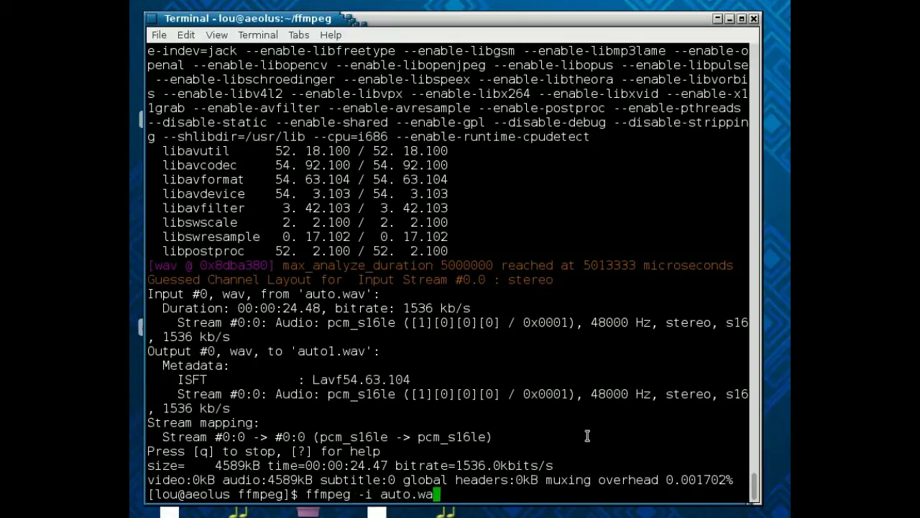
type("v")
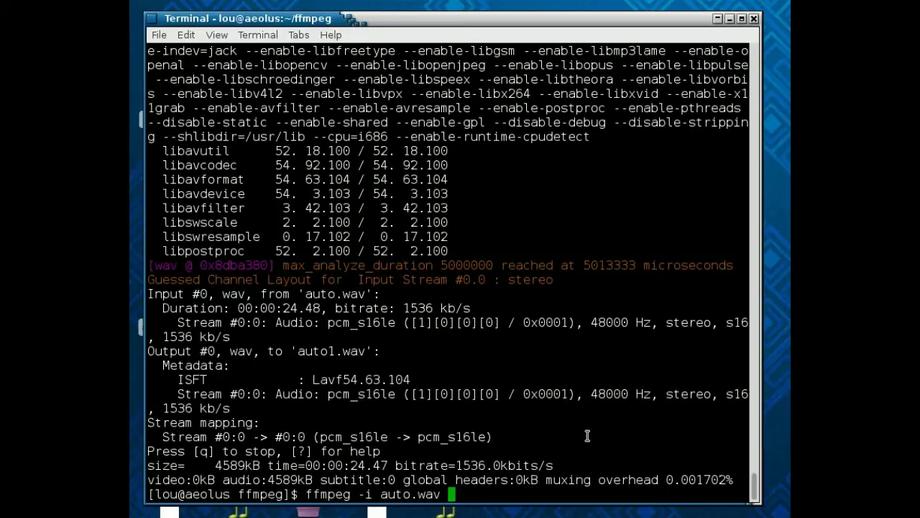
type("auto.fa")
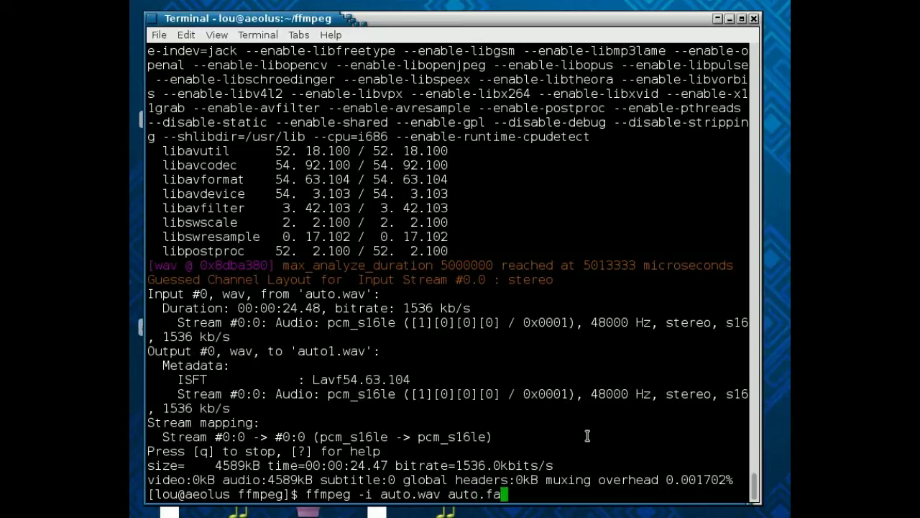
type("lac")
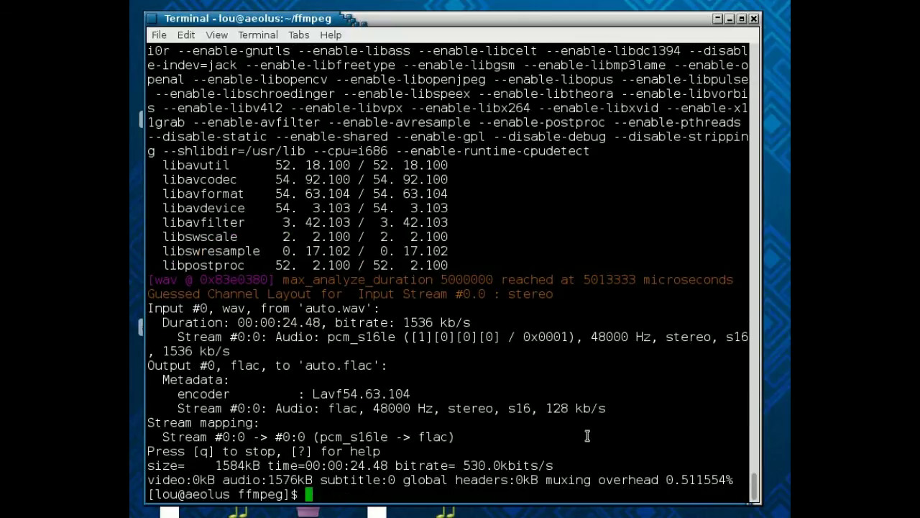
type("ls -la")
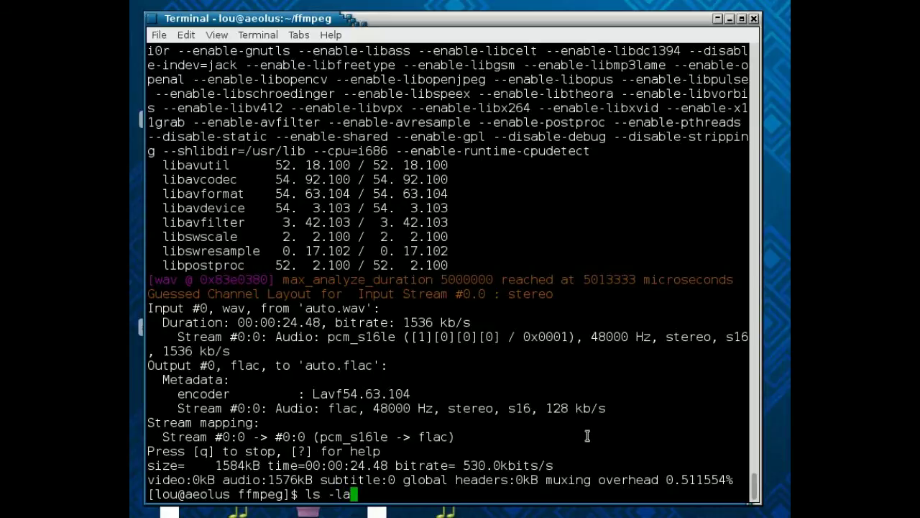
key("Return")
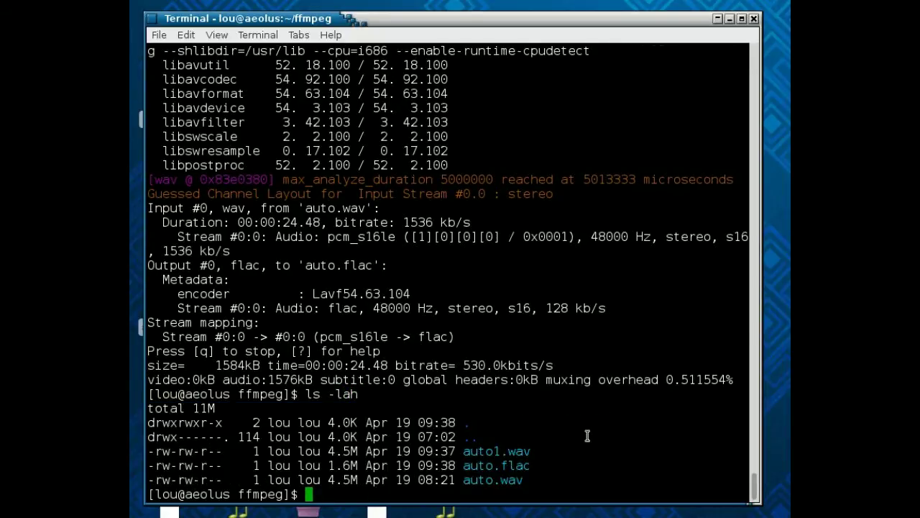
mouse_move(338, 359)
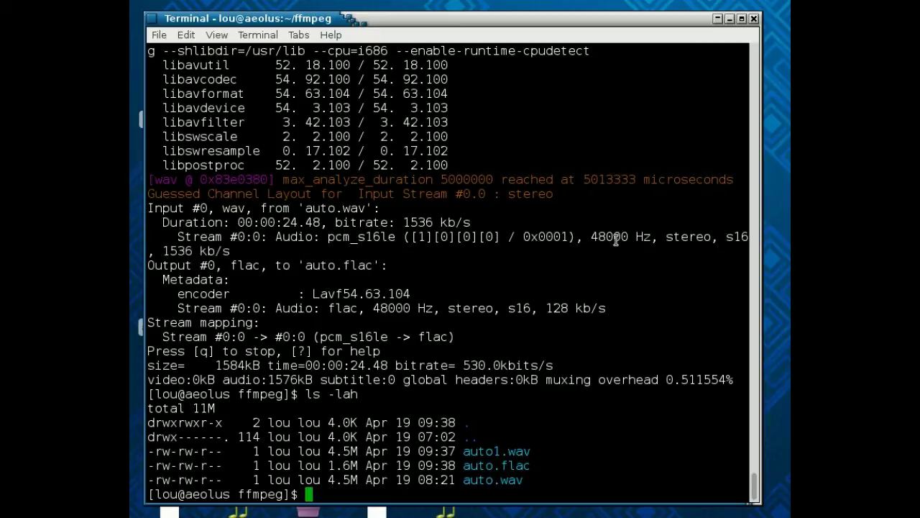
mouse_move(395, 313)
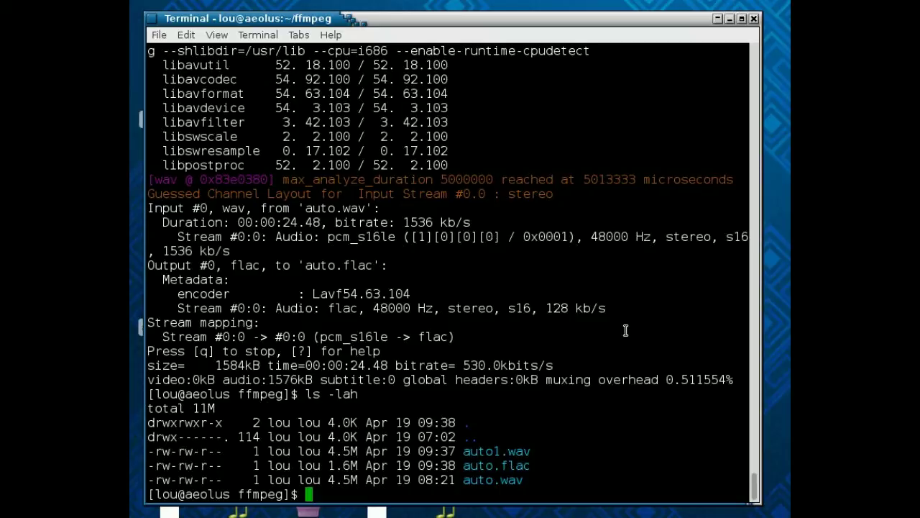
mouse_move(587, 407)
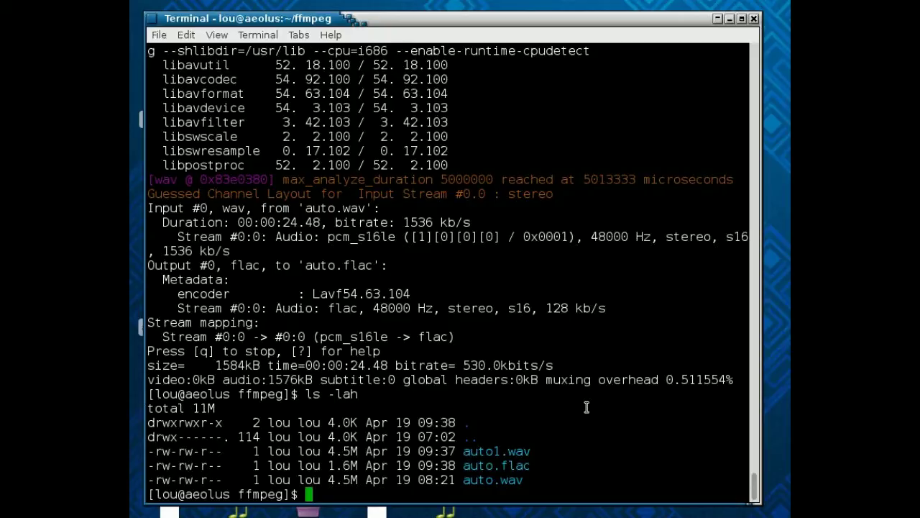
Step: Discard a mistyped command, display ffmpeg -formats, then clear the screen
type("ffmpeg -0")
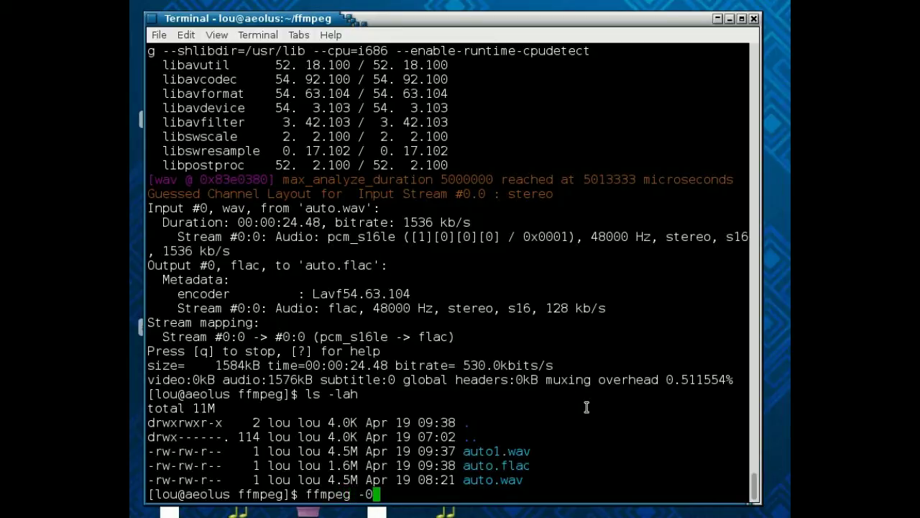
key("ctrl+c")
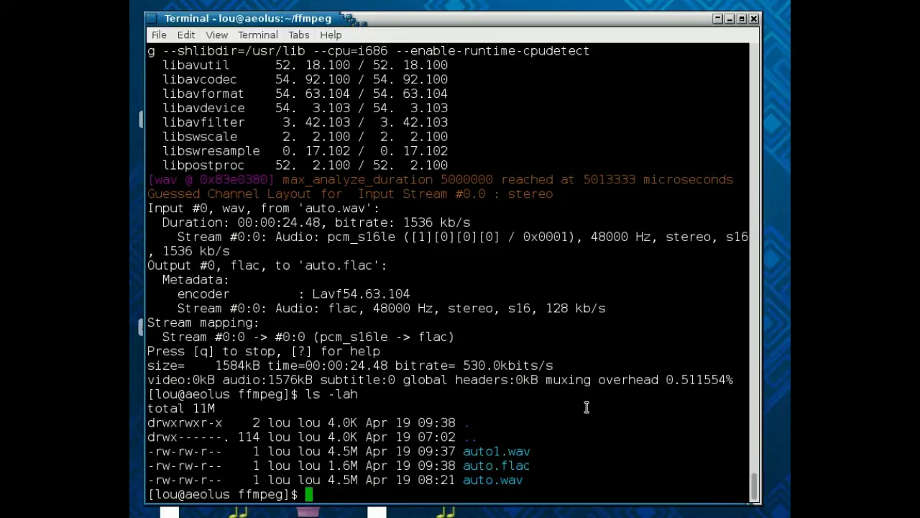
type("form")
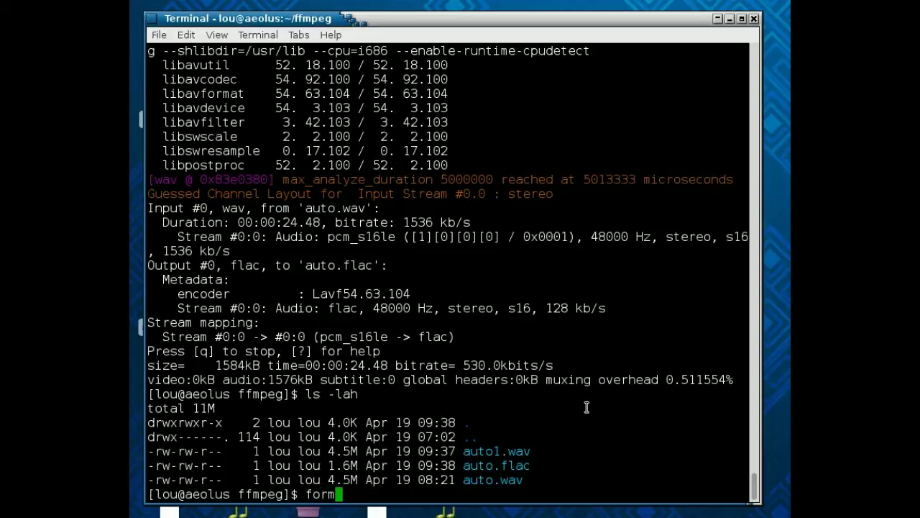
type("at")
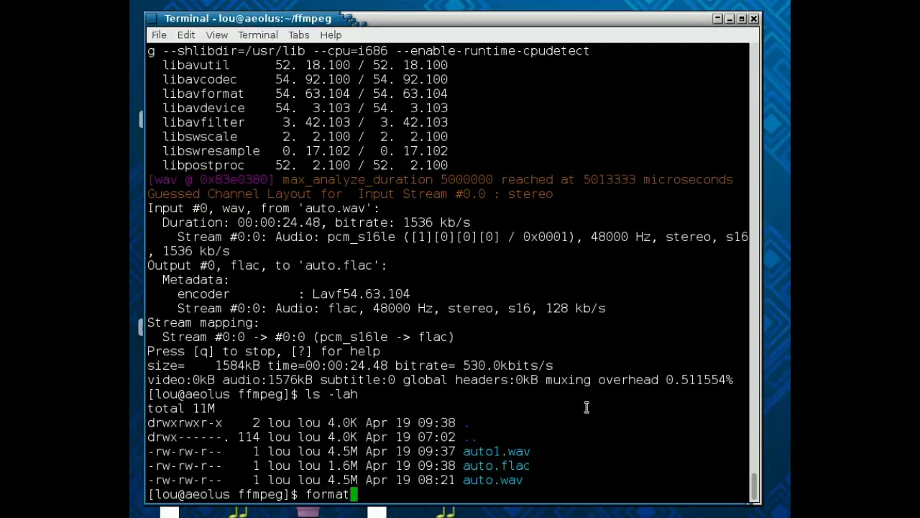
type("ffmep")
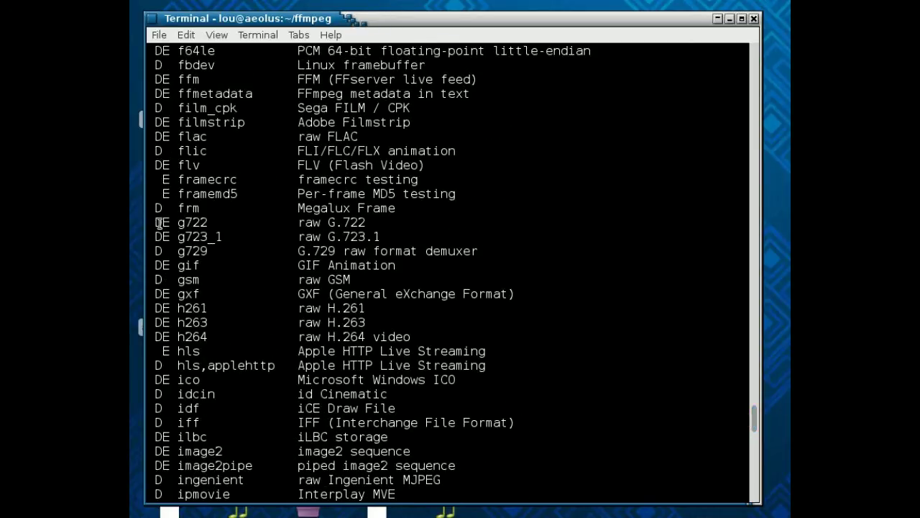
mouse_move(349, 141)
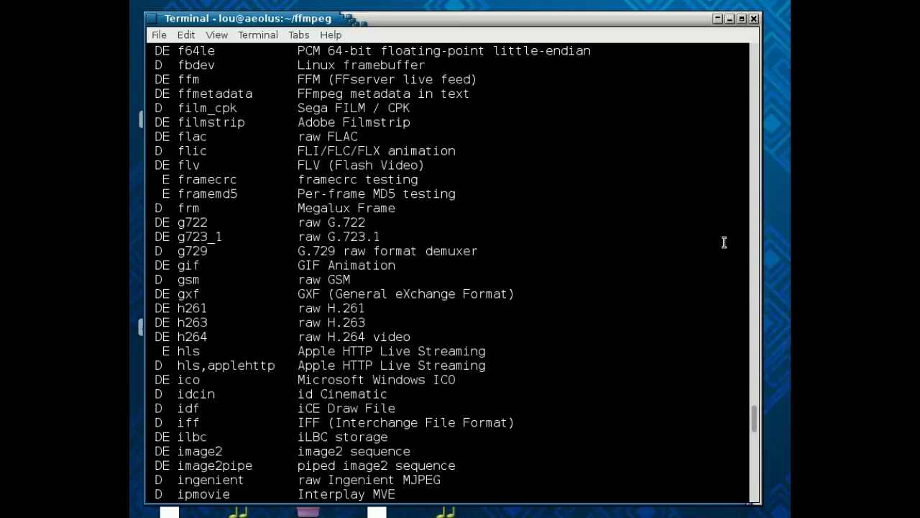
mouse_move(733, 197)
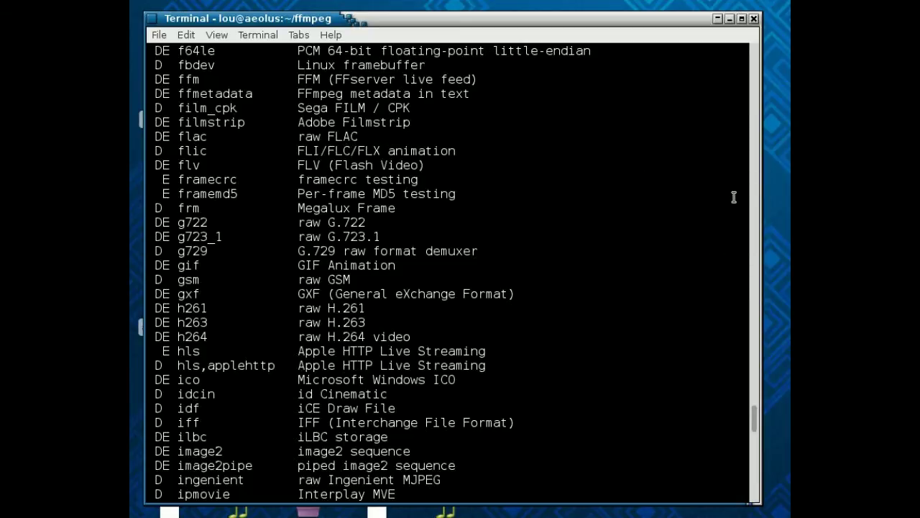
type("c")
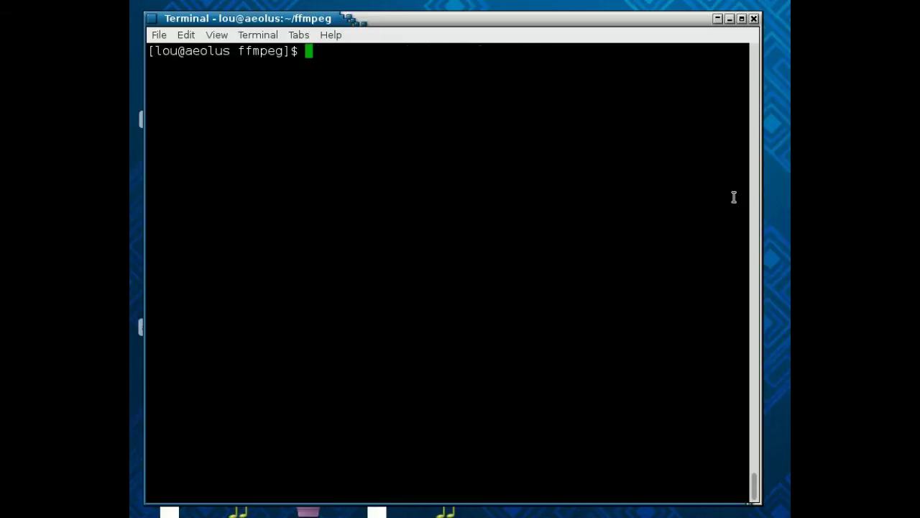
Step: Print the ffmpeg -sample_fmts table of sample formats and bit depths, u8 through dblp
type("ffm")
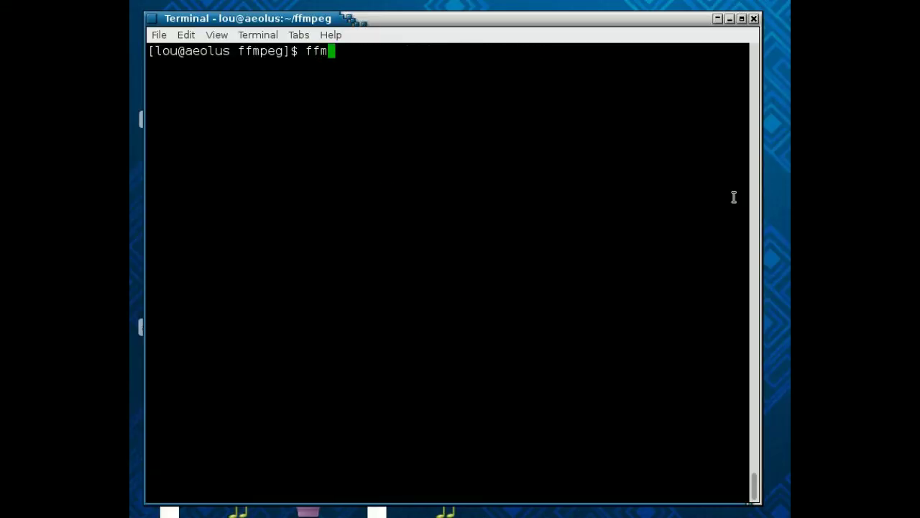
type("peg -samp")
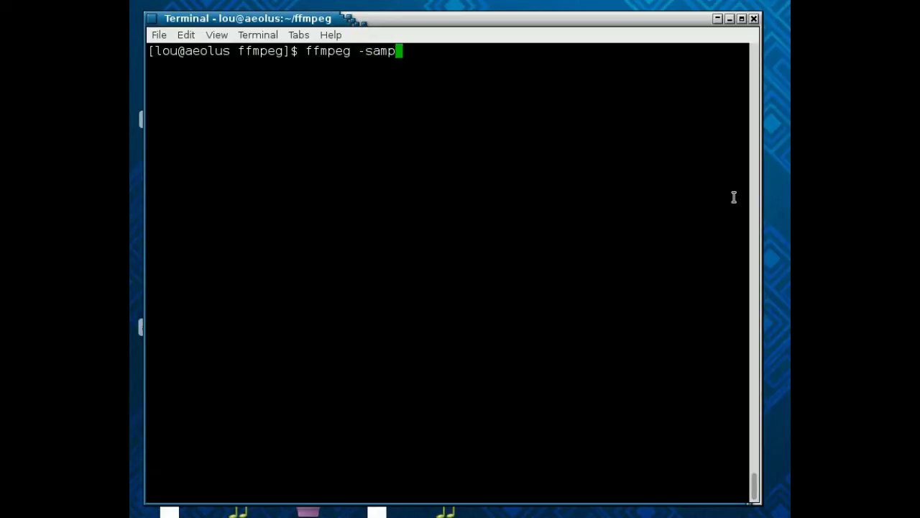
type("le_fr")
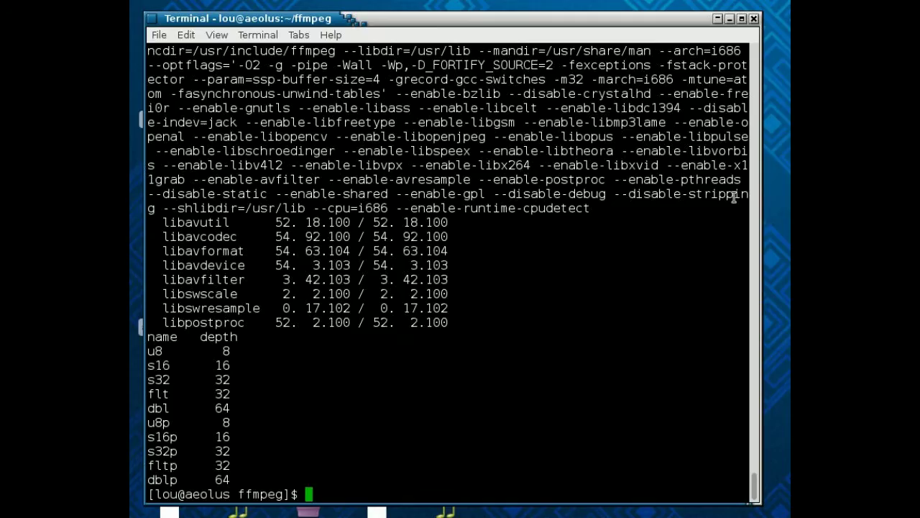
mouse_move(485, 420)
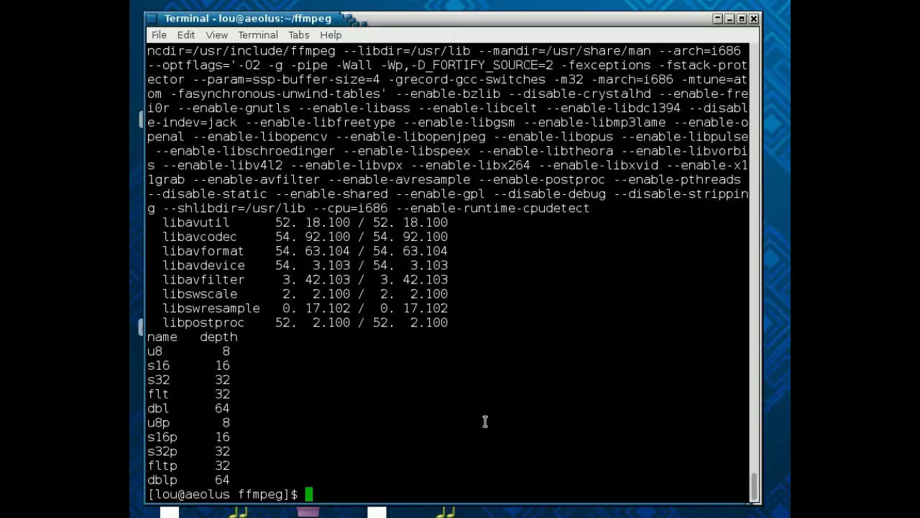
mouse_move(282, 448)
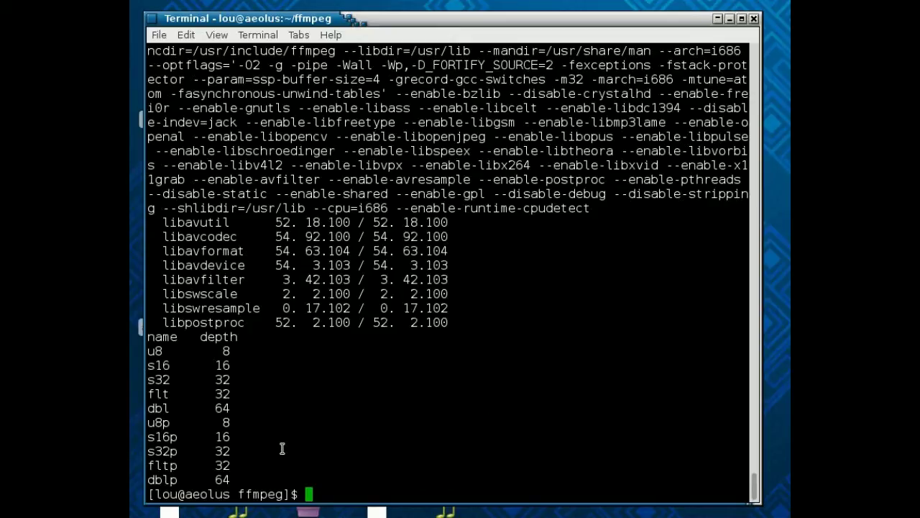
mouse_move(244, 397)
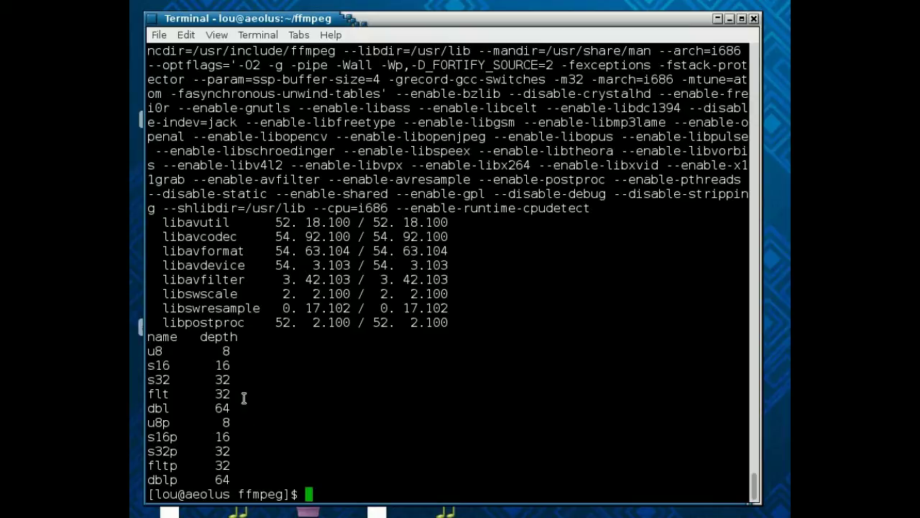
mouse_move(170, 355)
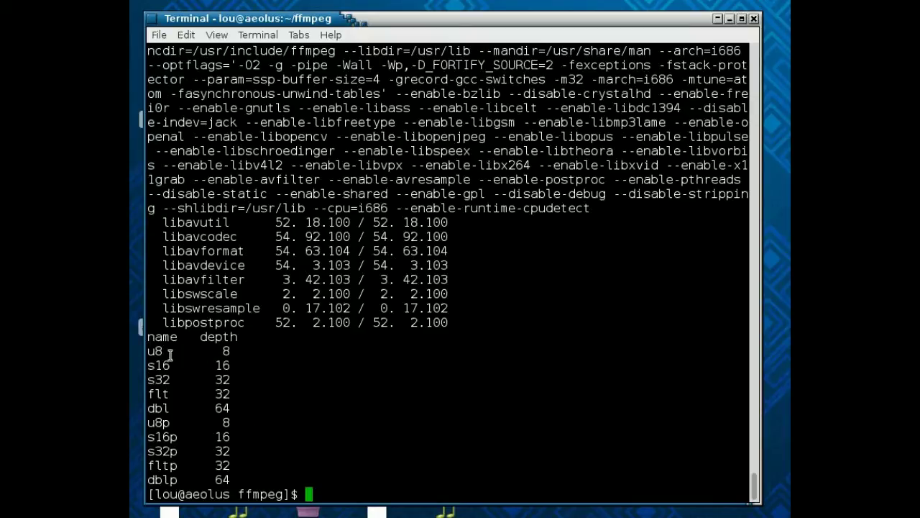
mouse_move(162, 390)
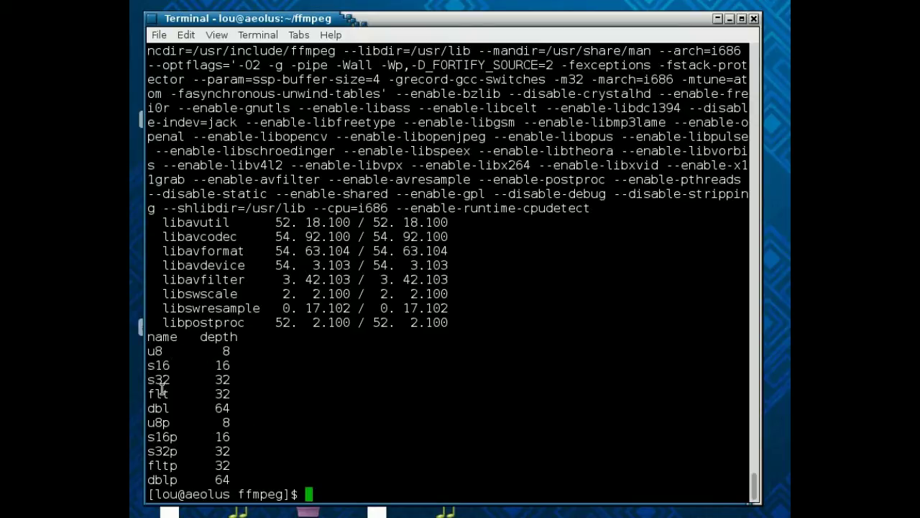
mouse_move(234, 398)
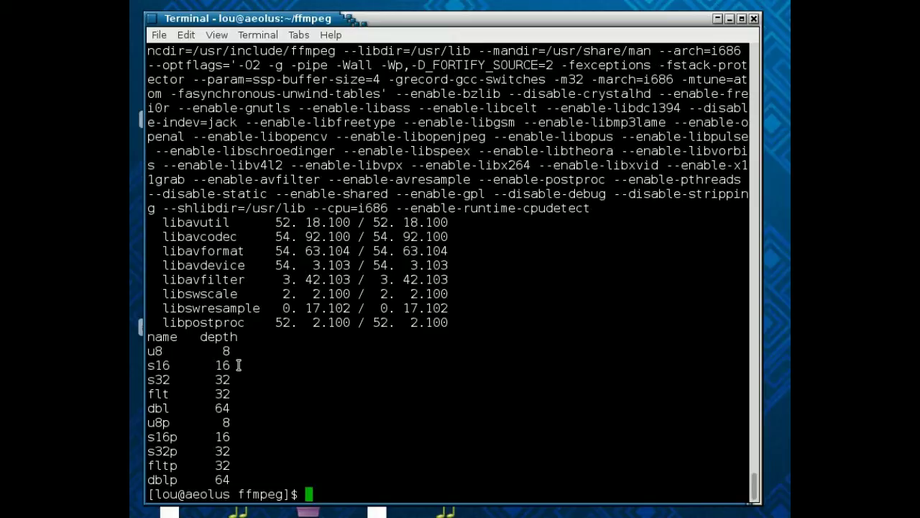
mouse_move(240, 362)
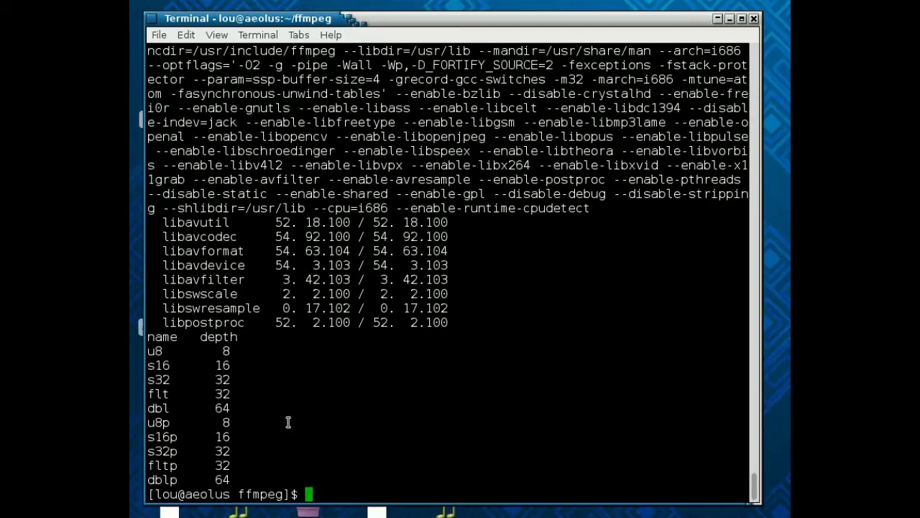
mouse_move(277, 414)
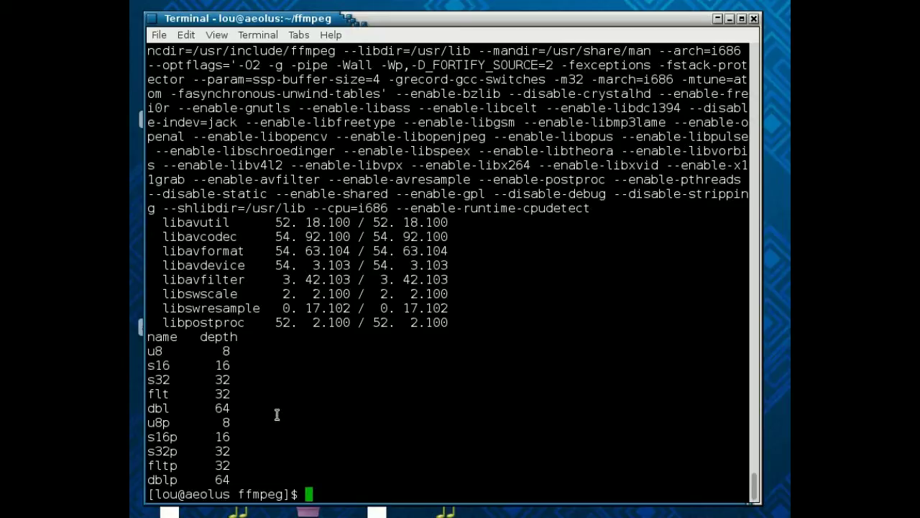
mouse_move(239, 379)
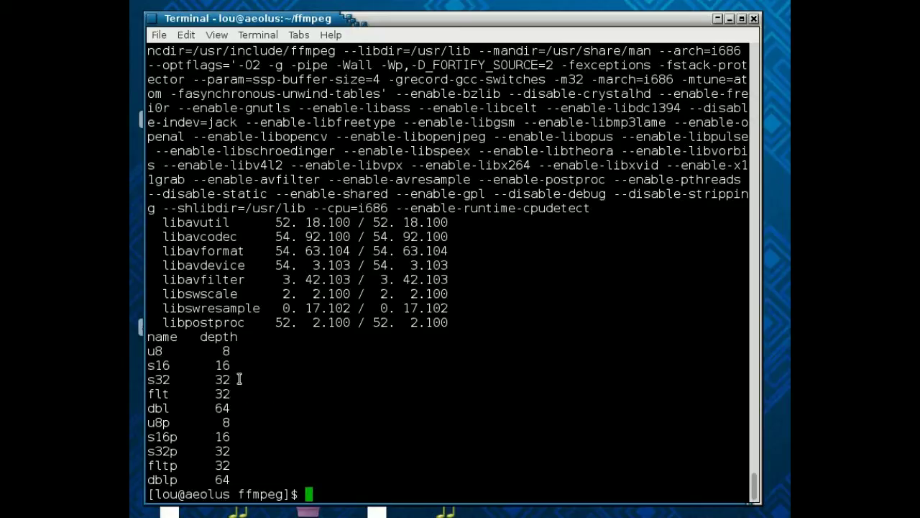
mouse_move(366, 446)
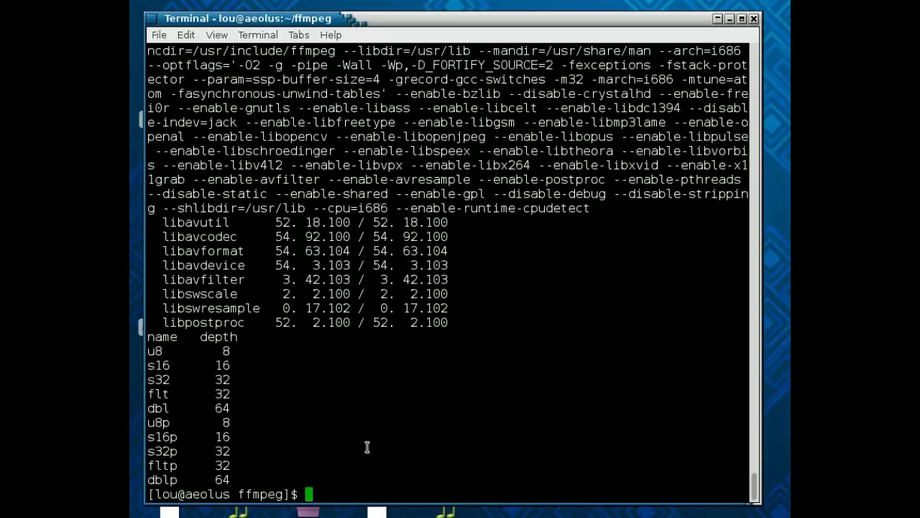
Step: Re-encode auto.wav to auto.flac with s32 samples, overwriting it, then inspect misspelled auto.flc
type("ffm")
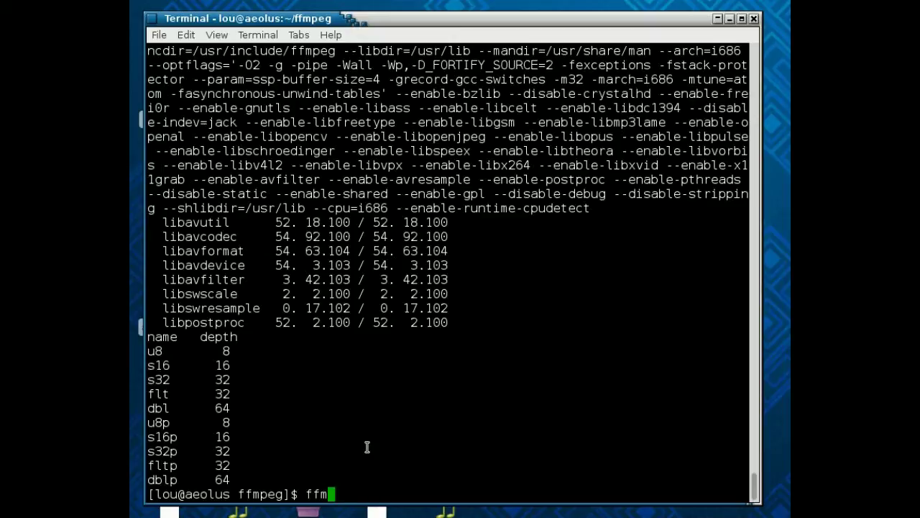
type("peg -i")
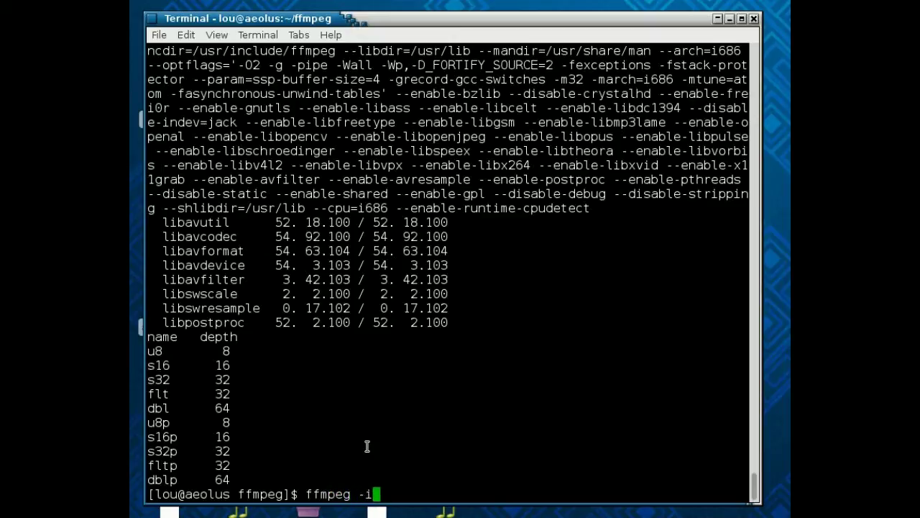
type("a")
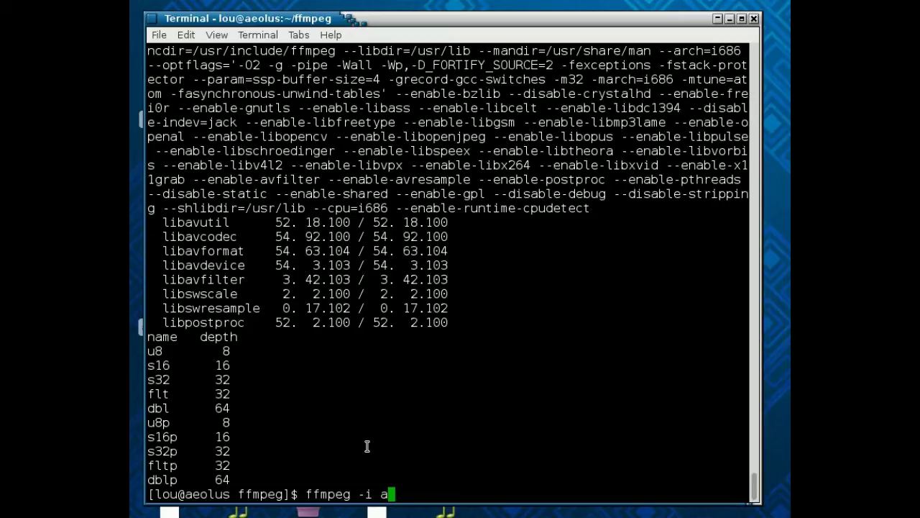
type("uto.wav")
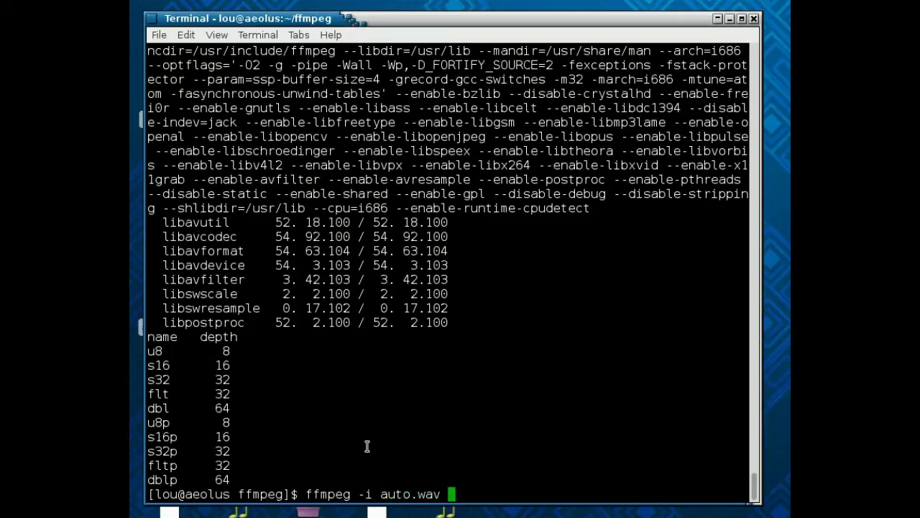
type("-s")
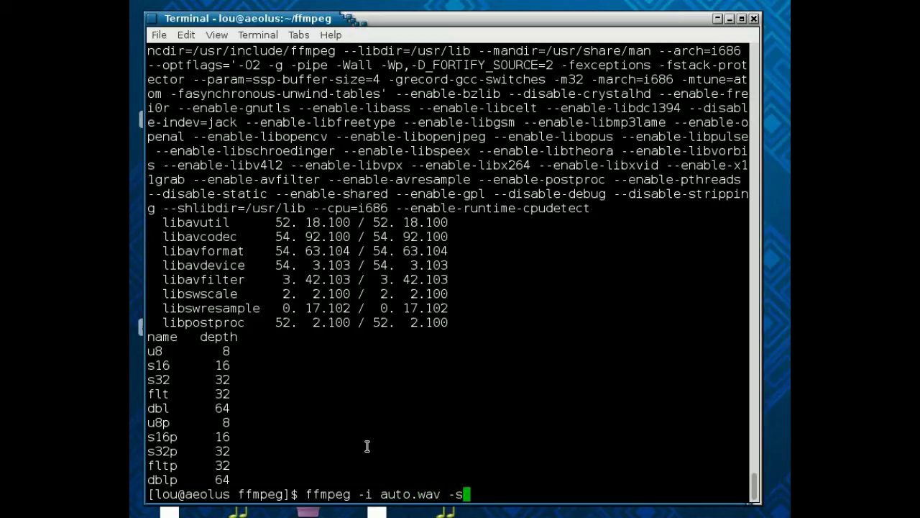
type("ample_")
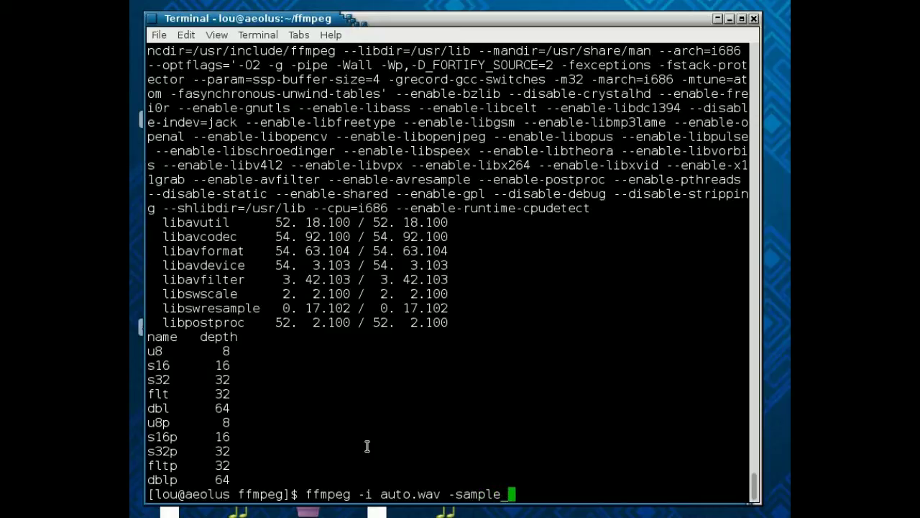
type("_fmt")
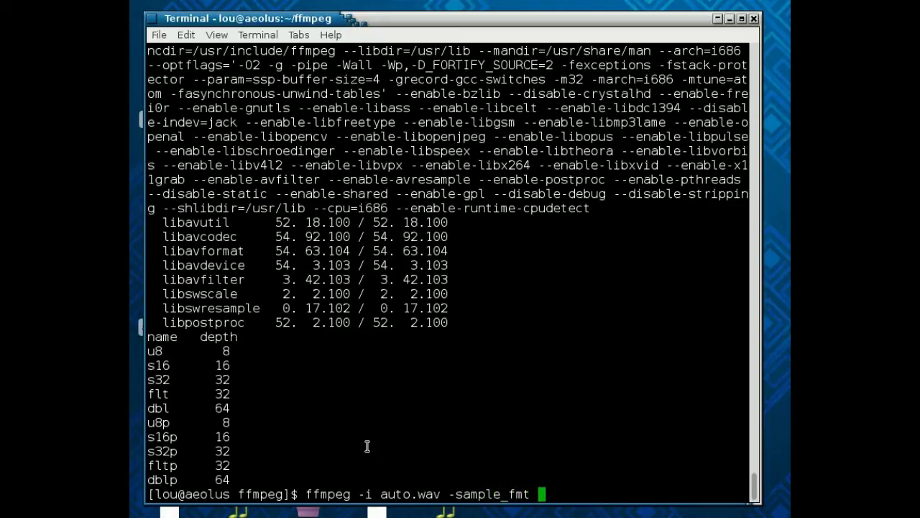
type("s32 a")
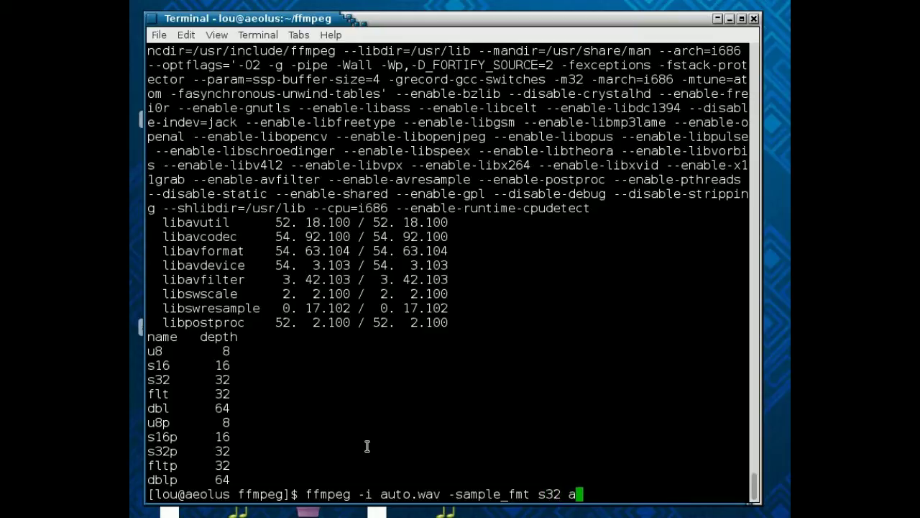
type("uto.flac")
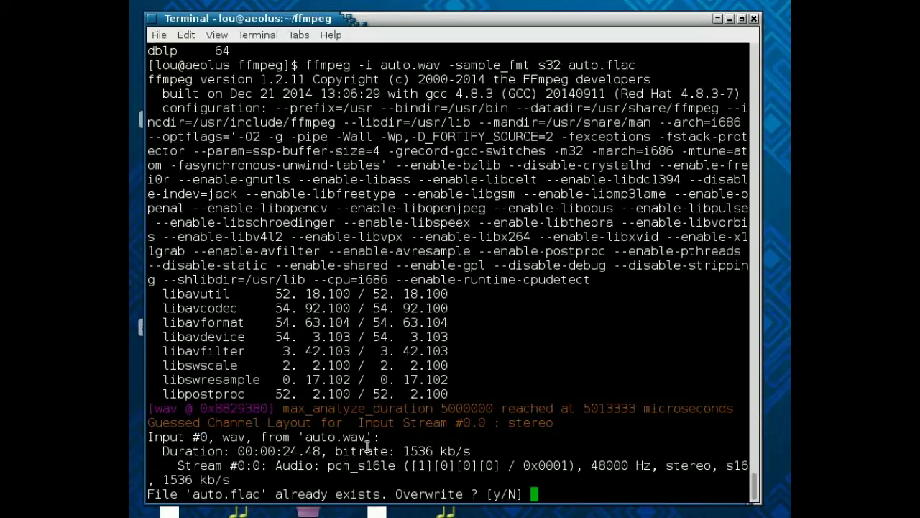
type("y")
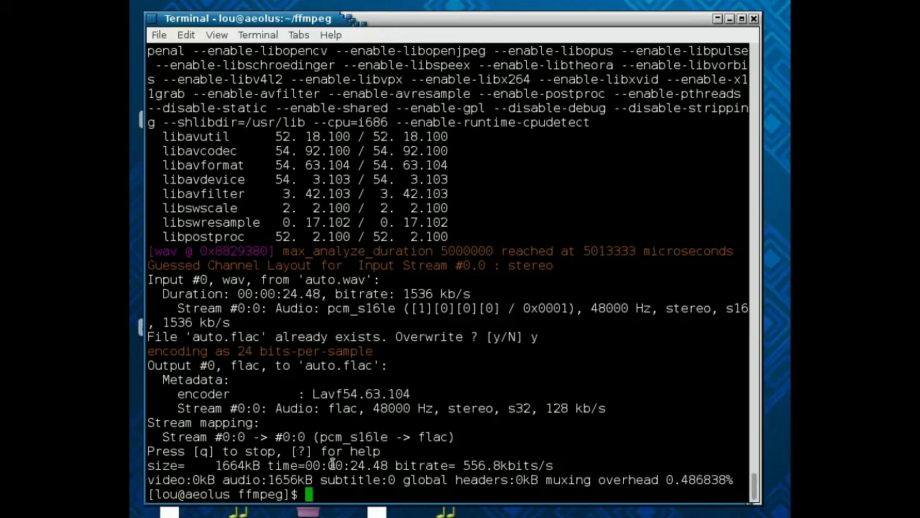
type("ffmpeg -")
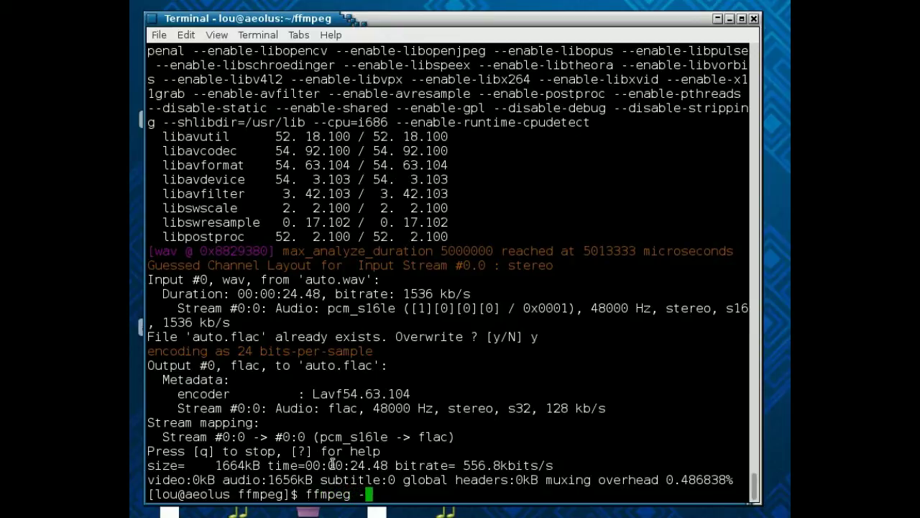
type("i auto.flc")
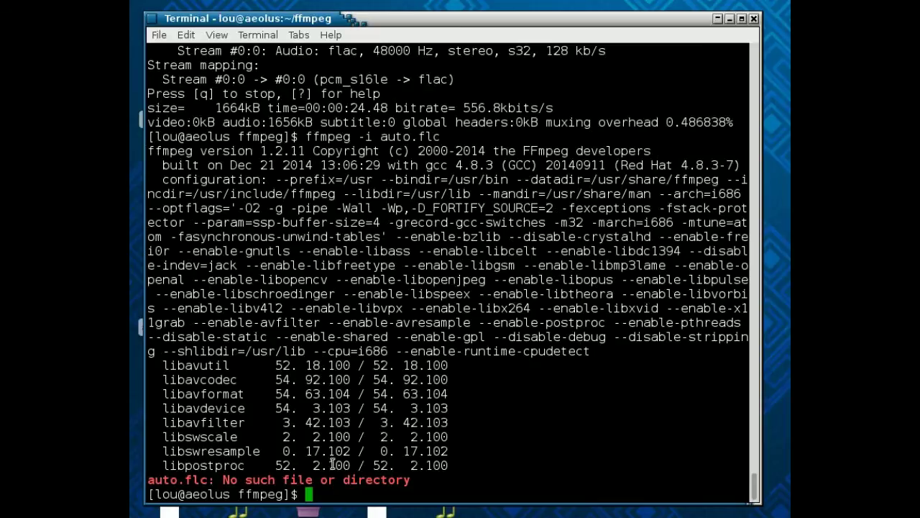
Step: Inspect auto.flac's stream info (48000 Hz, stereo, s32), then clear the terminal
type("ffmpeg -i auto.flac")
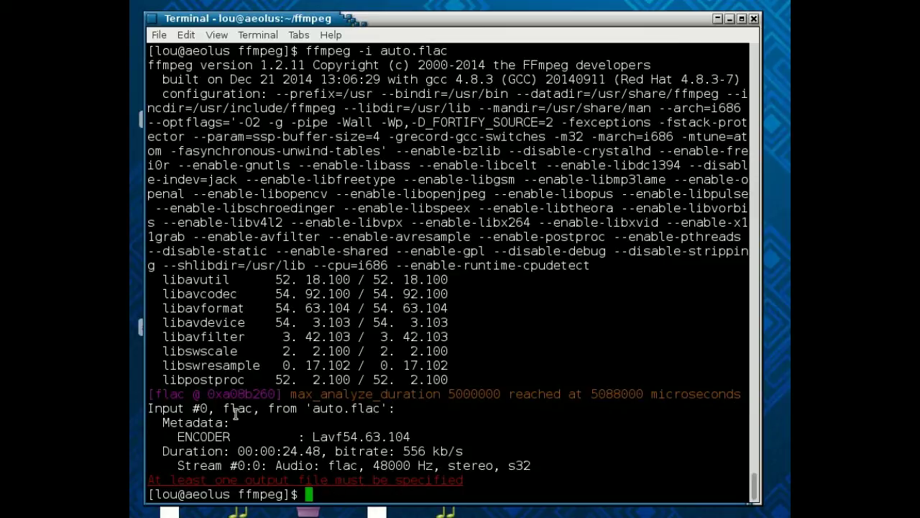
mouse_move(328, 456)
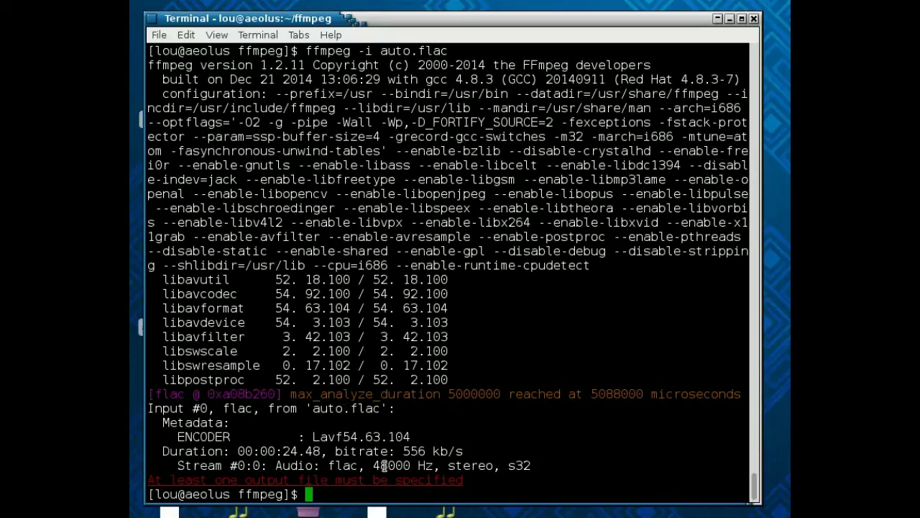
mouse_move(517, 465)
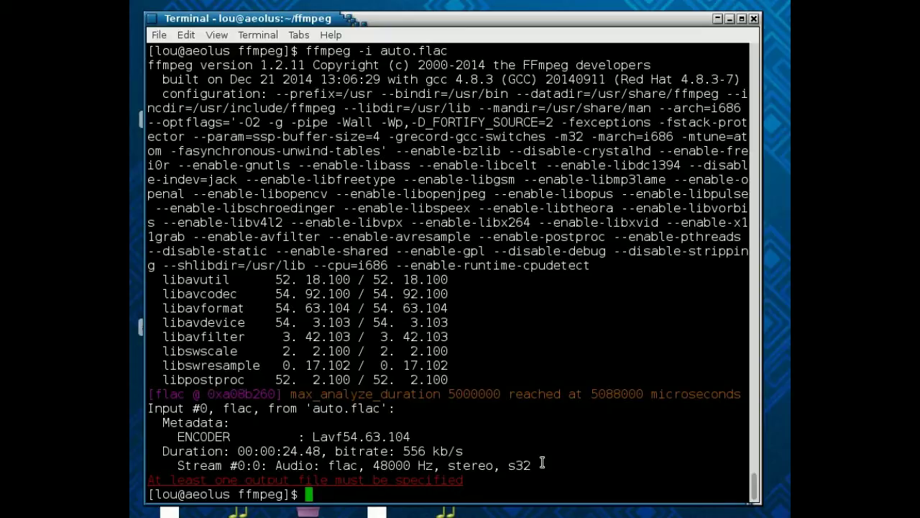
mouse_move(656, 433)
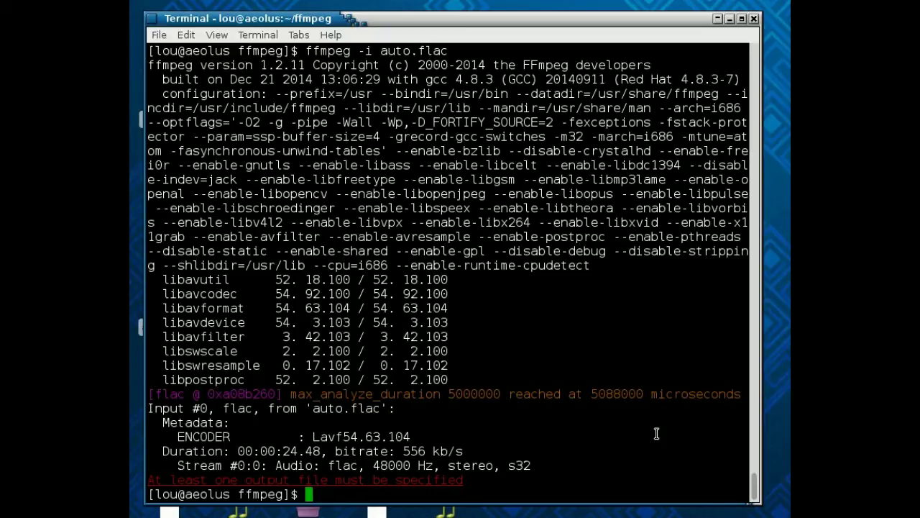
type("clear")
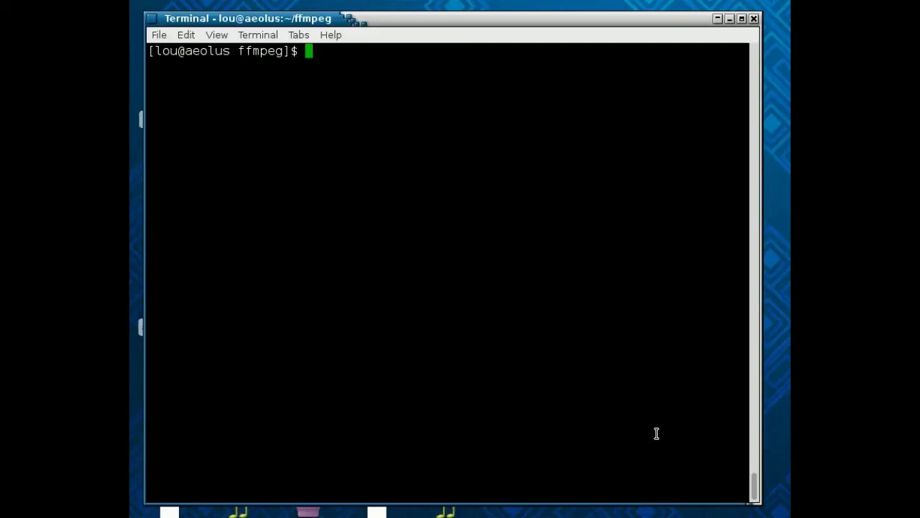
Step: Resample auto.wav to 44100 Hz with -ar into auto1.wav, confirming the overwrite
type("auto")
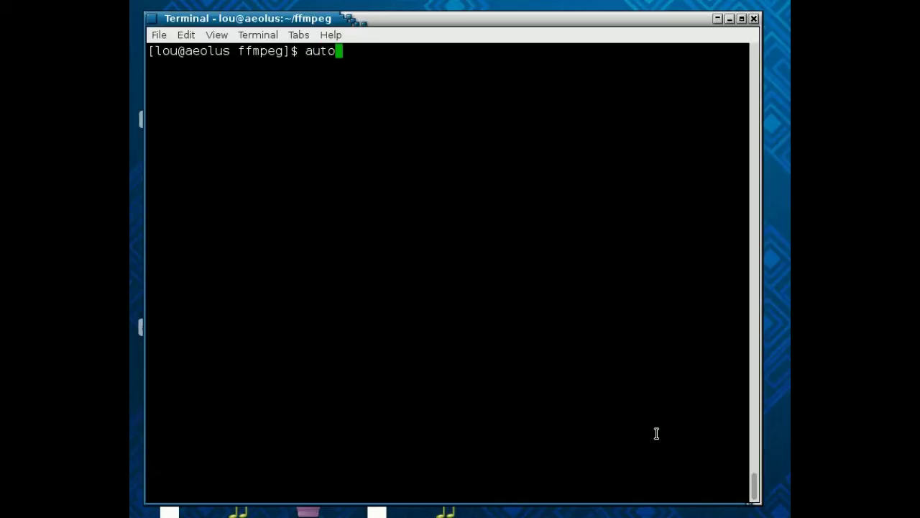
type("ffm")
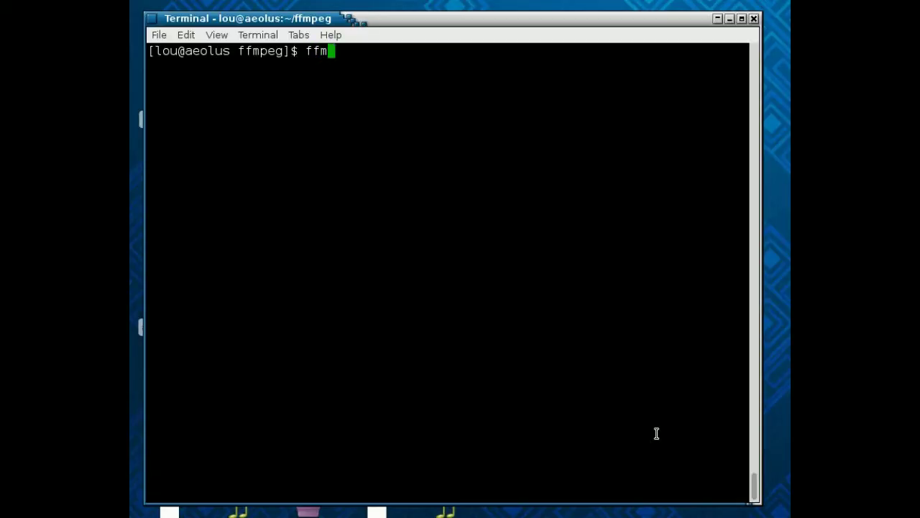
type("peg")
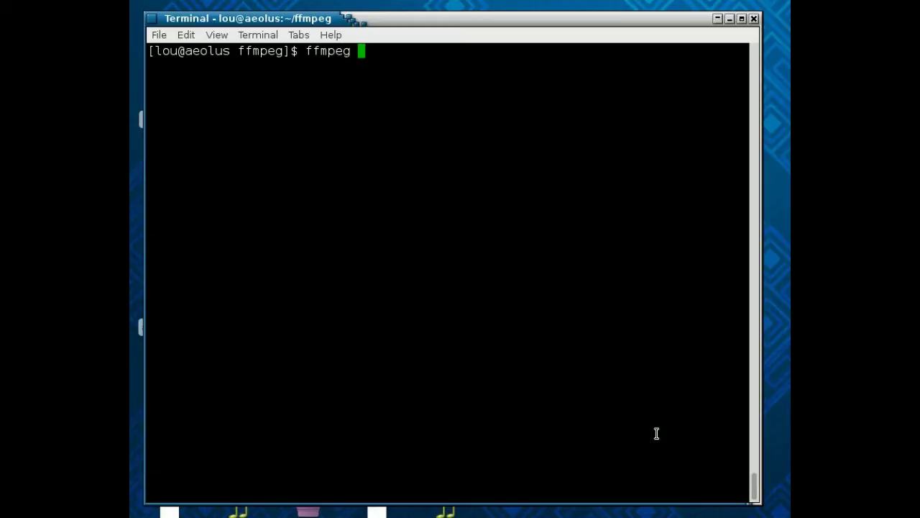
type("-i auto")
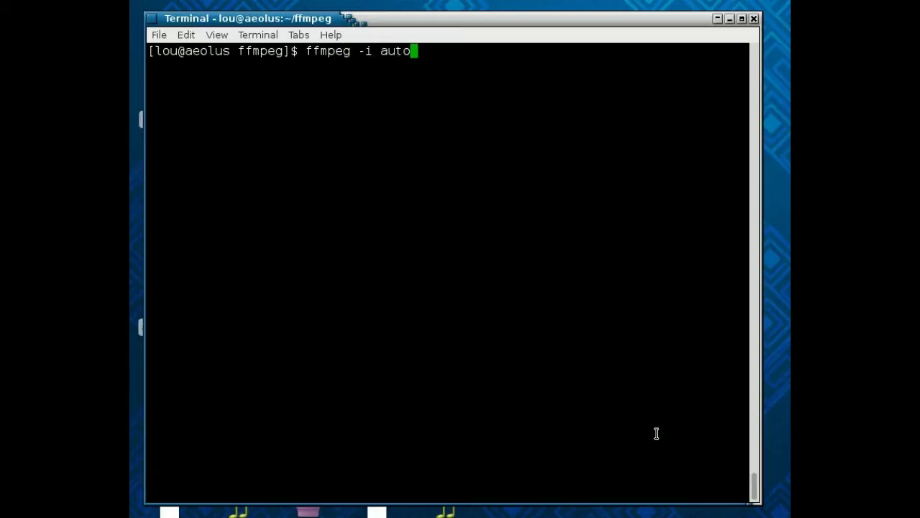
type(".wa")
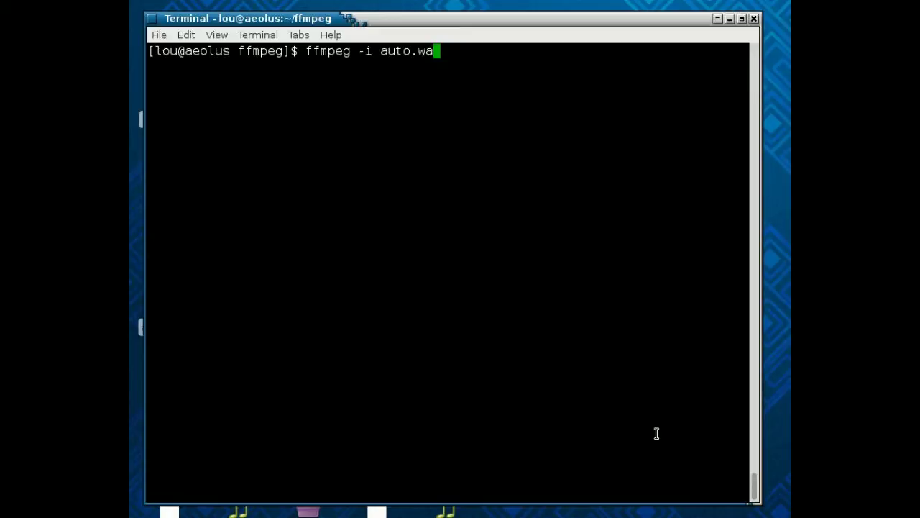
type("v")
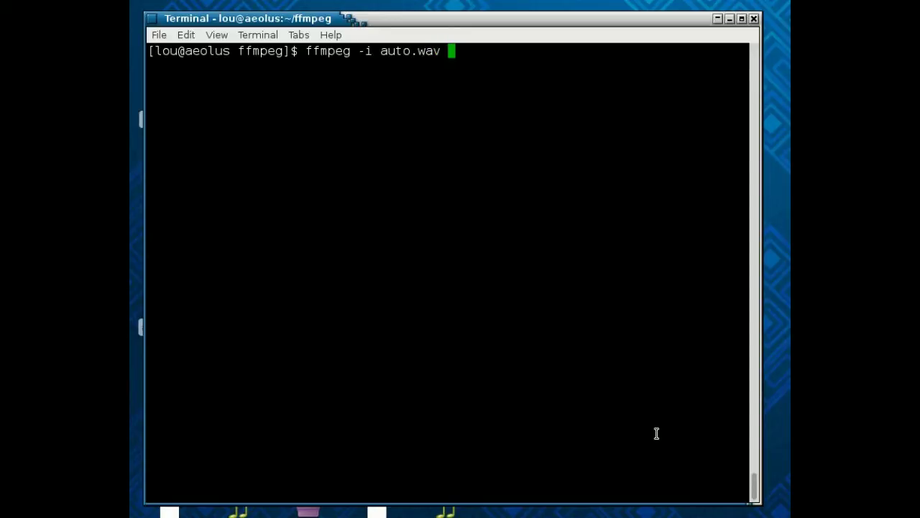
type("-")
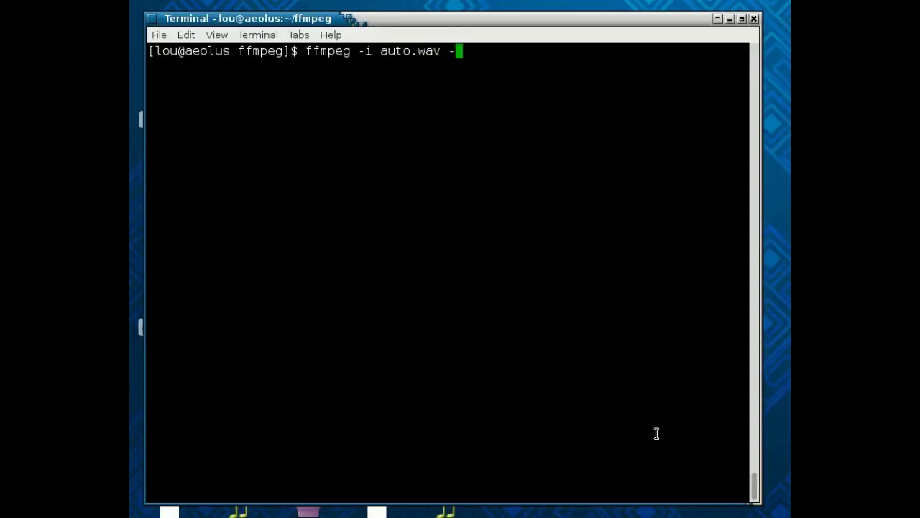
type("ar")
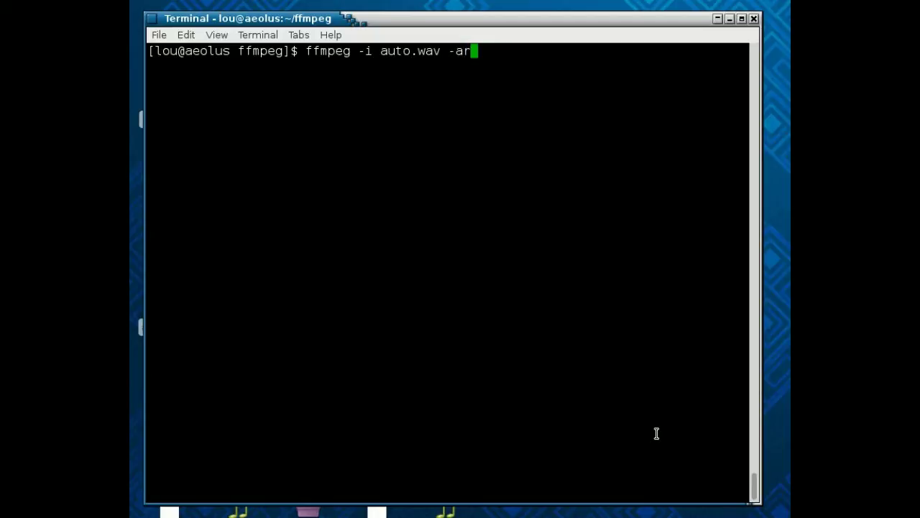
type("44100")
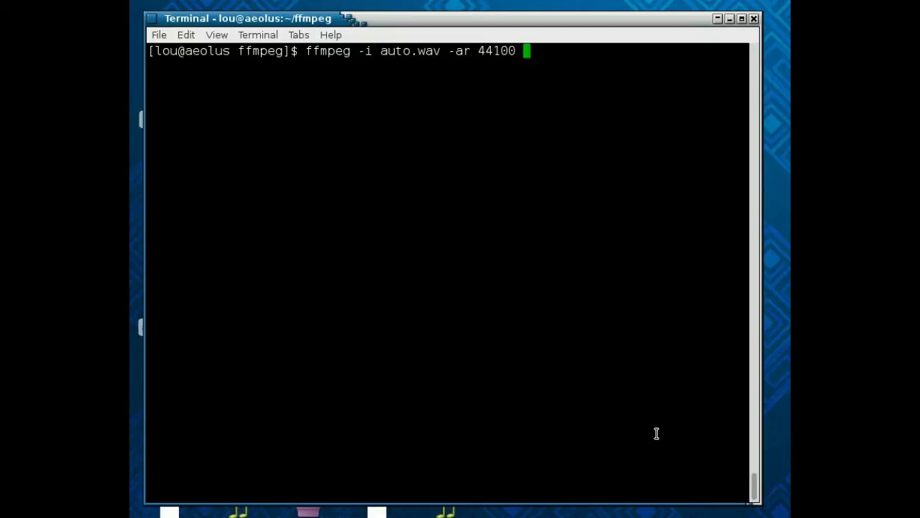
type("auto1.wav")
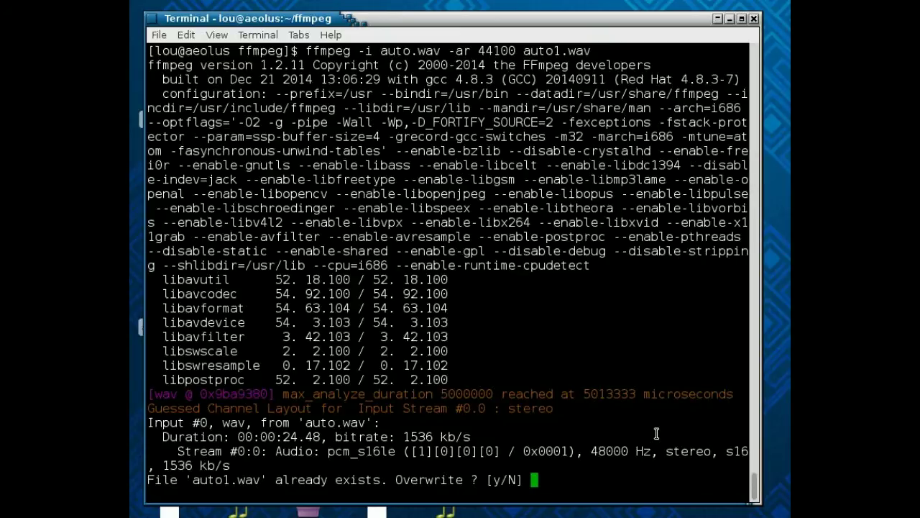
type("y")
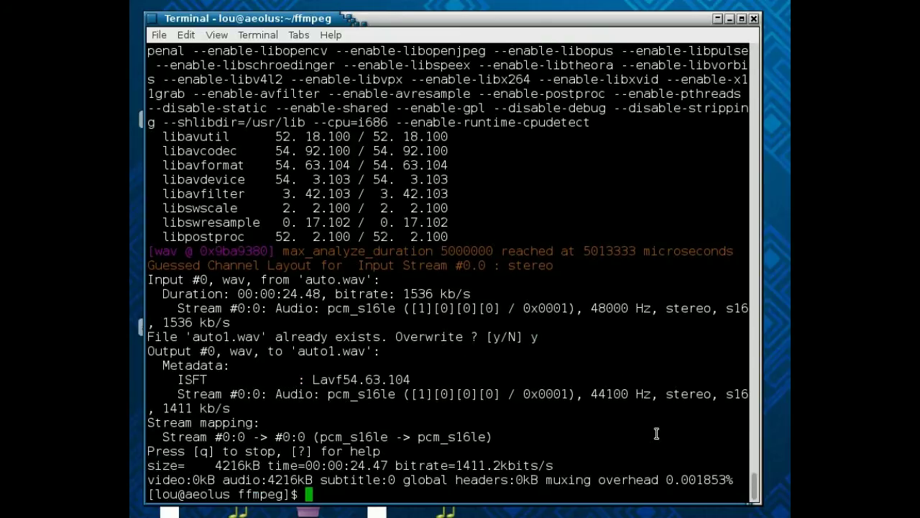
mouse_move(402, 415)
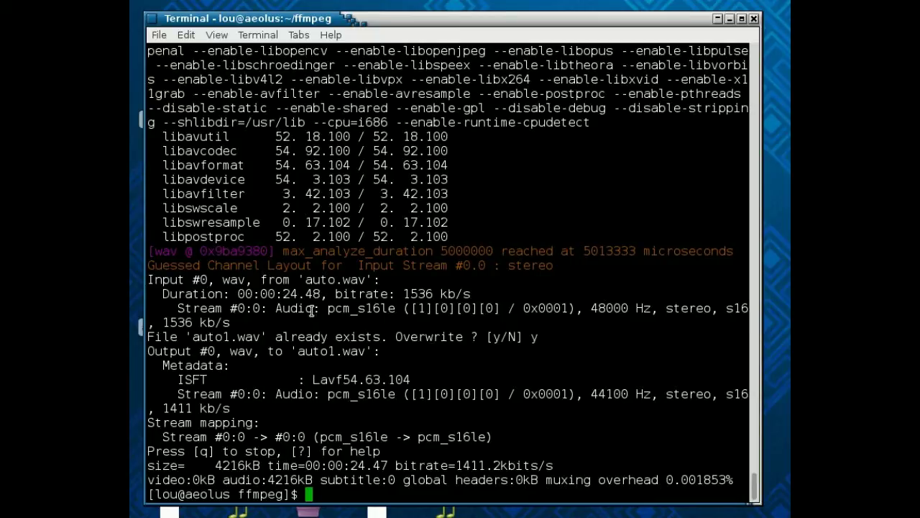
mouse_move(624, 313)
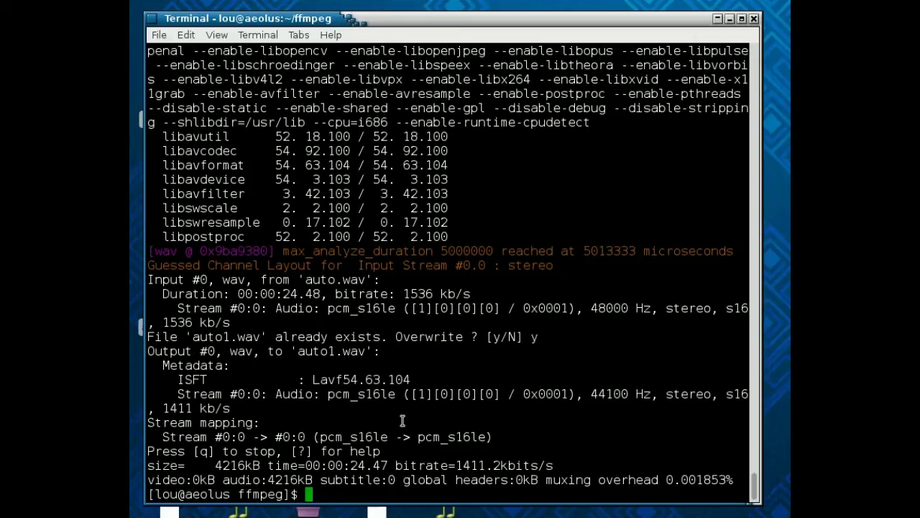
mouse_move(491, 394)
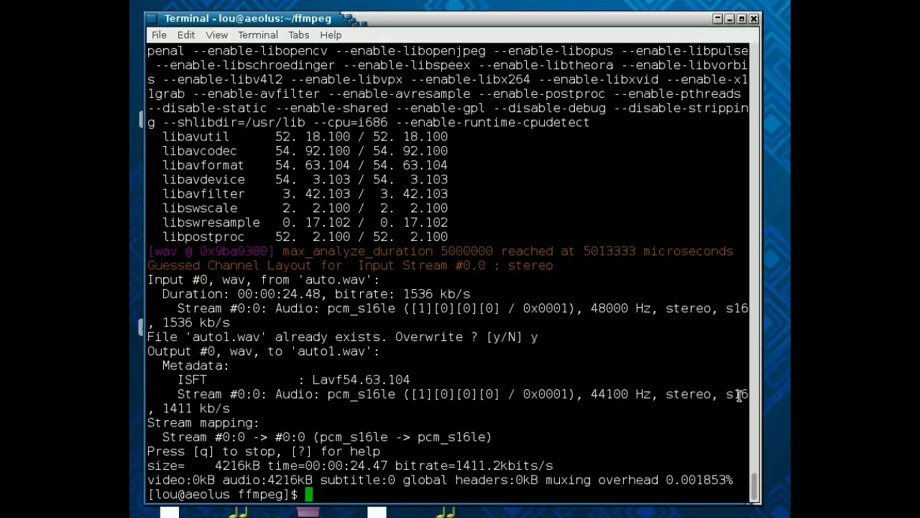
mouse_move(725, 404)
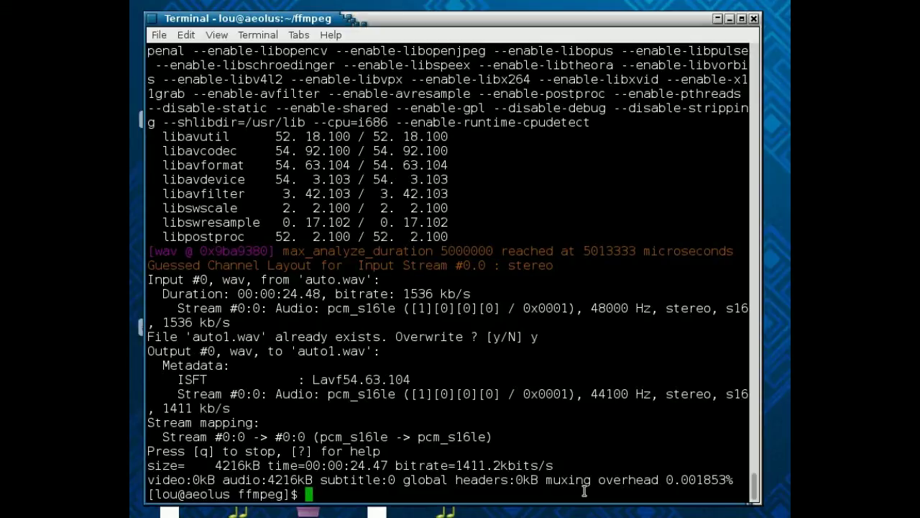
Step: List files, then encode auto.wav with the flac codec, overwriting auto.flac
type("ls -lah")
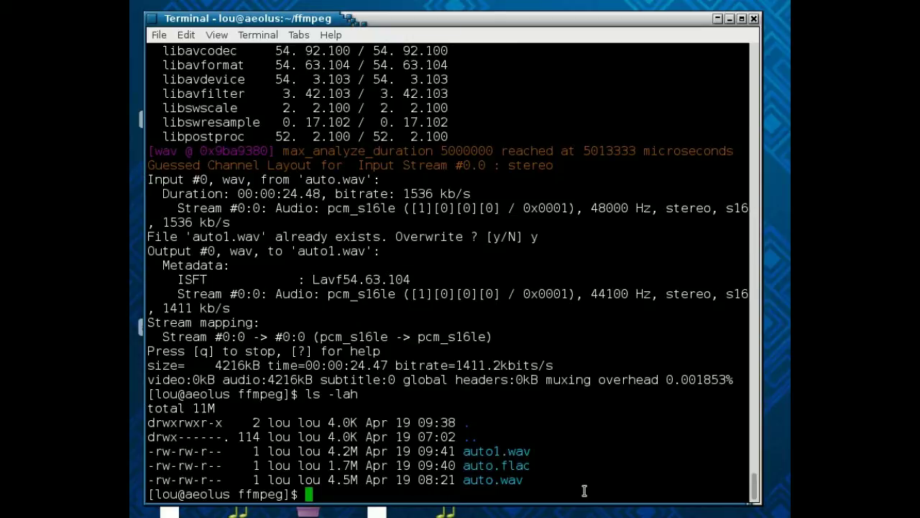
type("ffmpeg -i auto.wav")
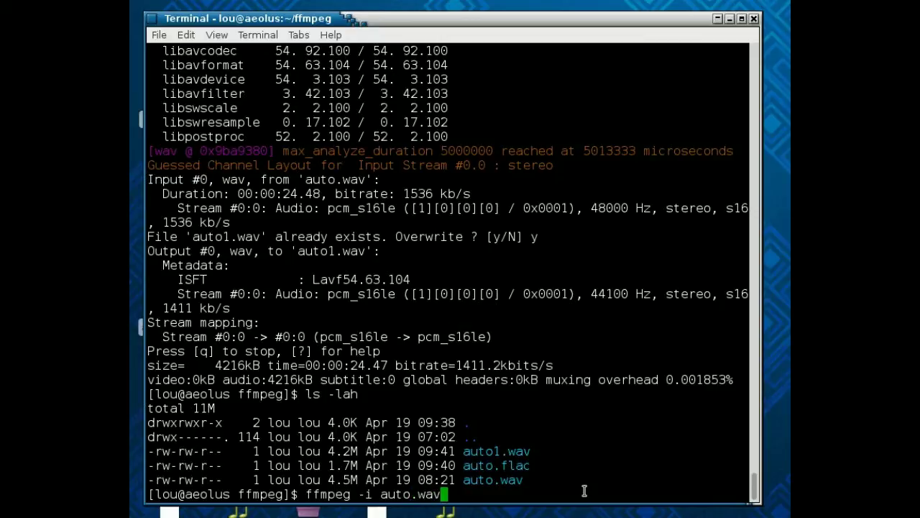
type("-")
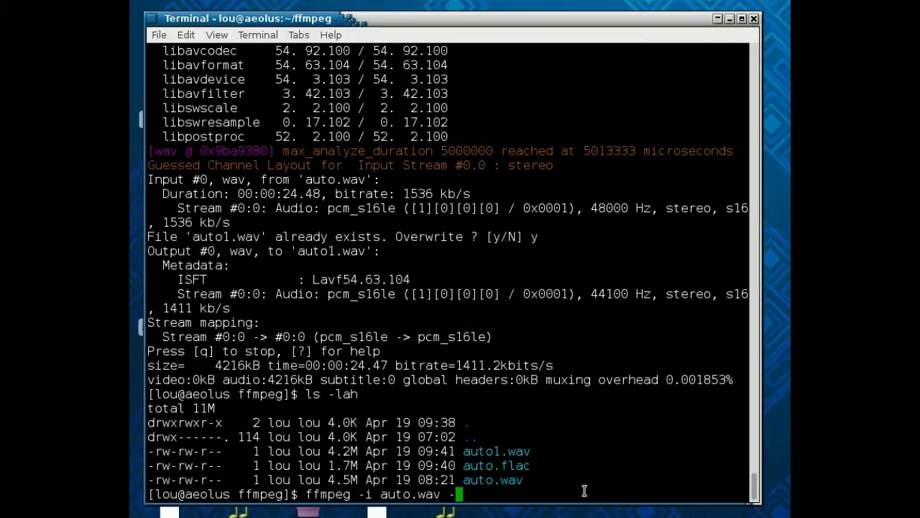
type("acode flac")
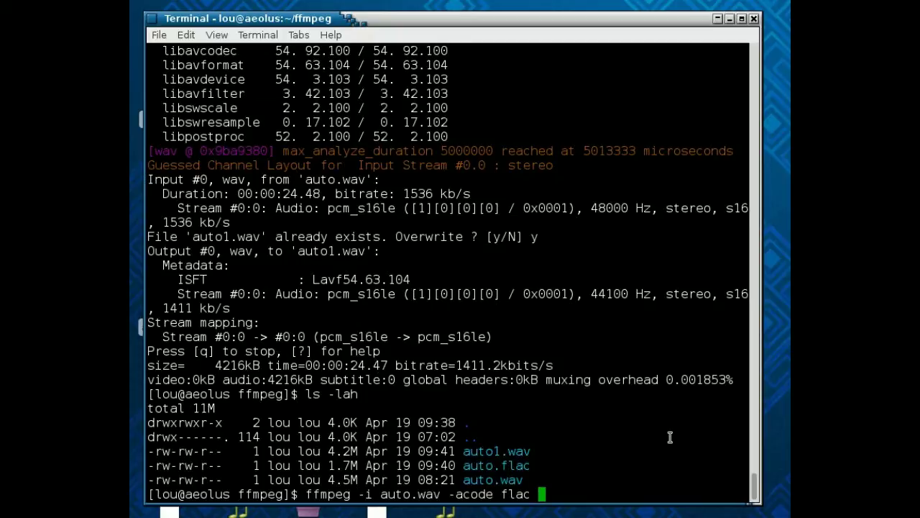
type("out")
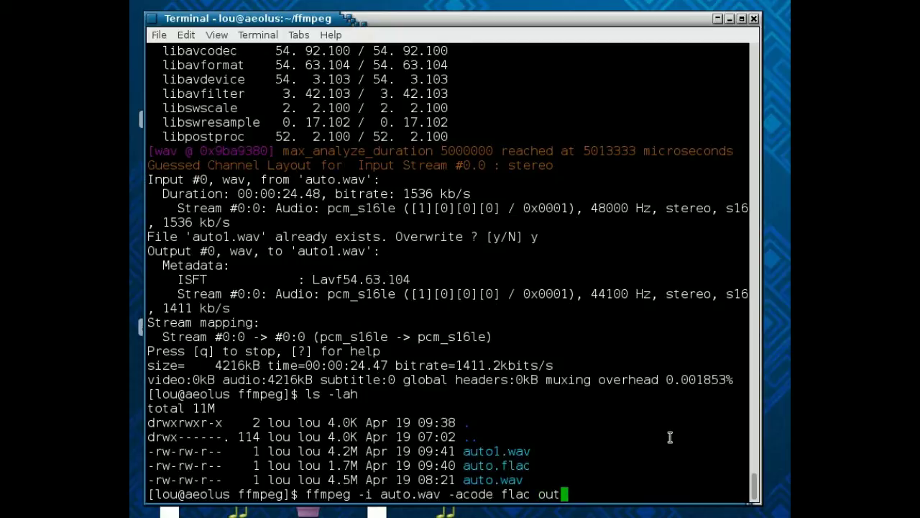
type("atuo")
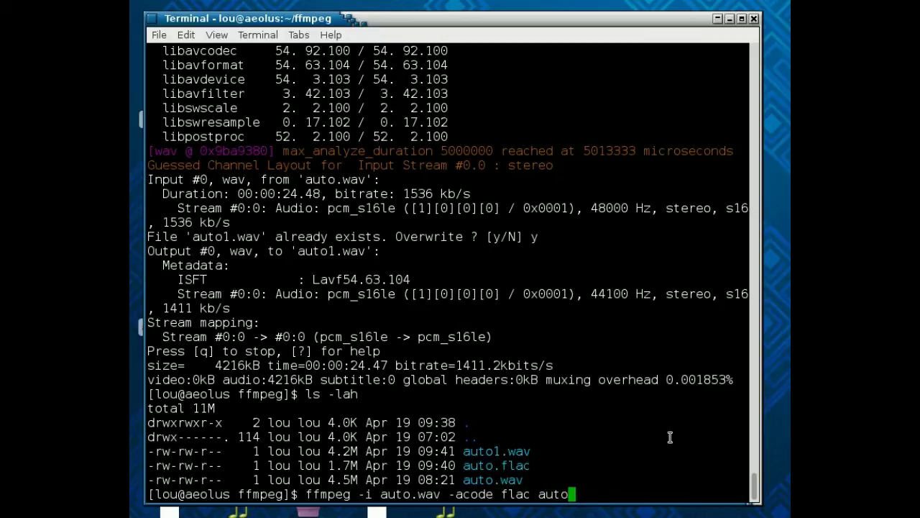
type(".flac")
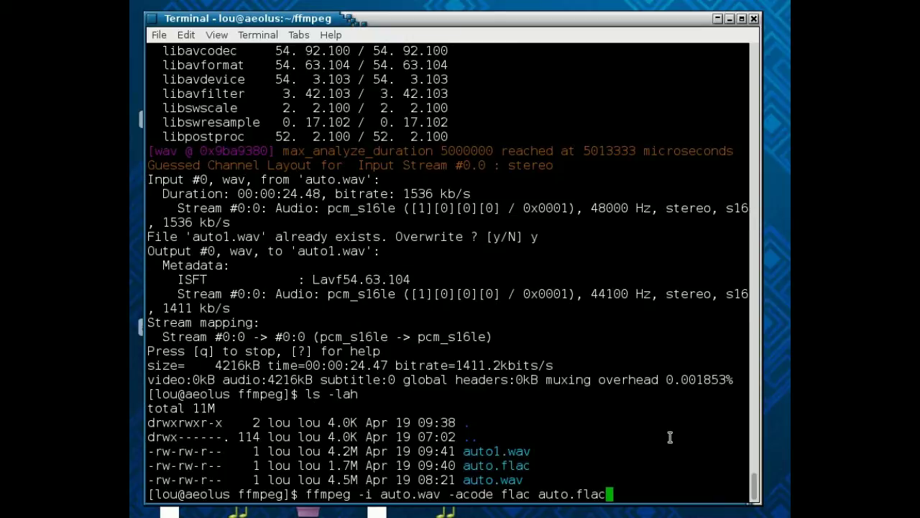
mouse_move(408, 495)
type("c")
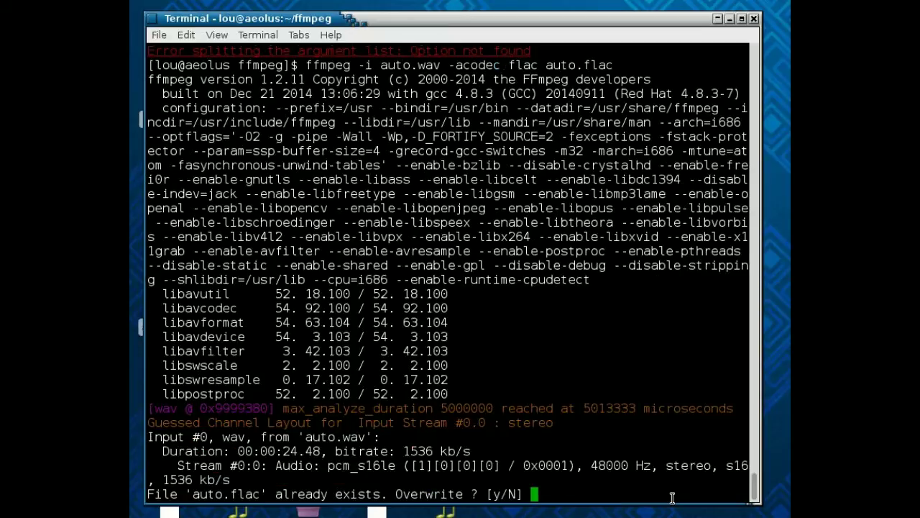
type("y")
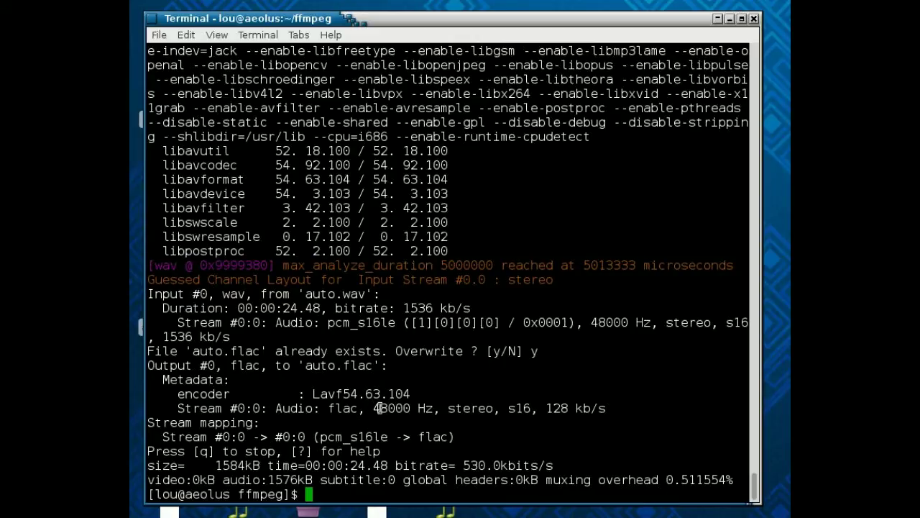
mouse_move(548, 389)
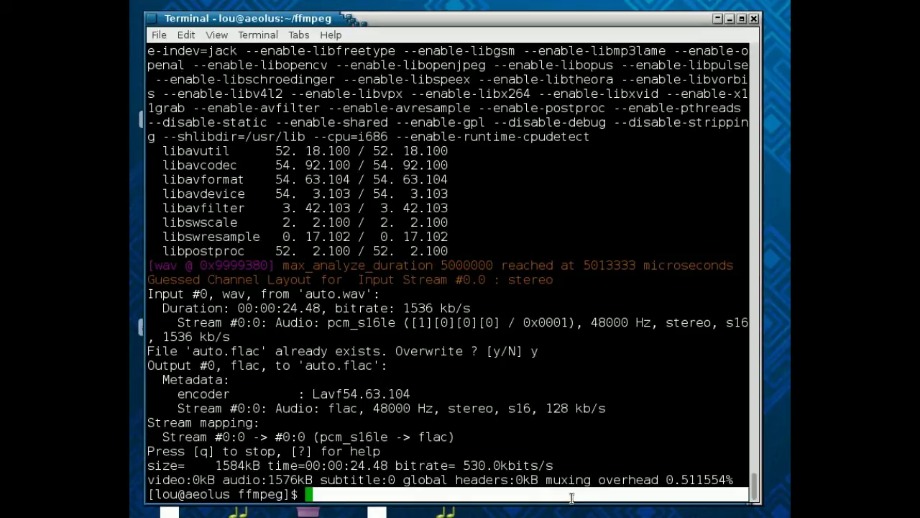
Step: Encode auto.wav to auto.mp3 with the libmp3lame codec (128 kbit/s, 383kB)
type("ffmpeg -i")
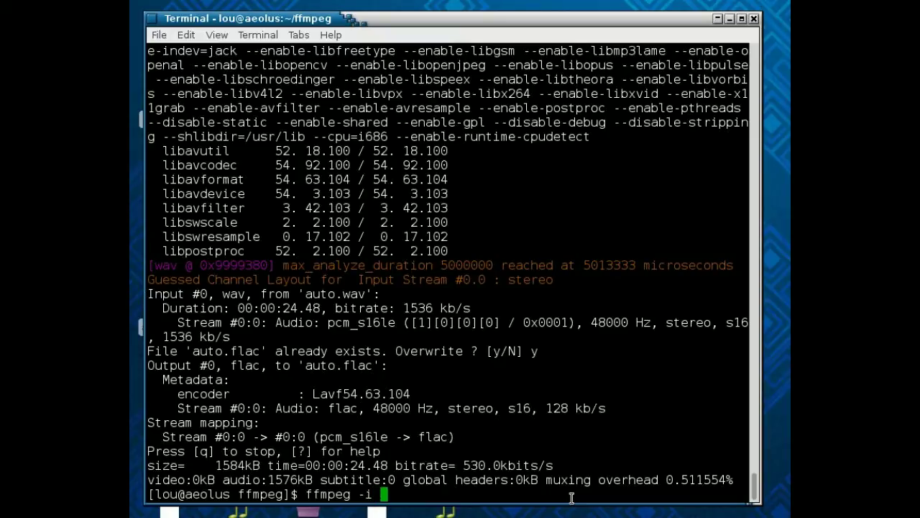
type("auto.wav")
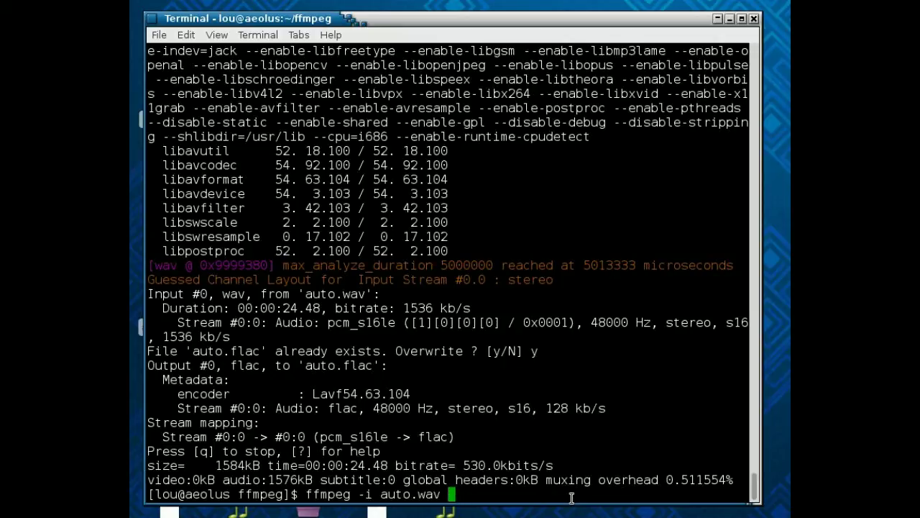
type("-aco")
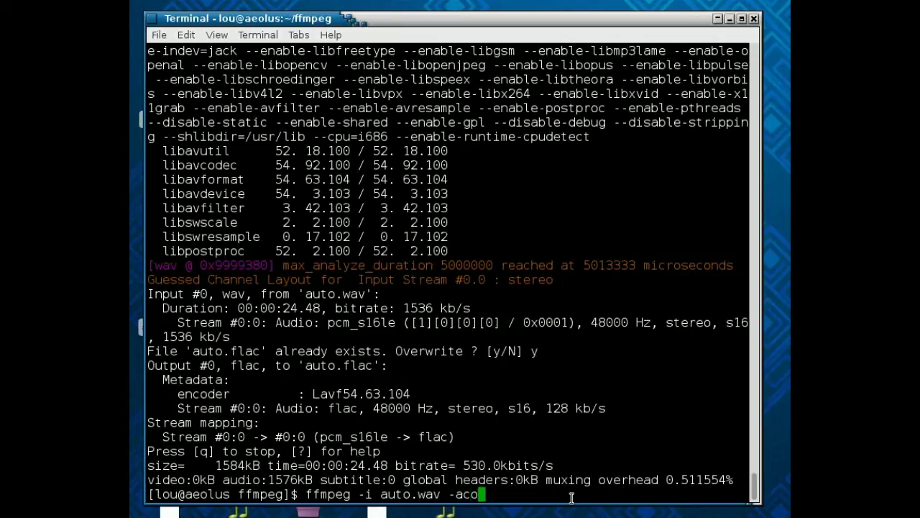
type("dec")
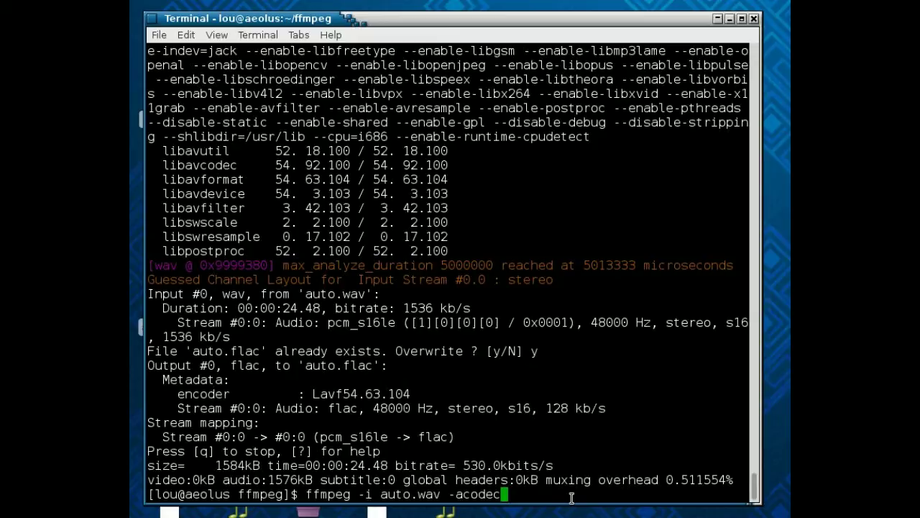
type("lib")
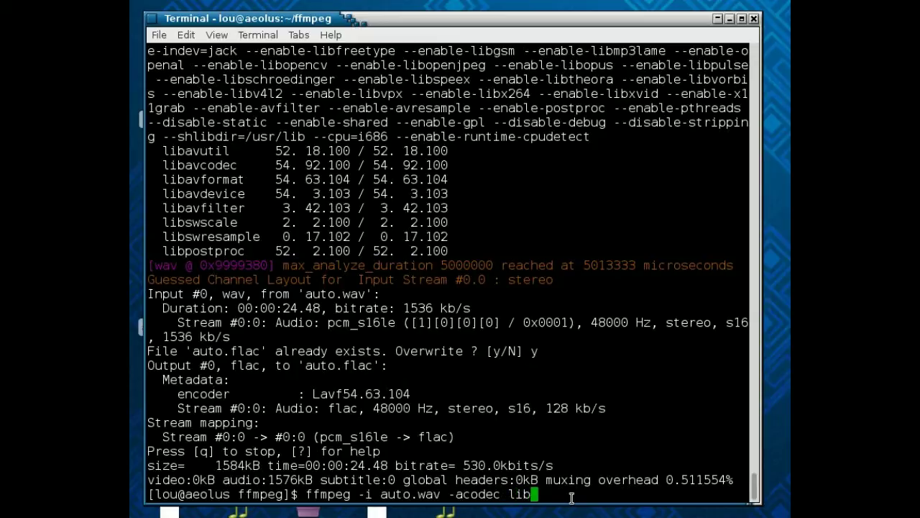
type("mp3lame")
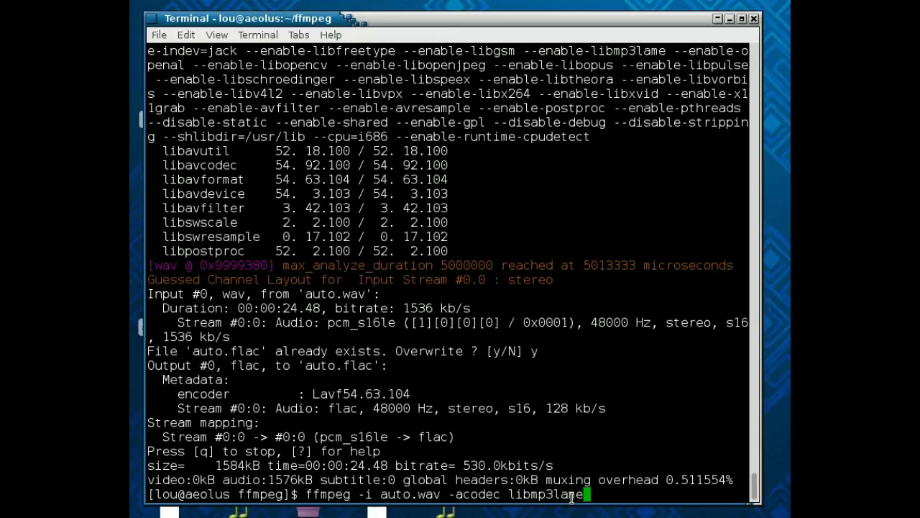
type("auto")
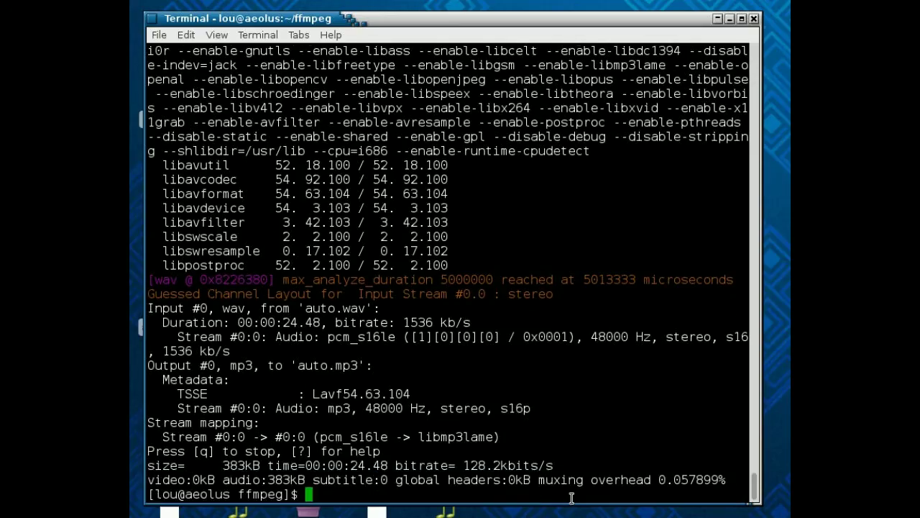
mouse_move(317, 357)
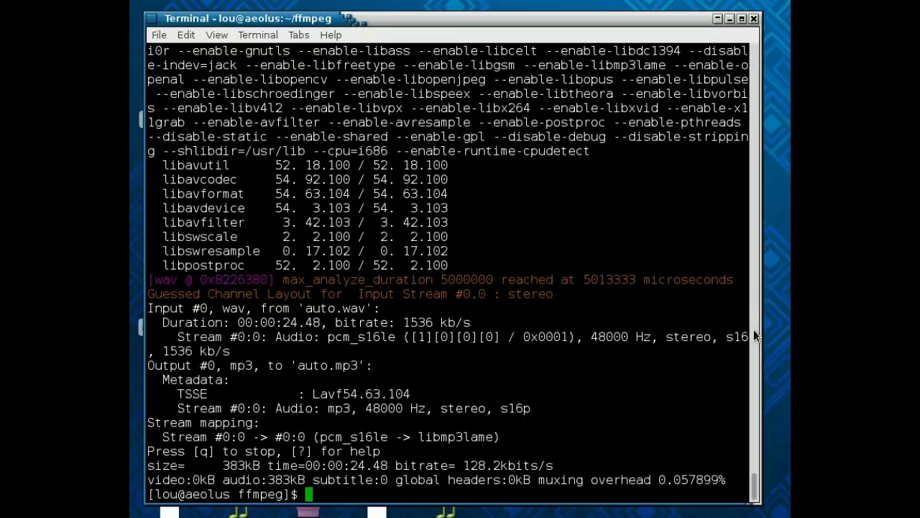
mouse_move(468, 466)
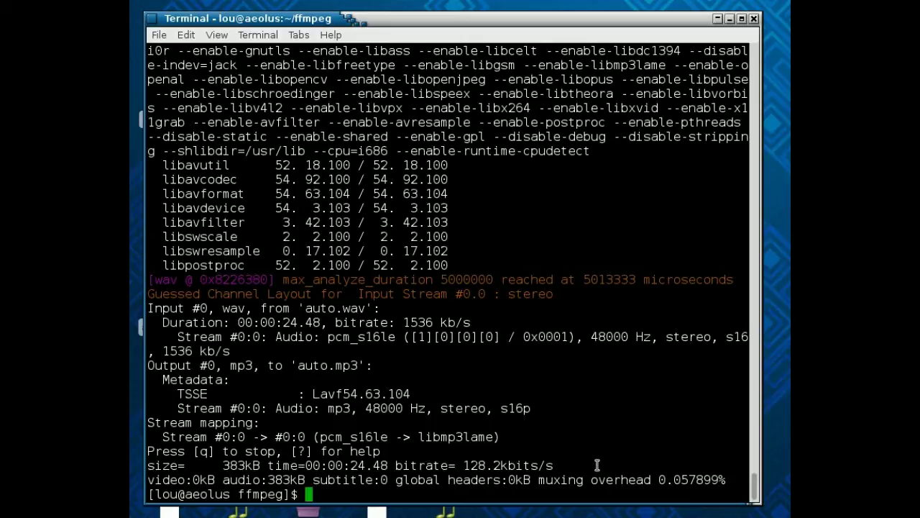
mouse_move(595, 465)
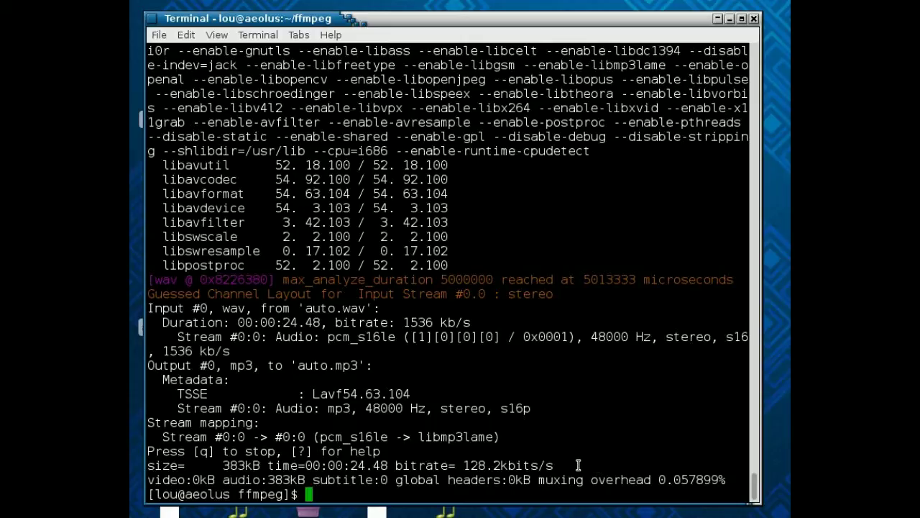
mouse_move(453, 500)
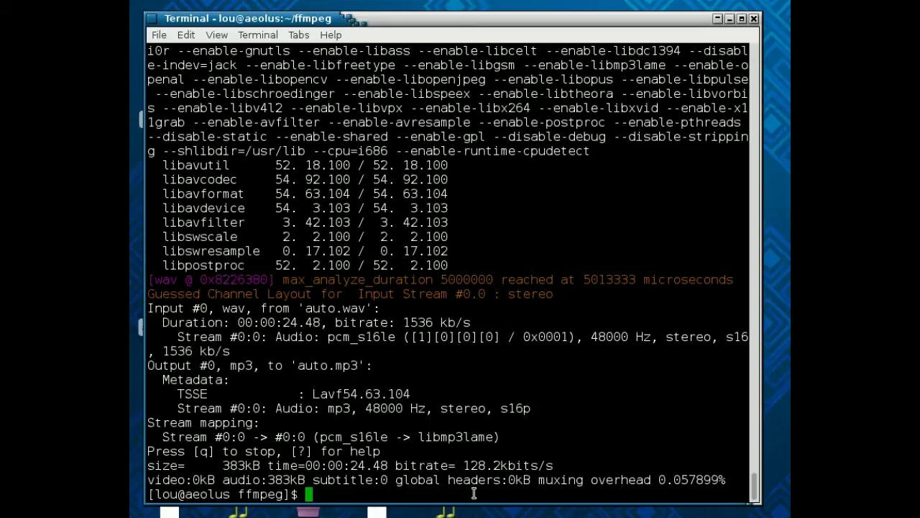
mouse_move(588, 446)
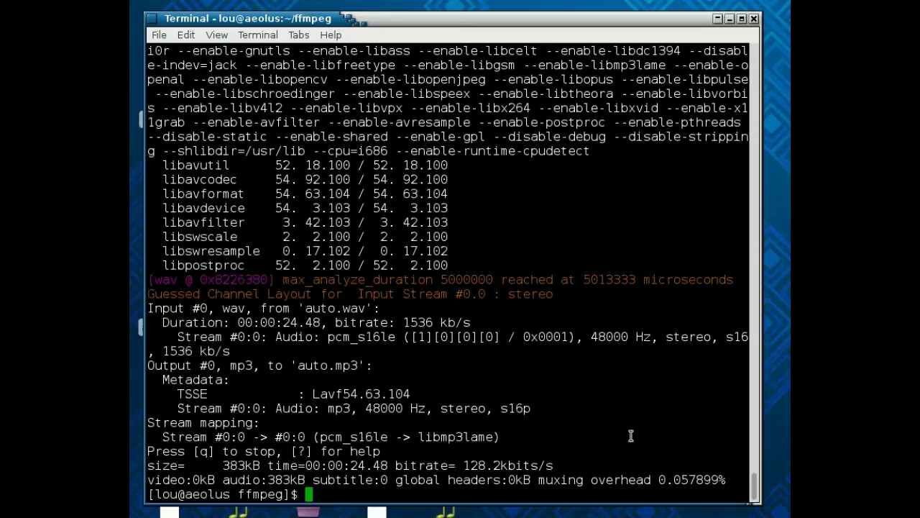
mouse_move(676, 413)
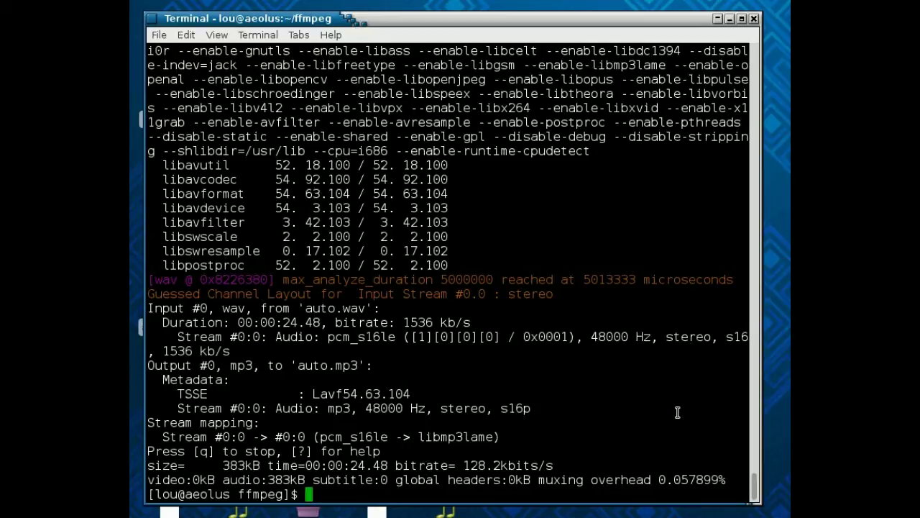
Step: Rerun the recalled MP3 command with libvorbis and output auto.ogg
type("ffmpeg -i auto.wav -acodec libmp3lame auto.mp3")
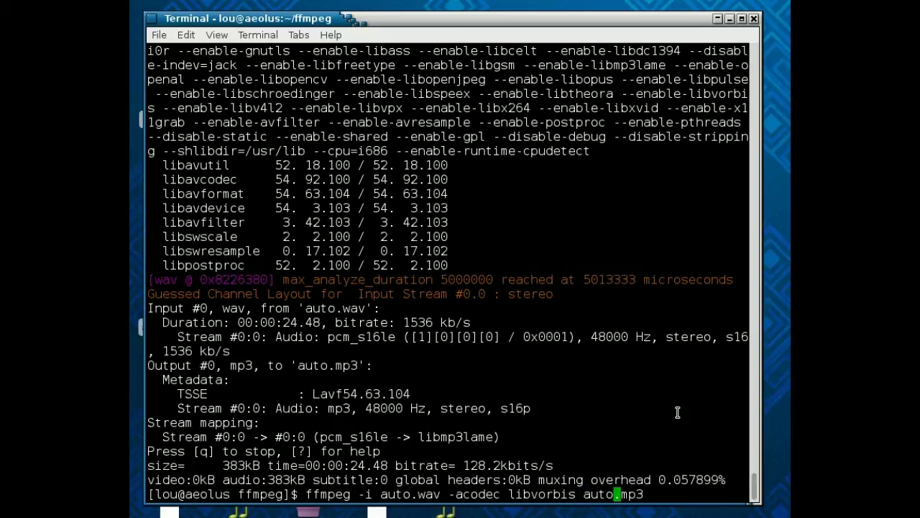
type("ogg")
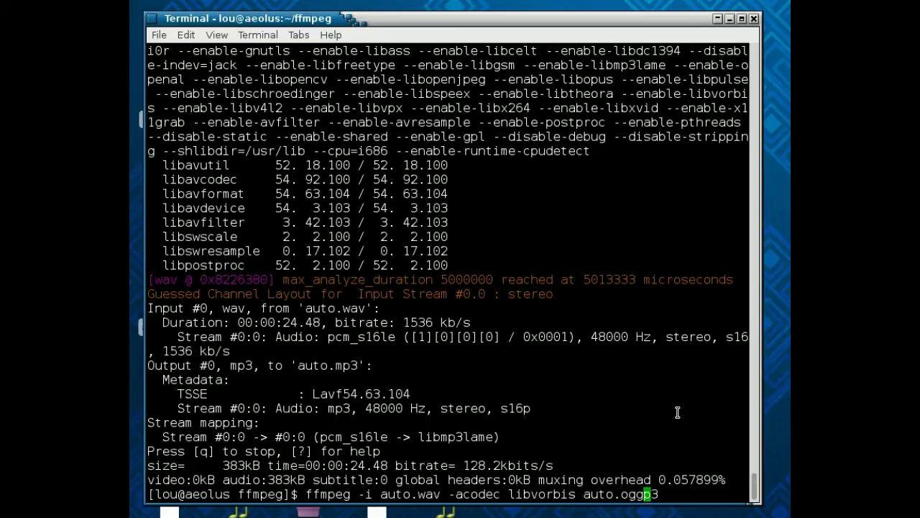
key("Return")
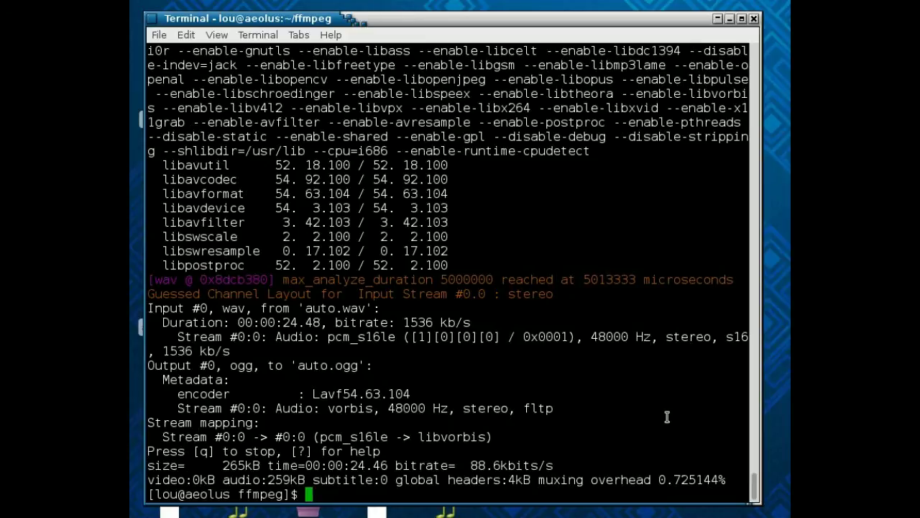
mouse_move(421, 412)
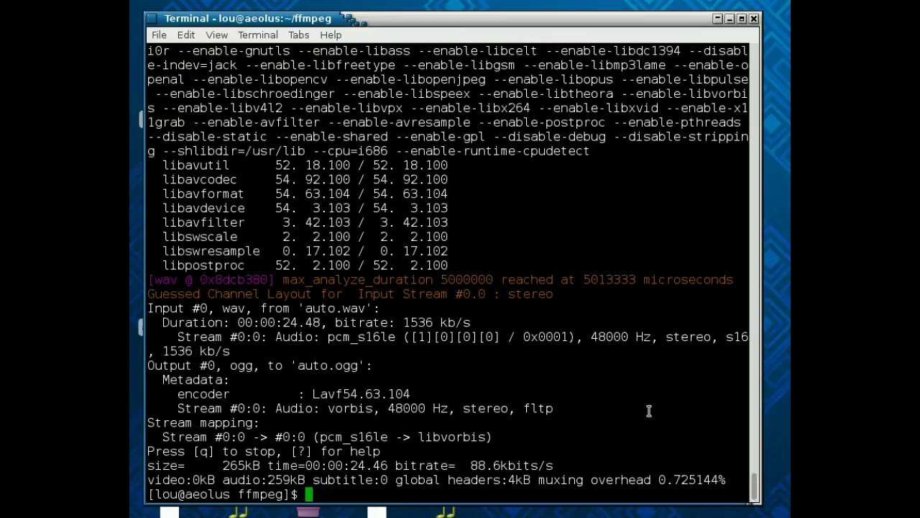
mouse_move(568, 437)
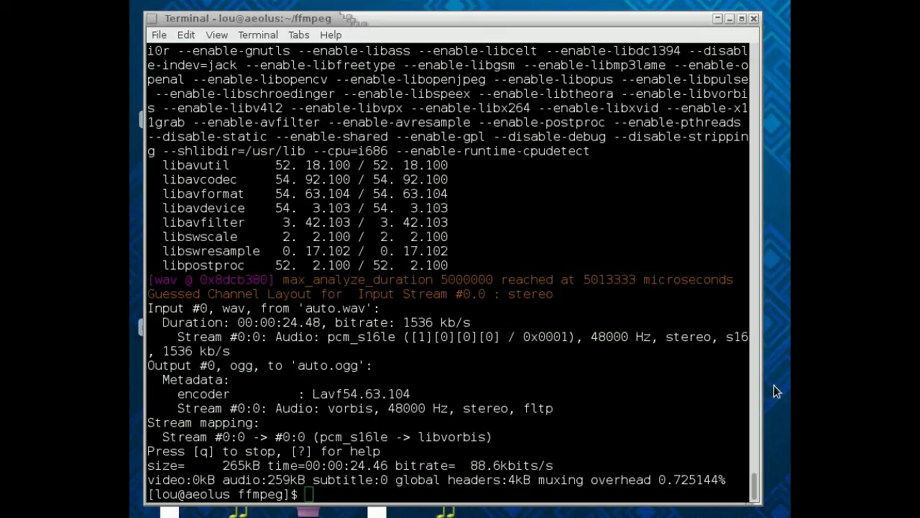
mouse_move(570, 499)
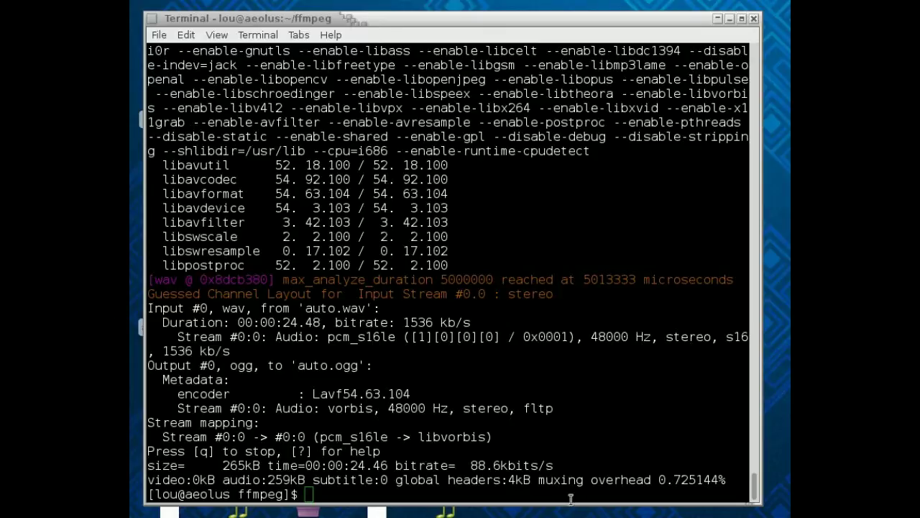
Step: List the folder, then rm the remaining auto.mp3 and auto.ogg outputs
type("ls")
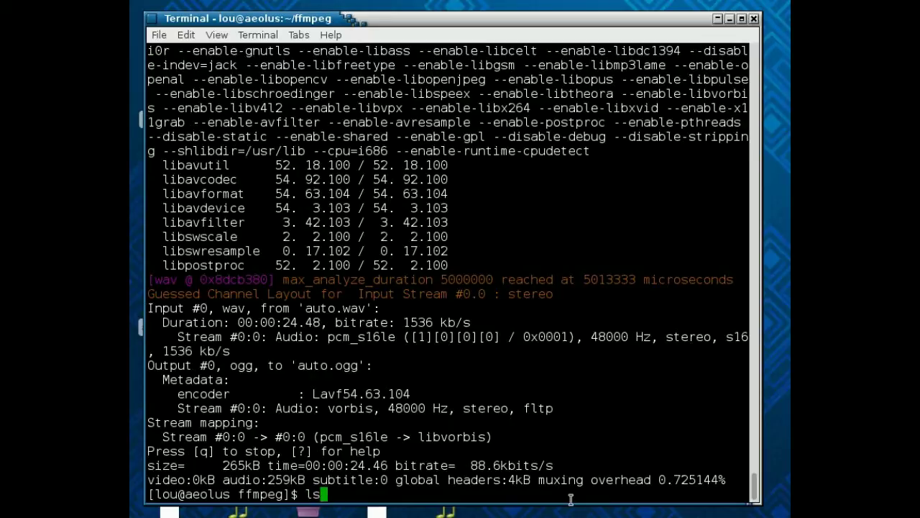
key("Return")
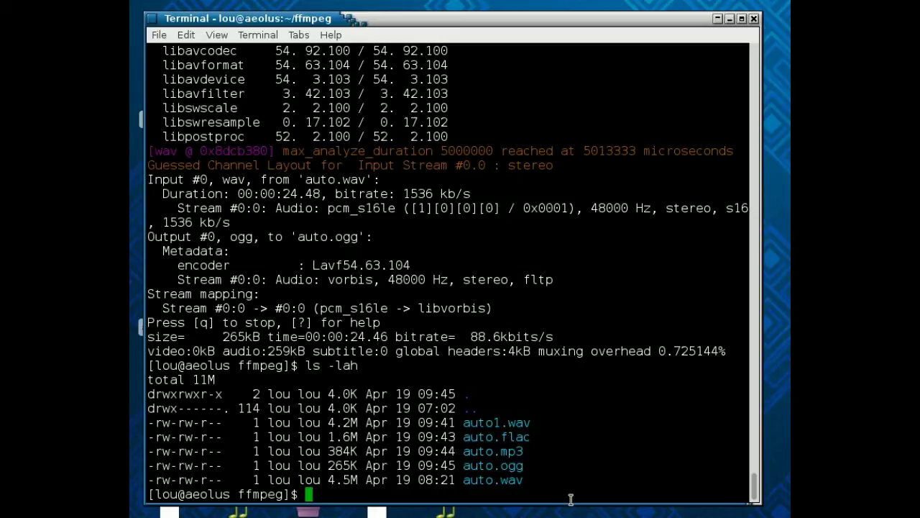
type("rm")
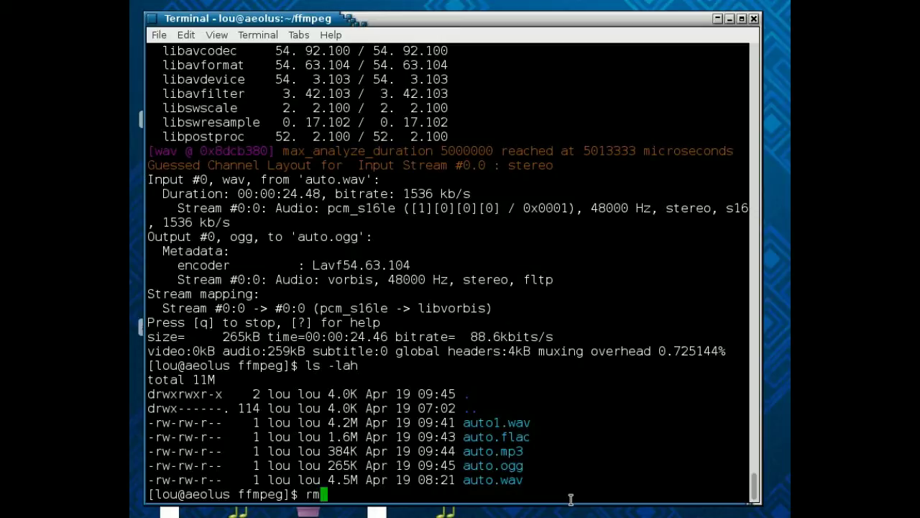
type("auto.flac")
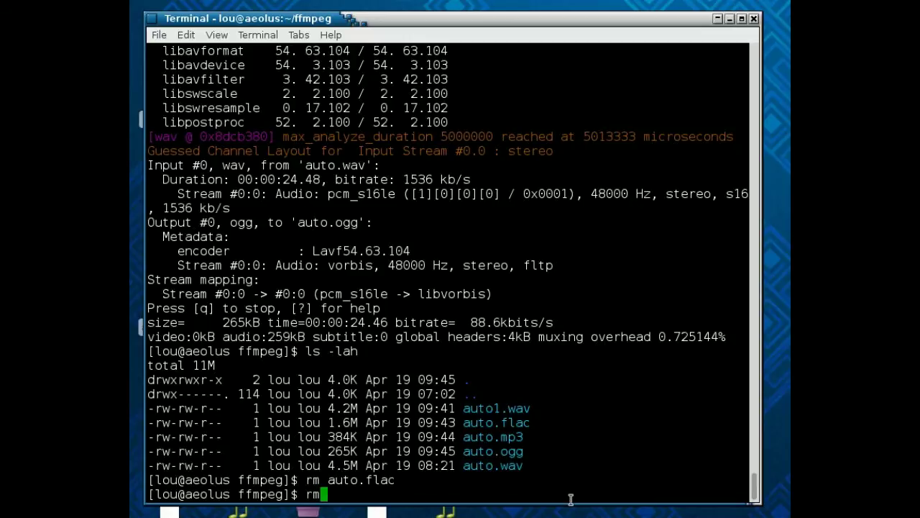
type("auto.mp3")
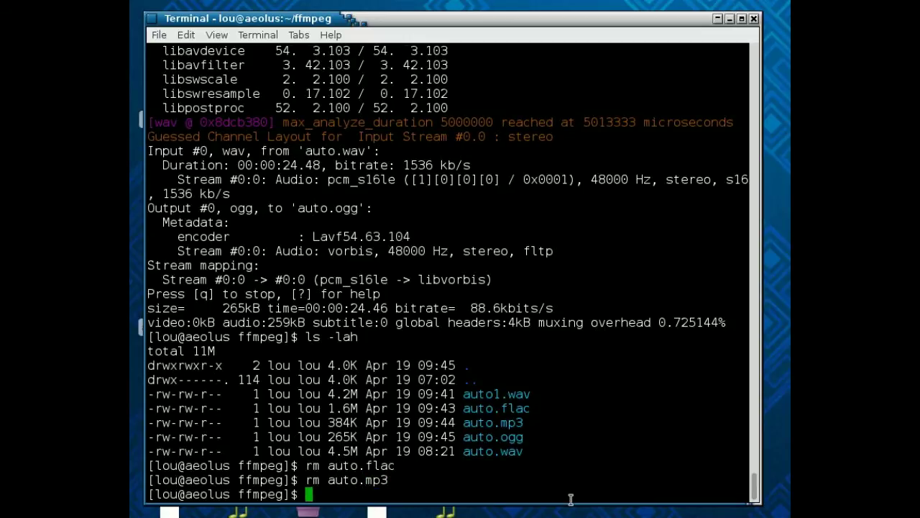
type("rm auto.ogg")
type("ls  -lah")
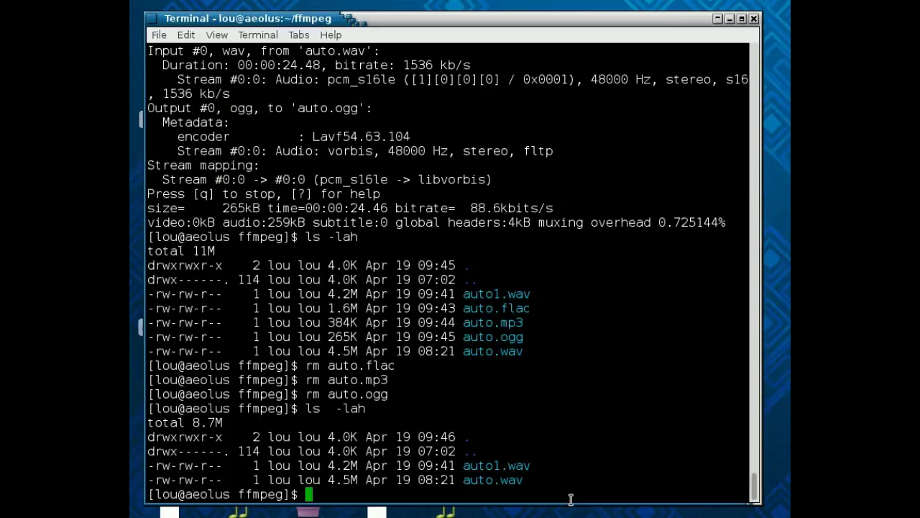
Step: Encode auto.wav with libmp3lame at -q:a 0 into auto0.mp3
type("ffmpeg -i a")
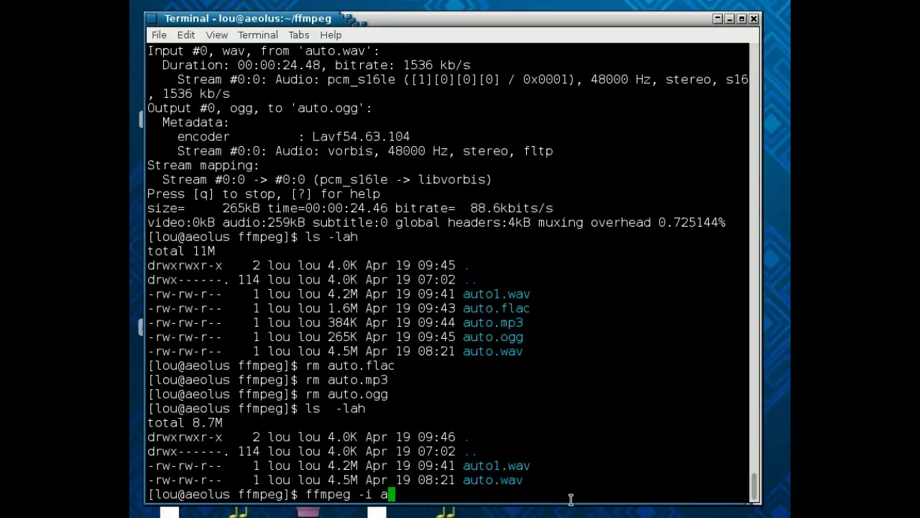
type("uto.wav")
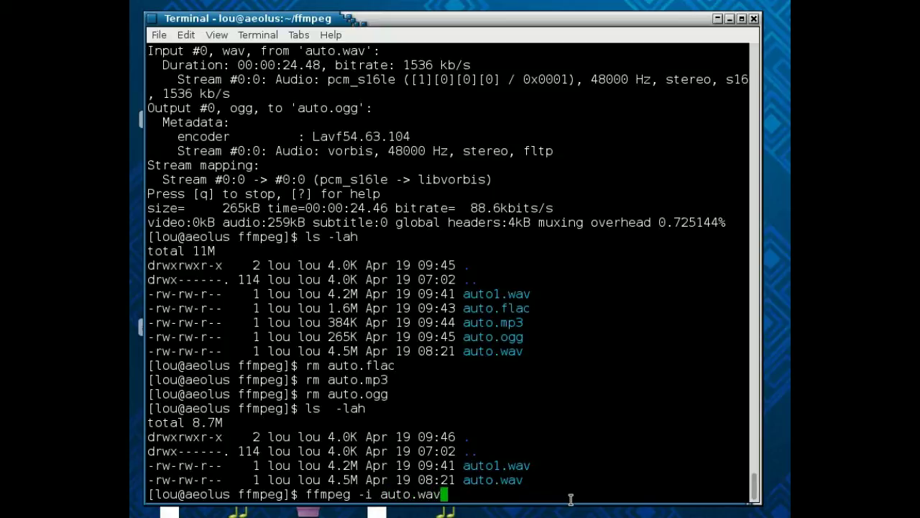
type("0")
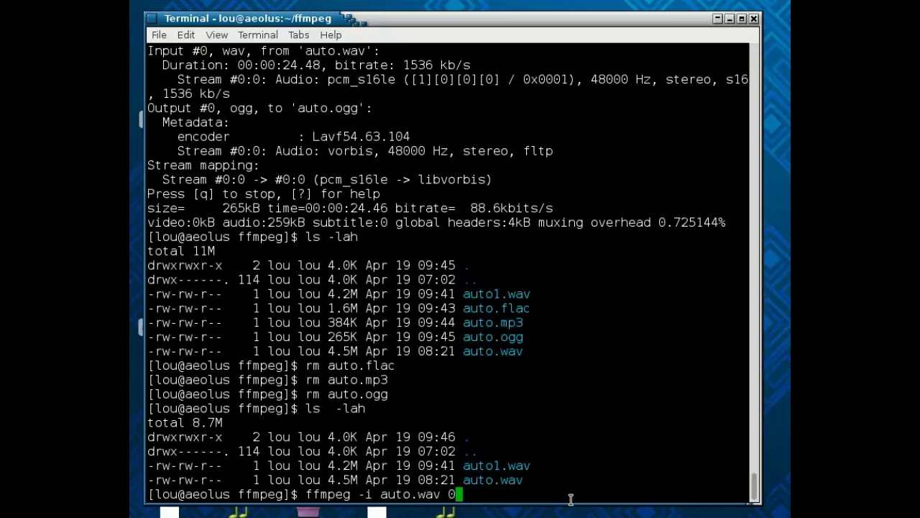
type("-acode l")
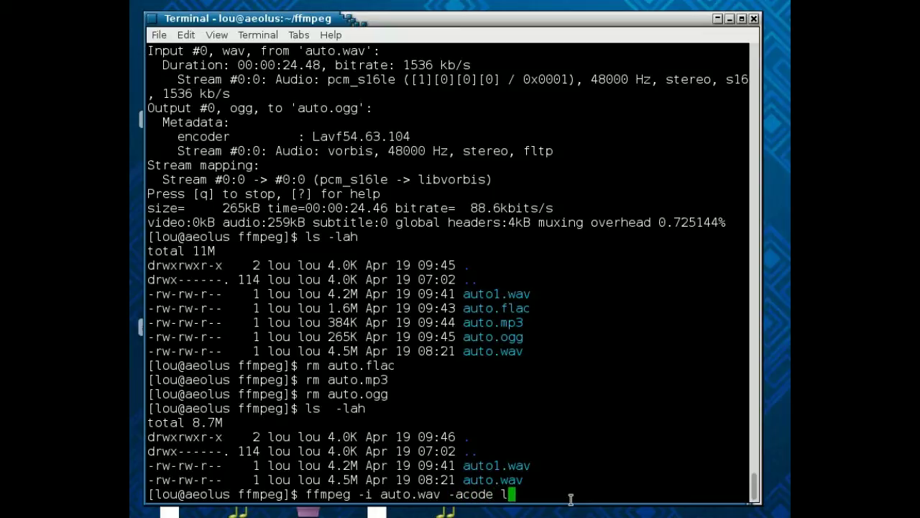
type("ibmp3")
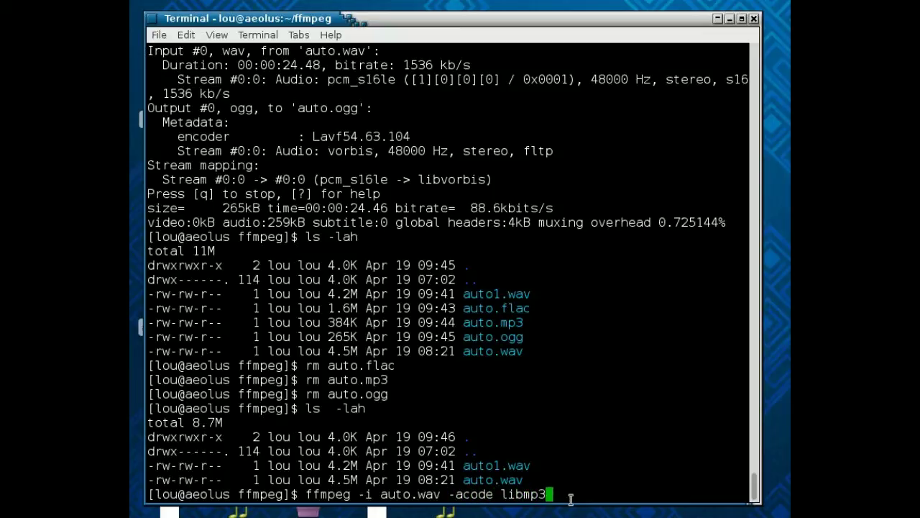
type("lame")
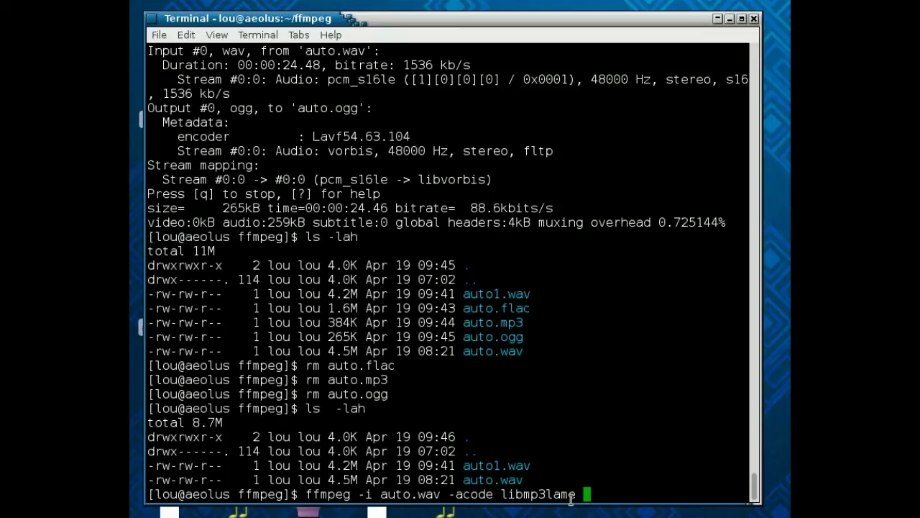
type("-q:")
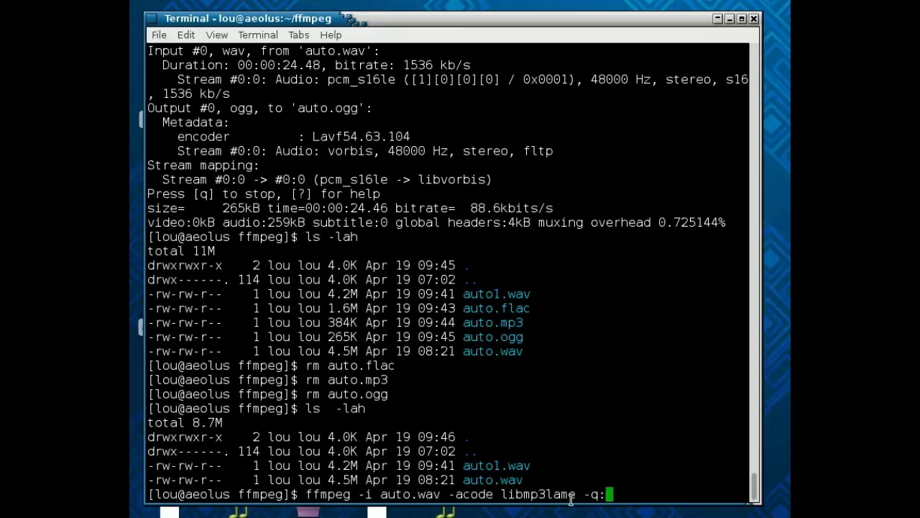
type("a")
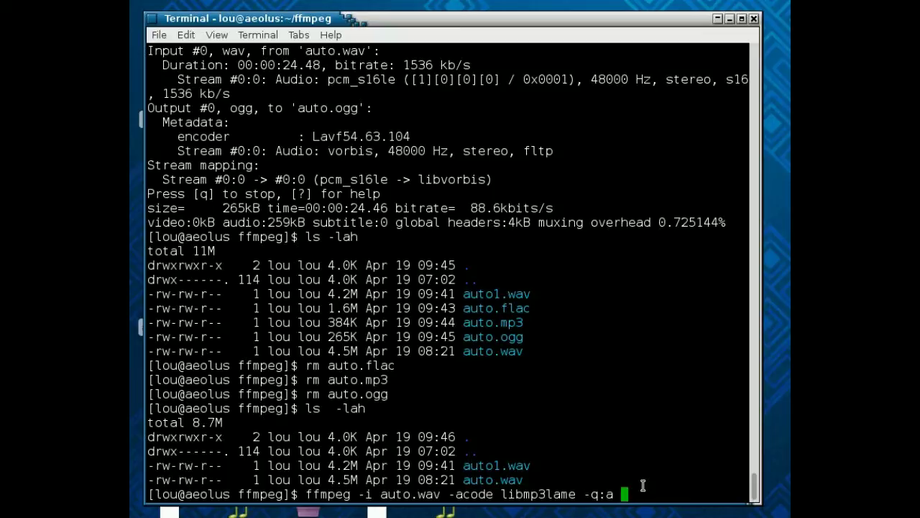
type("0 auto0.mp3")
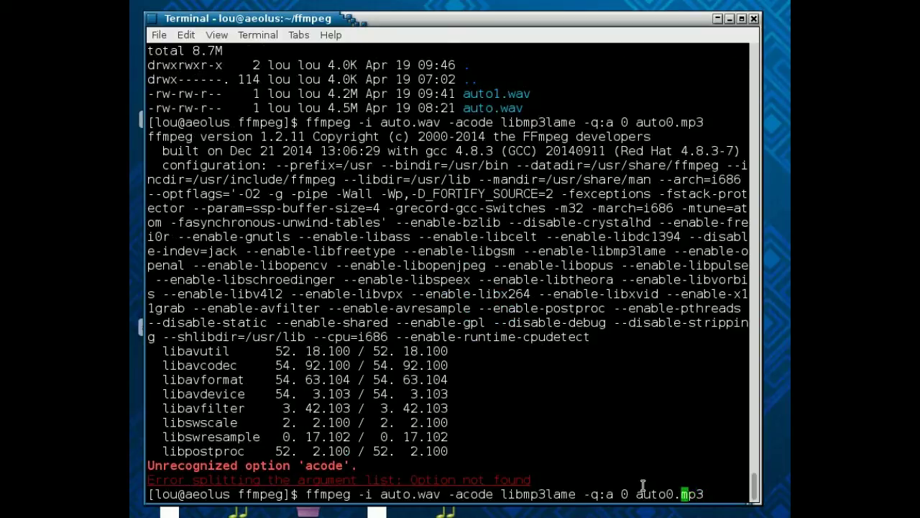
type("c")
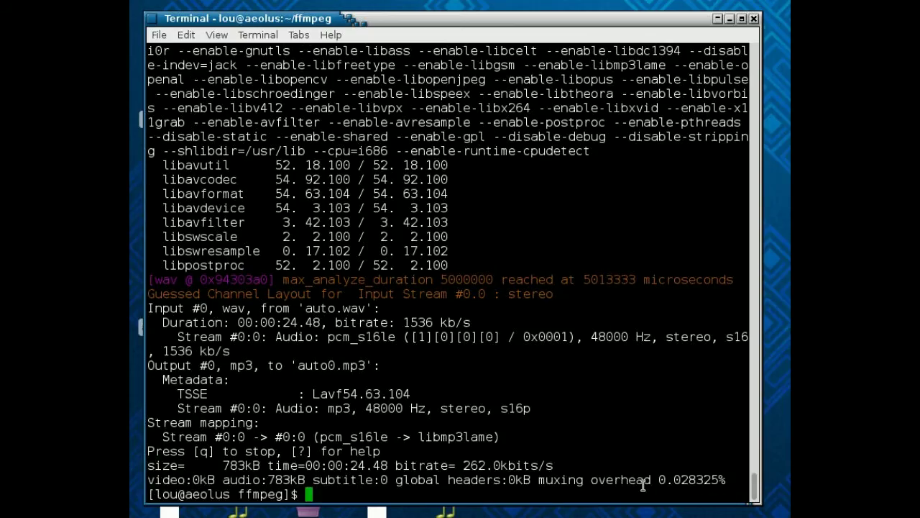
Step: Rerun the recalled command with -q:a 9 and output auto9.mp3
type("ffmpeg -i auto.wav -acodec libmp3lame -q:a 0 auto0.mp3")
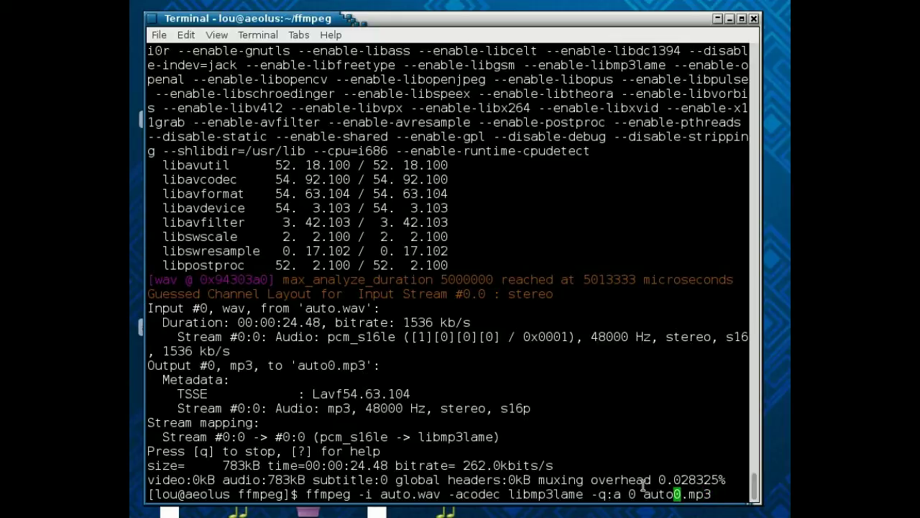
type("9")
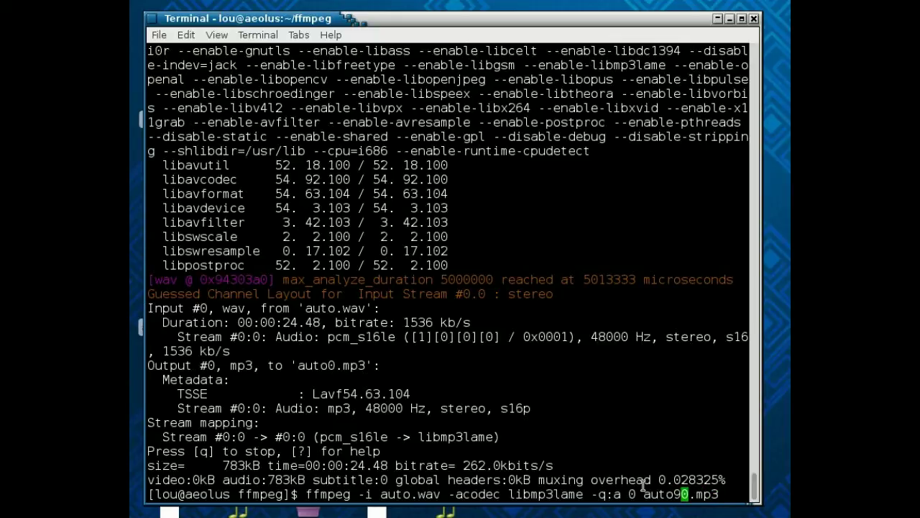
key("BackSpace")
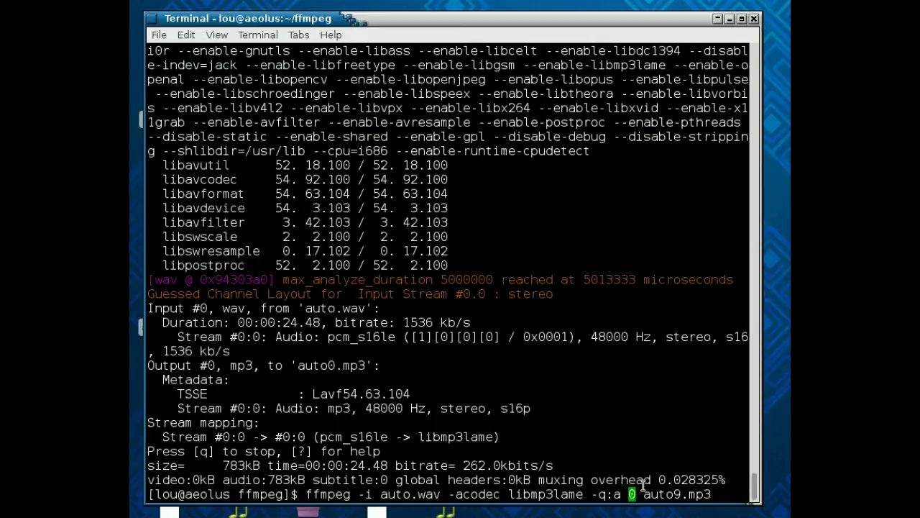
type("9")
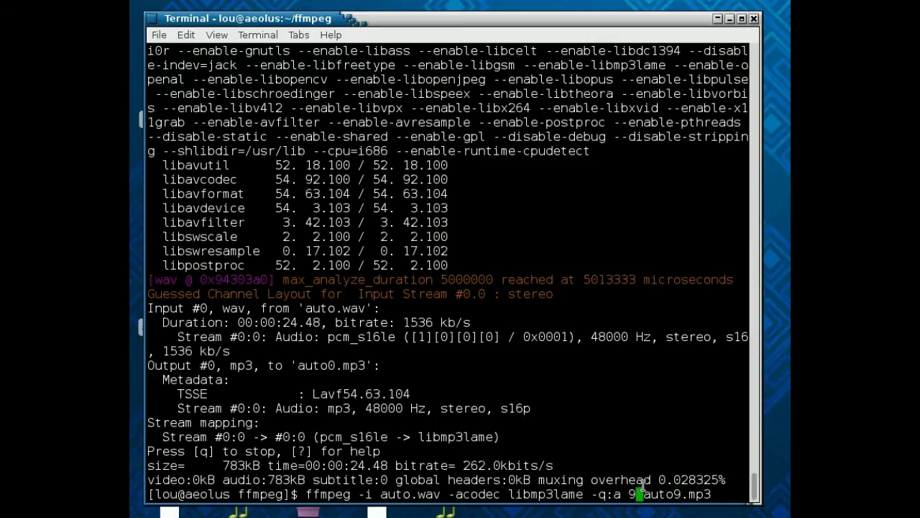
key("Return")
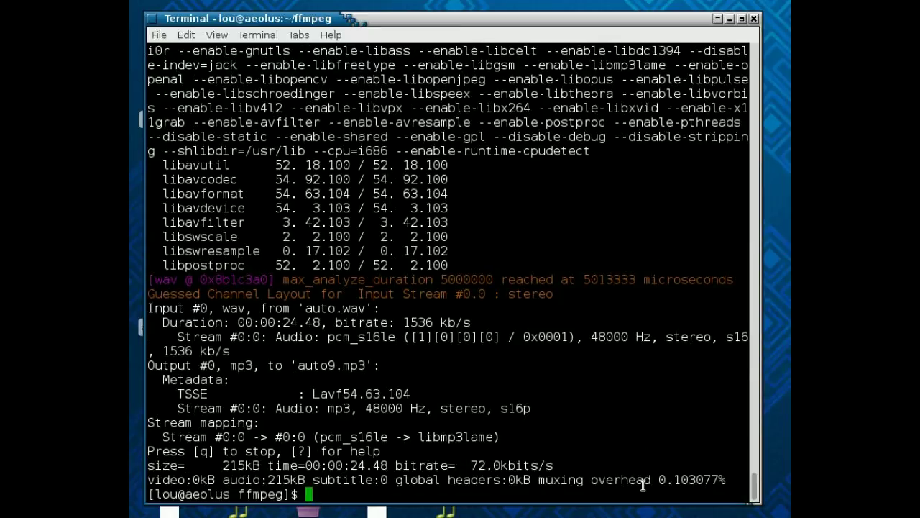
type("ls -lah")
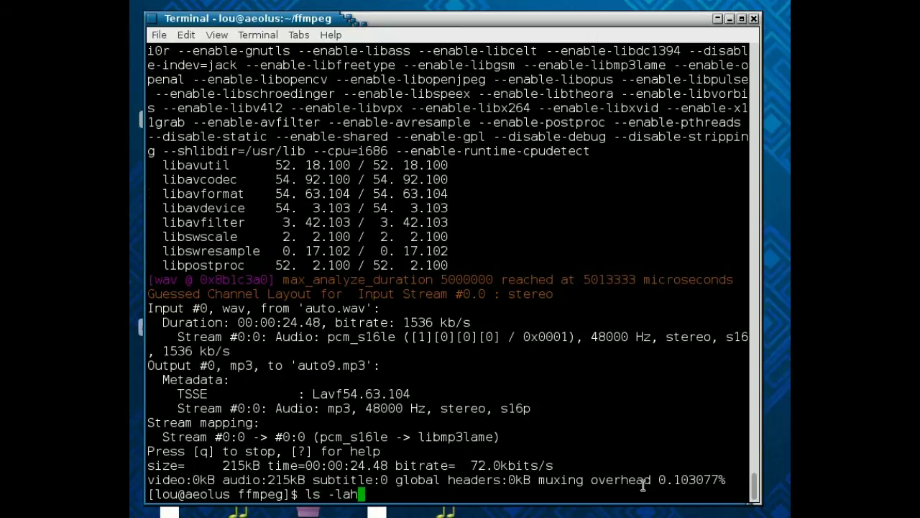
Step: Run ls -lah to compare auto0.mp3 (783K) with auto9.mp3 (216K)
key("Return")
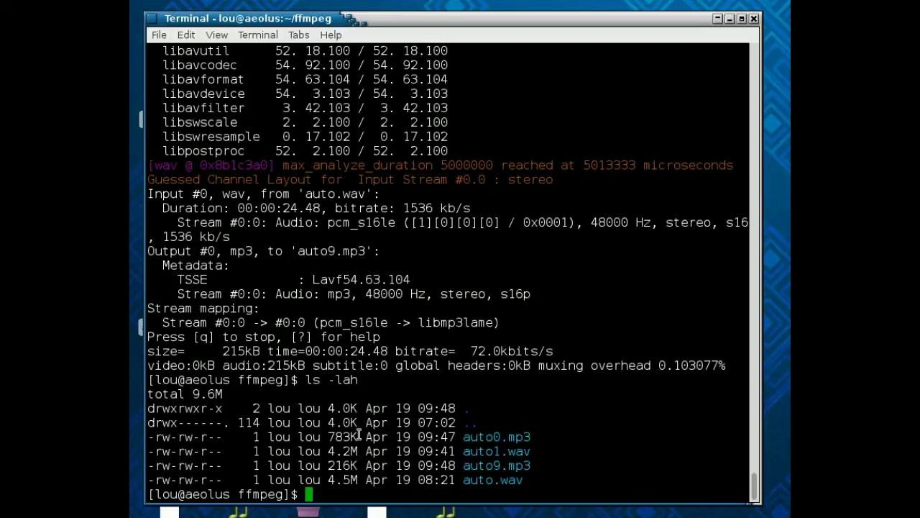
mouse_move(514, 437)
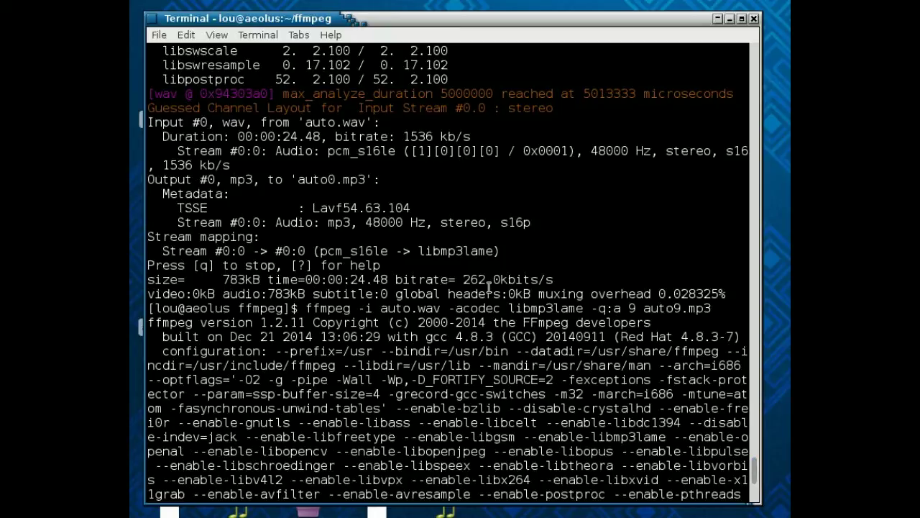
mouse_move(724, 320)
type("ls -lah")
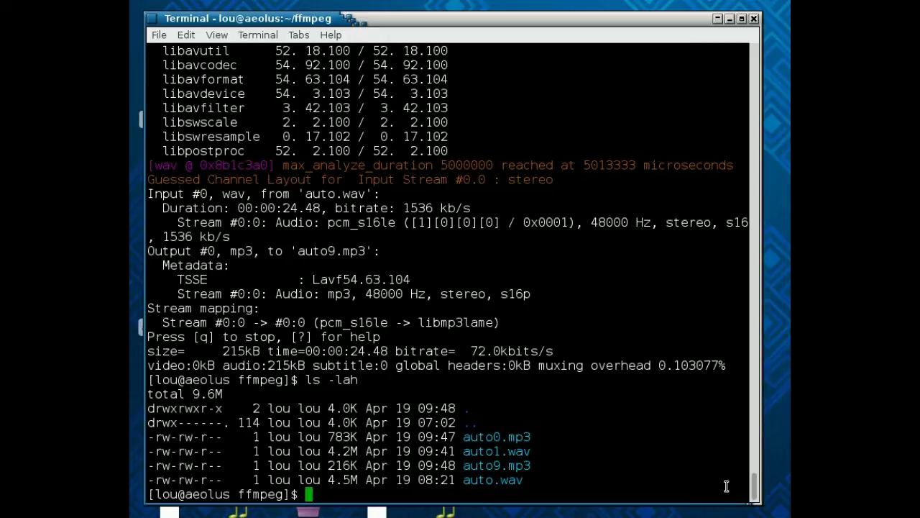
type("ff")
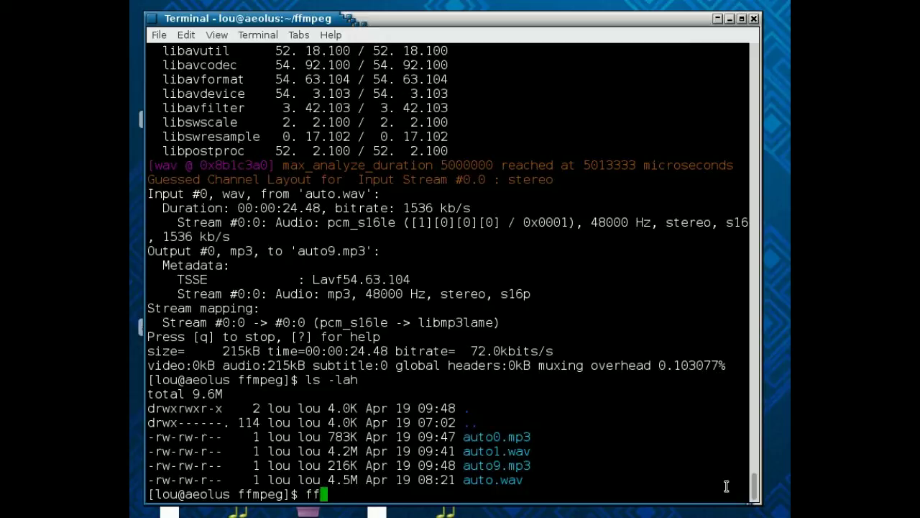
Step: Run 'ffmpeg -i auto.wav -acodec libvorbis -q:a 0 auto0.ogg'
type("mpeg")
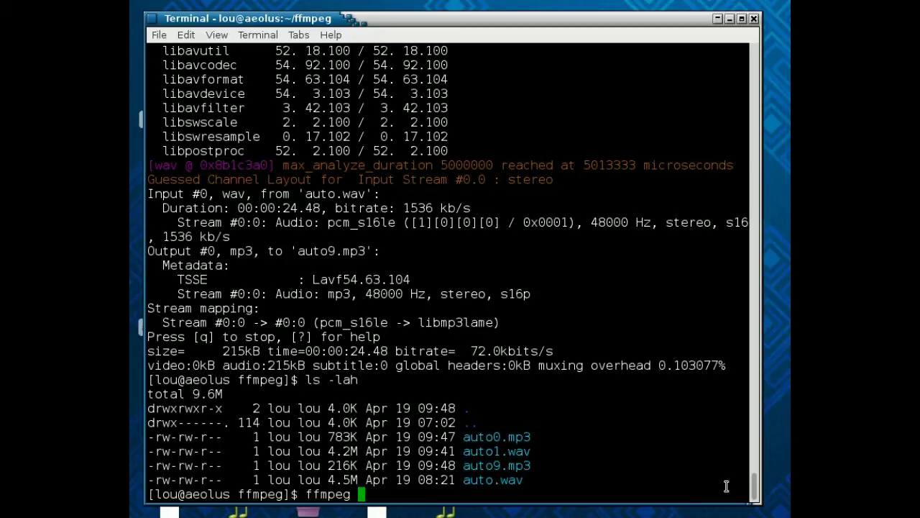
type("-")
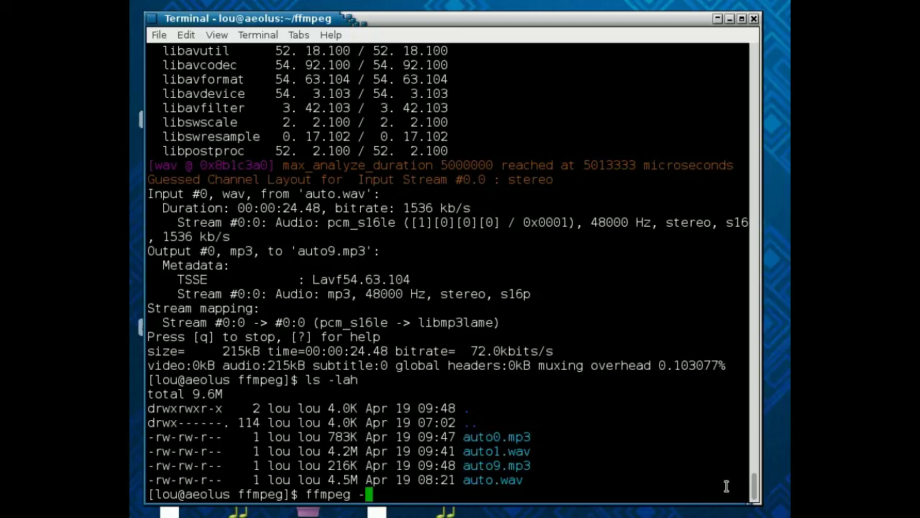
type("i a")
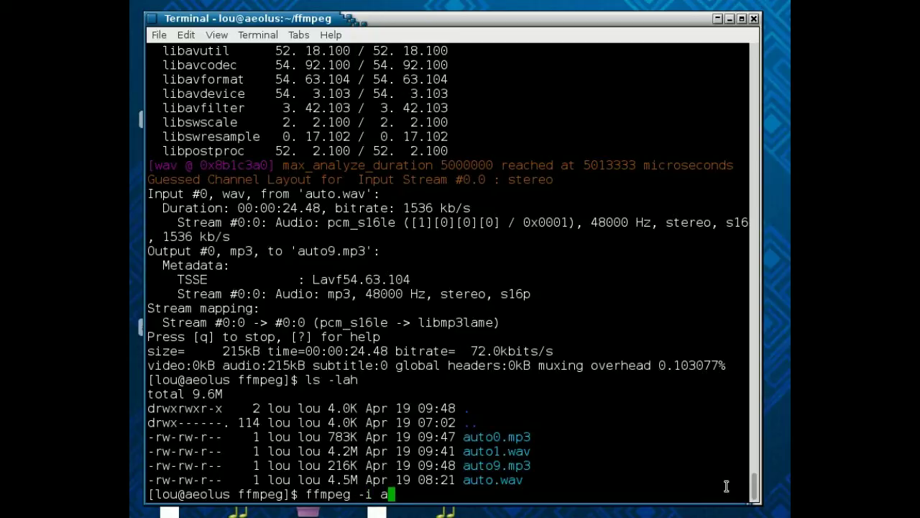
type("uto.wav -")
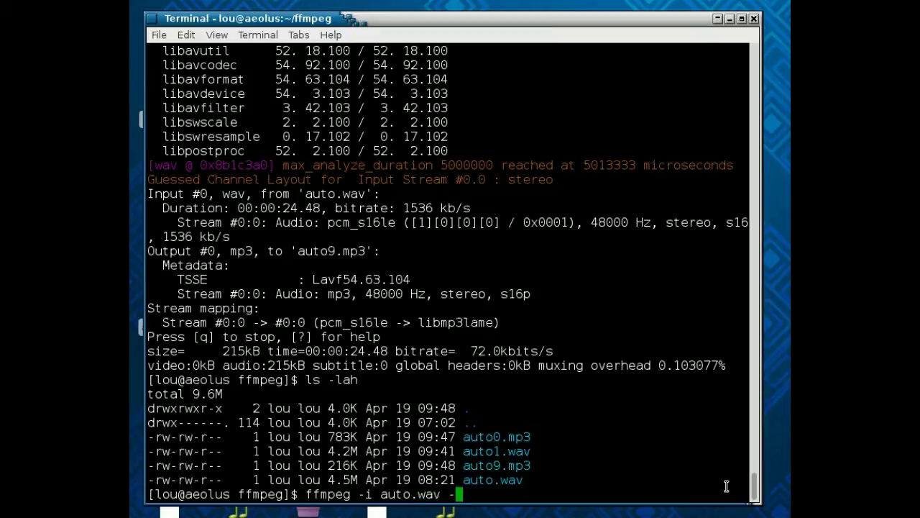
type("acodec")
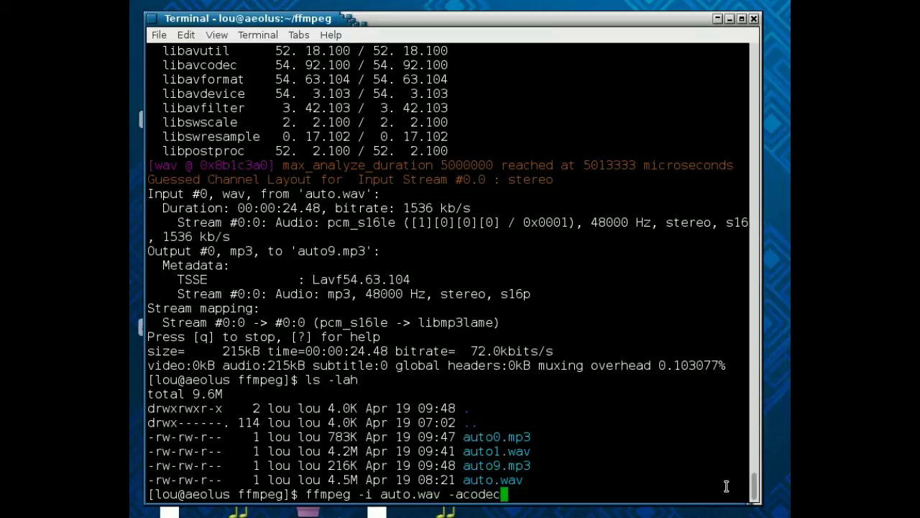
type("lib")
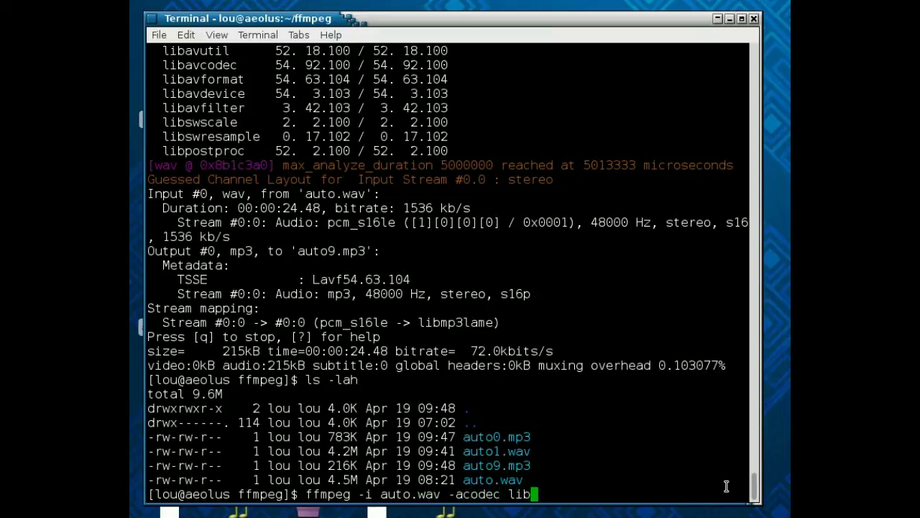
type("vorbis")
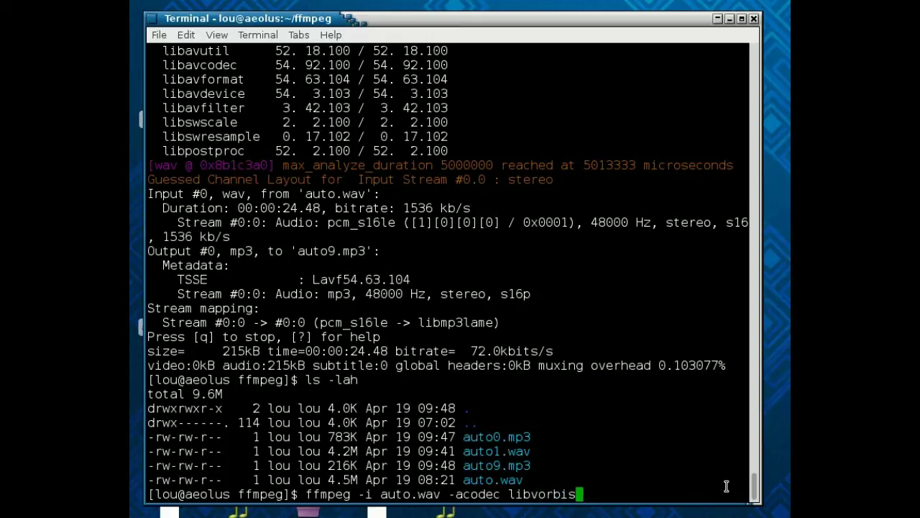
type("-")
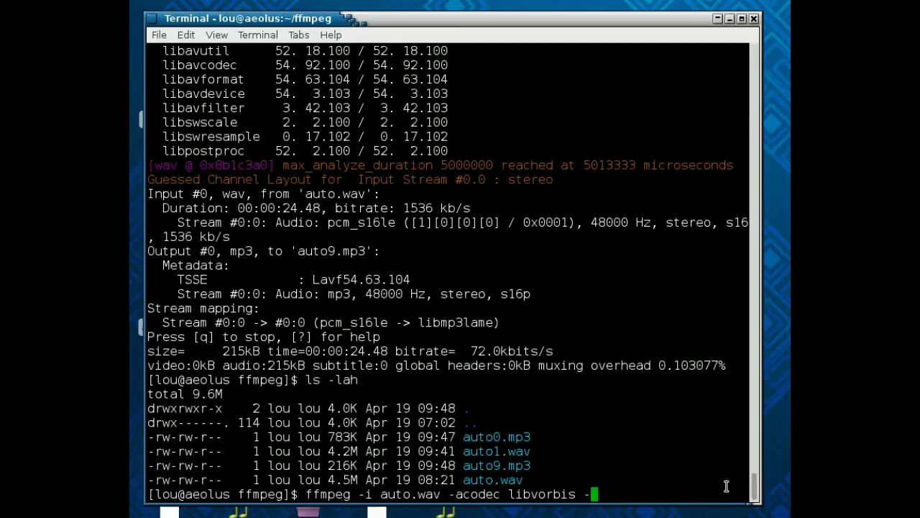
type("-q:a")
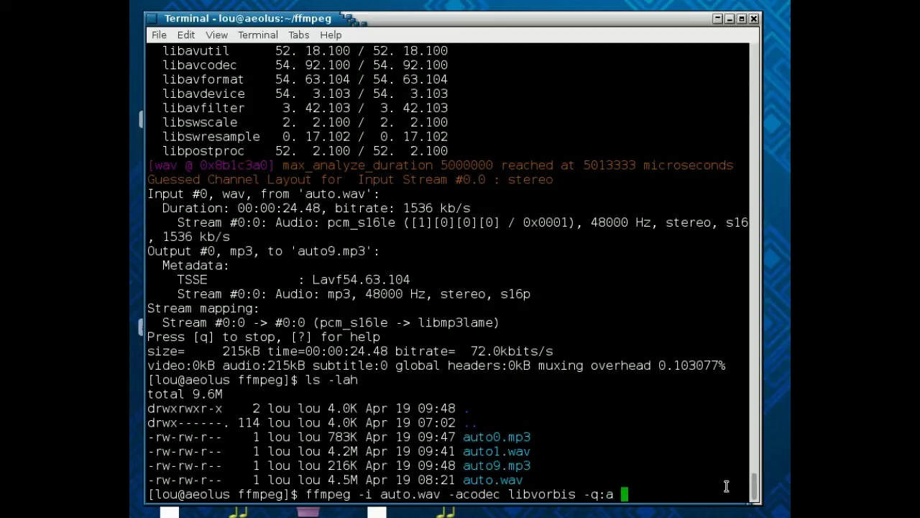
type("0")
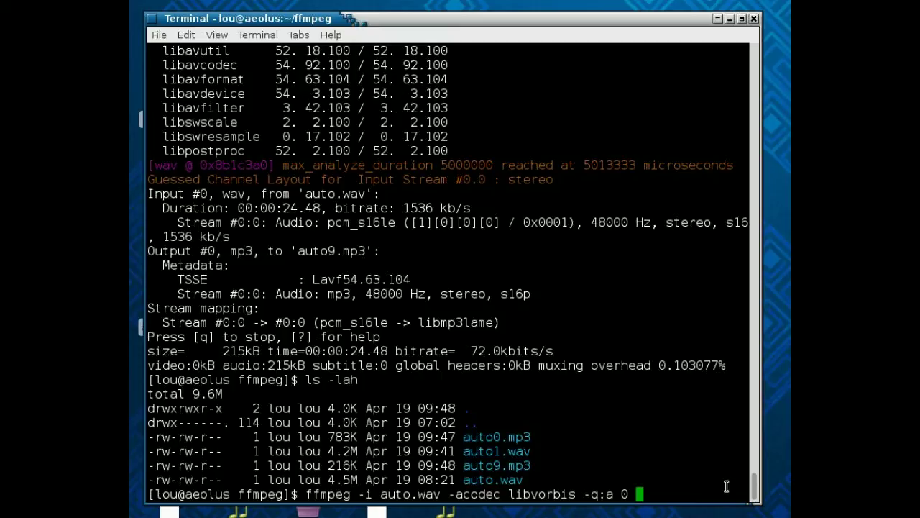
type("aut")
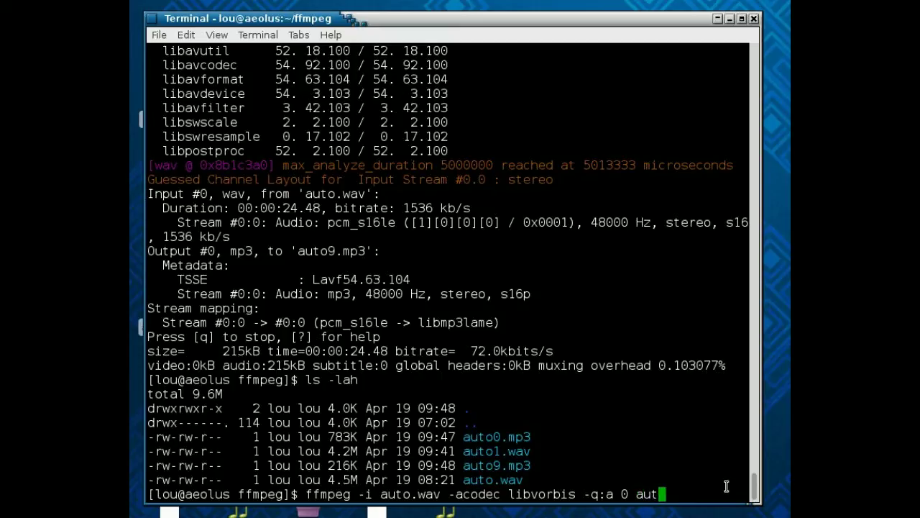
type("o.")
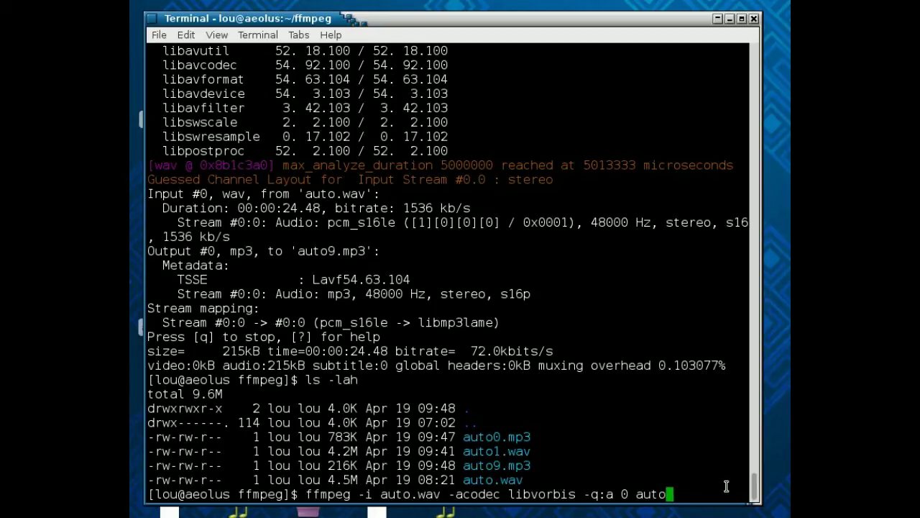
type("0.ogg")
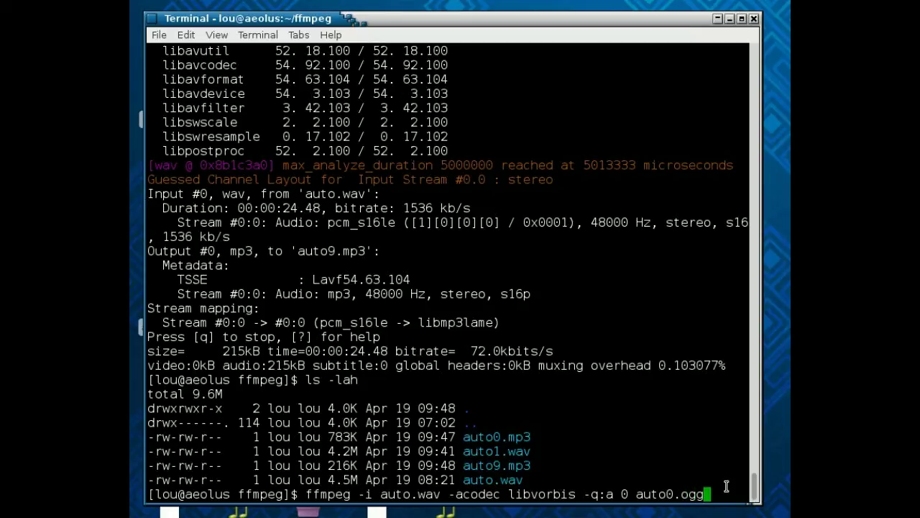
key("Return")
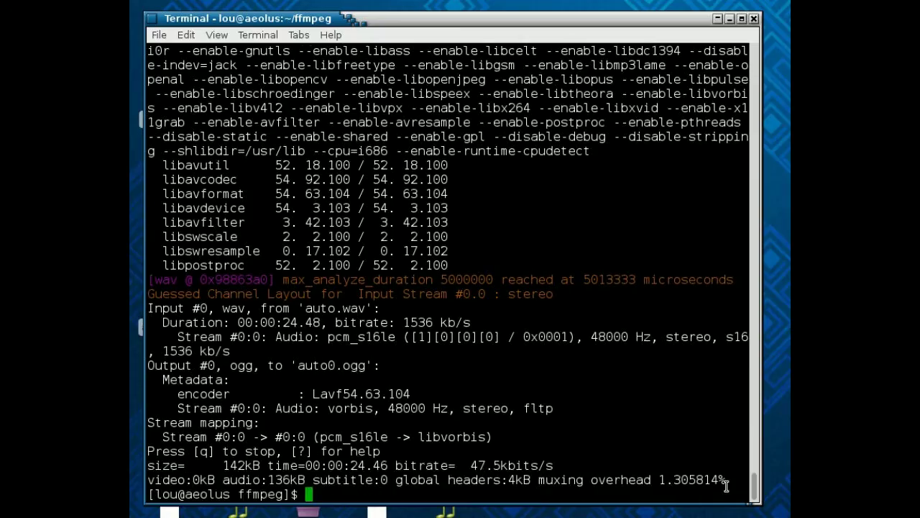
Step: Rerun the recalled Ogg command with -q:a 9 and output auto9.ogg
type("ffmpeg -i auto.wav -acodec libvorbis -q:a 0 auto0.ogg")
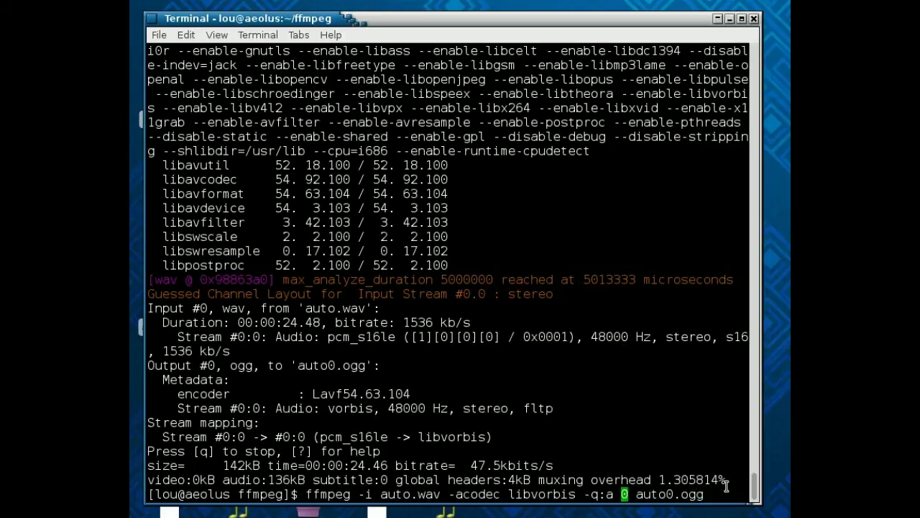
type("9")
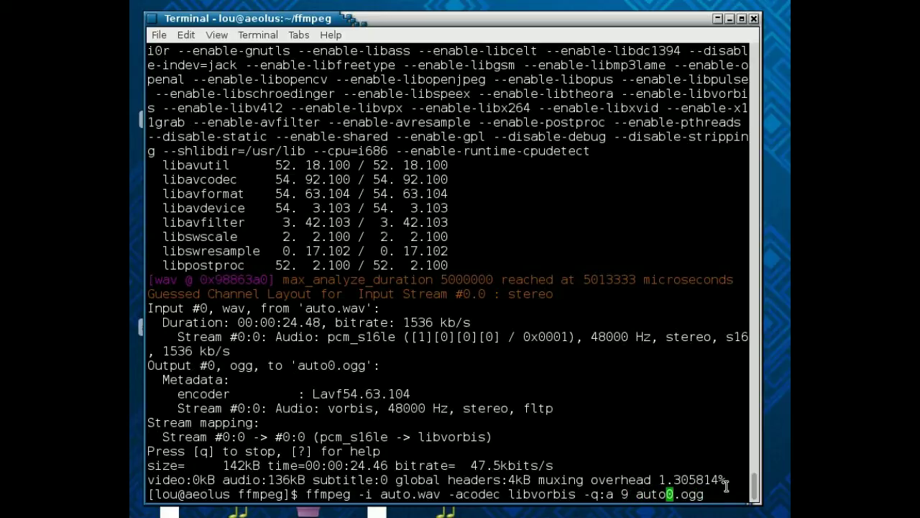
type("9")
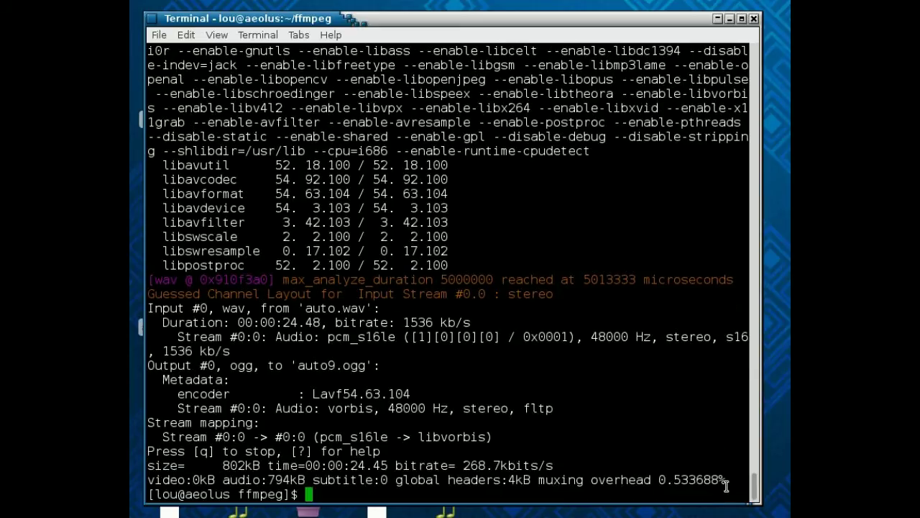
Step: Run ls -lah to compare auto0.ogg (142K) with auto9.ogg (803K)
type("ls -lah")
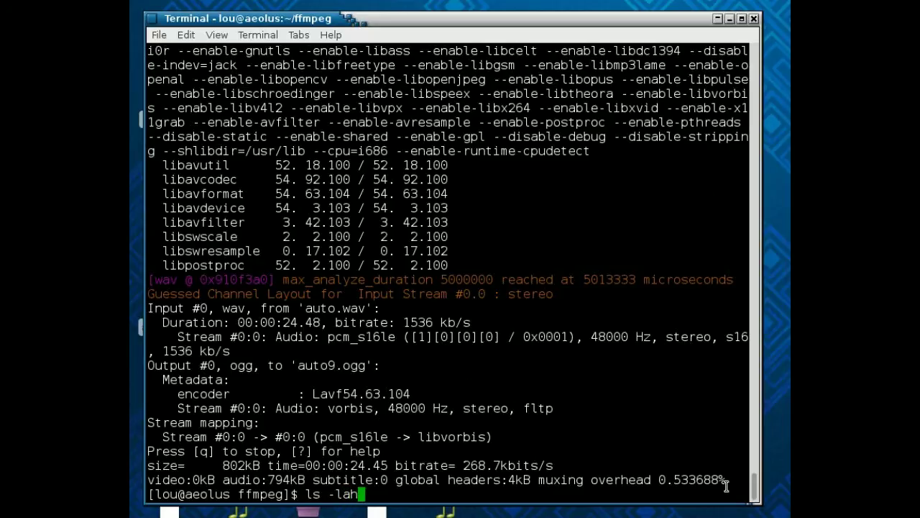
key("Return")
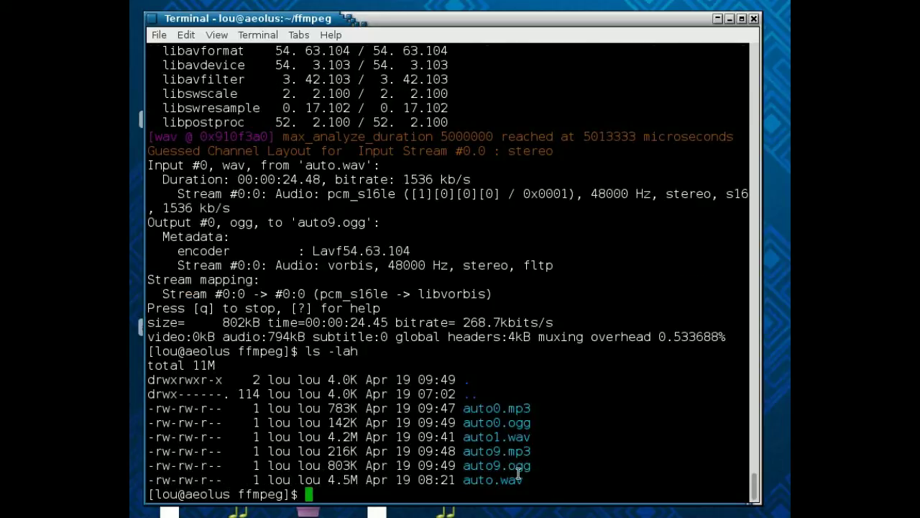
mouse_move(356, 471)
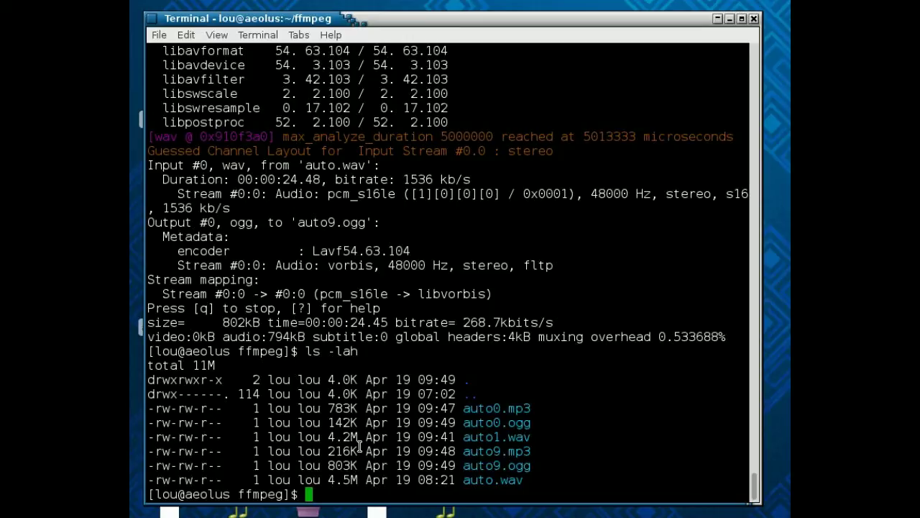
mouse_move(521, 421)
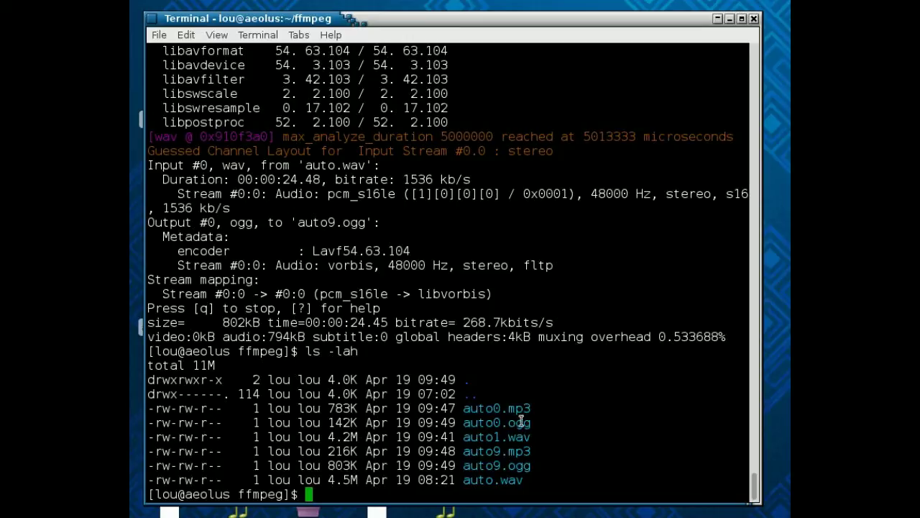
mouse_move(364, 422)
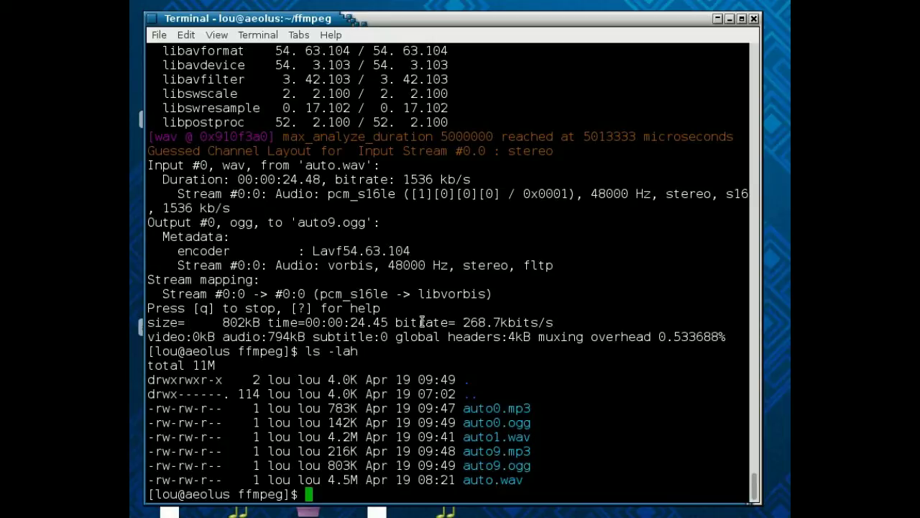
mouse_move(611, 349)
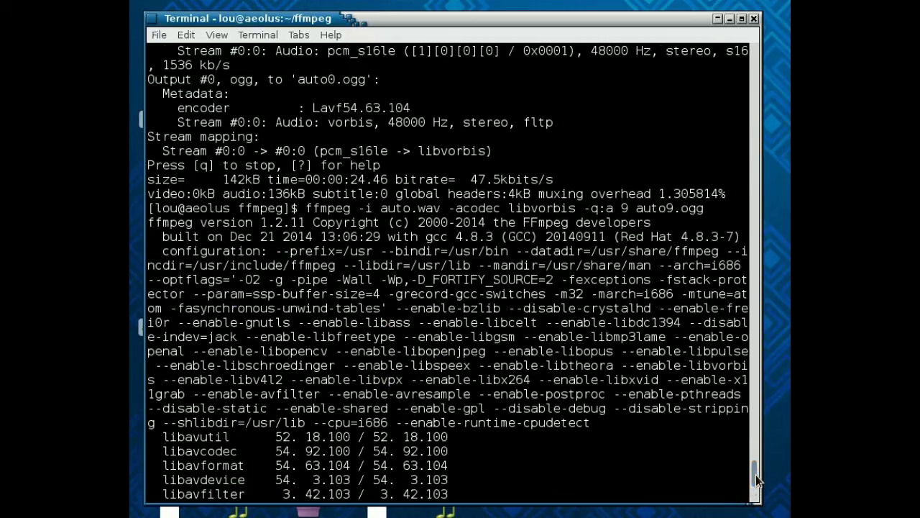
mouse_move(748, 469)
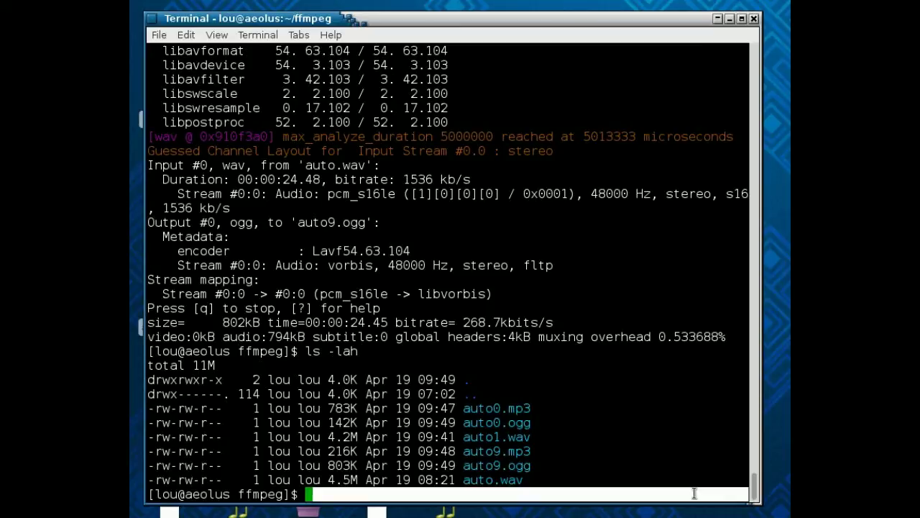
Step: Type the unexecuted template 'ffmpeg -i main.xxx output options outfile.xxx'
type("ffmpeg -i")
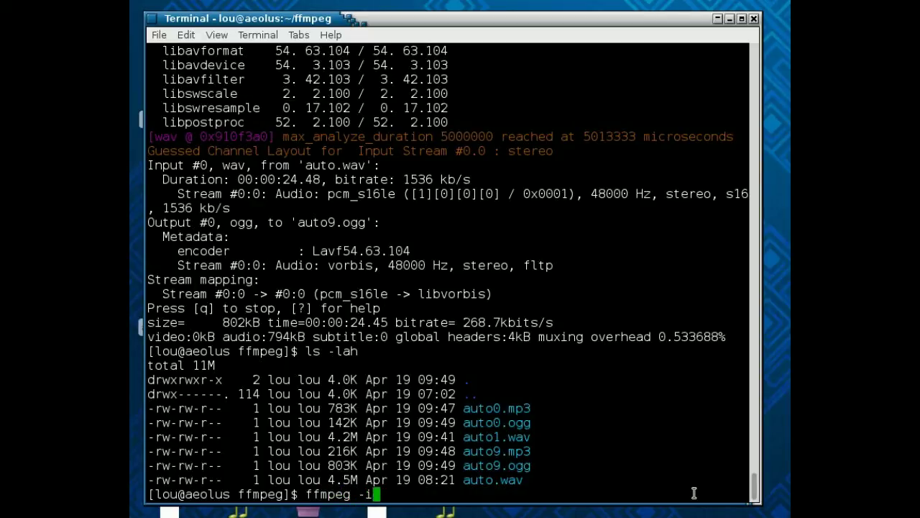
type("m")
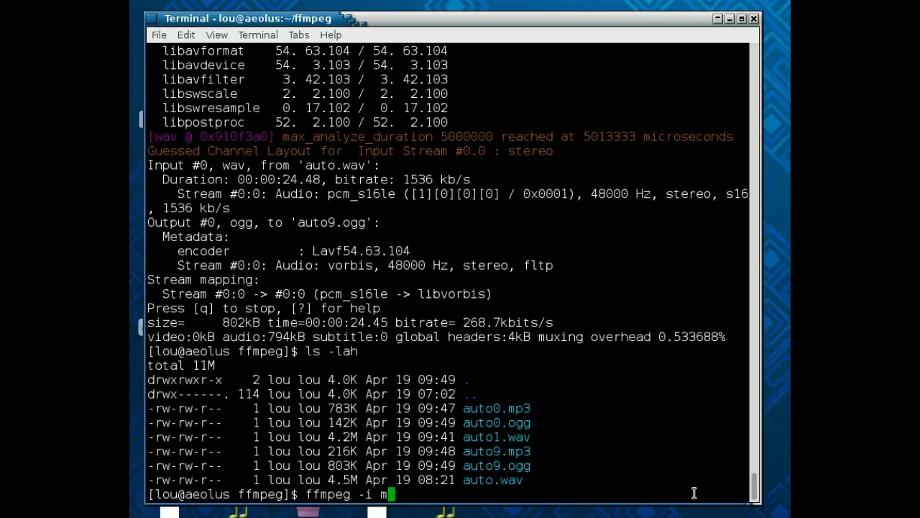
type("ain.")
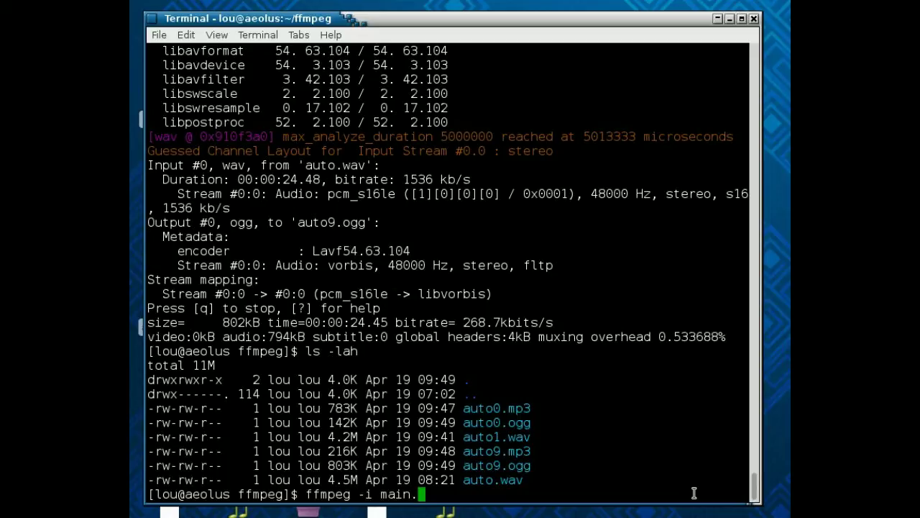
type("xxx")
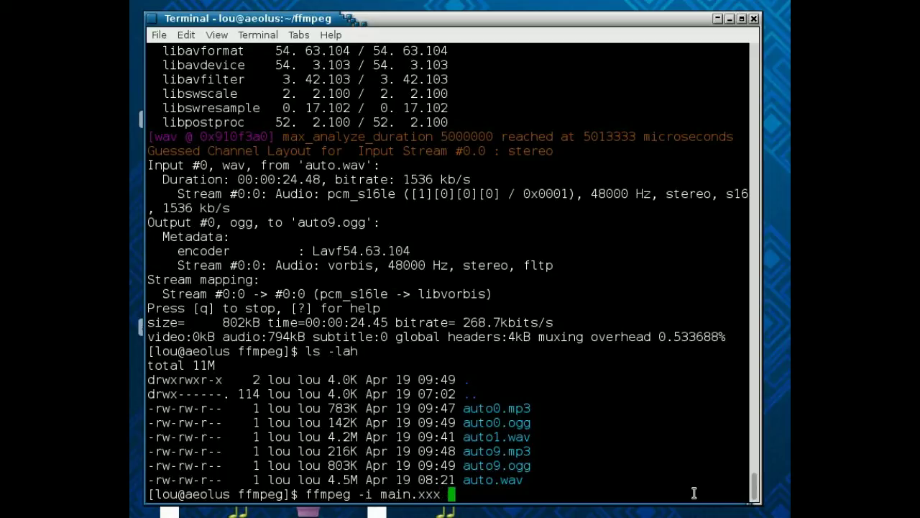
type("output o")
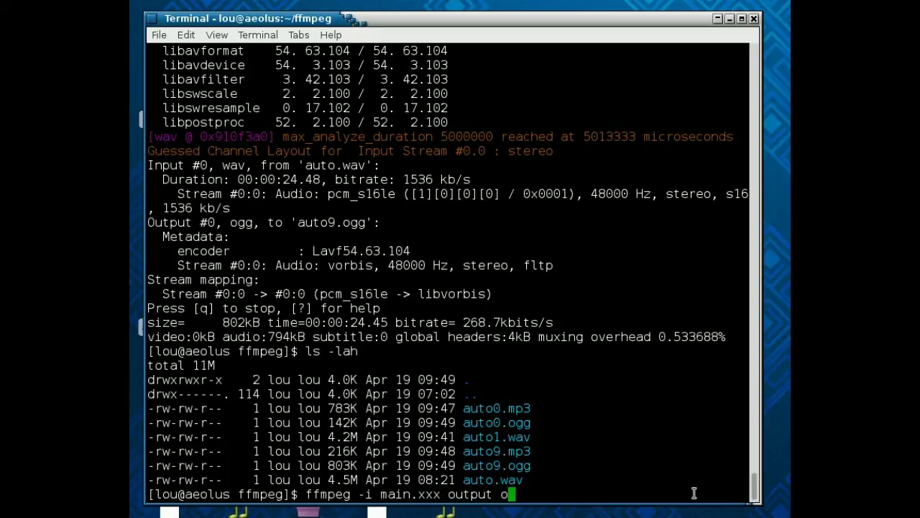
type("ptions")
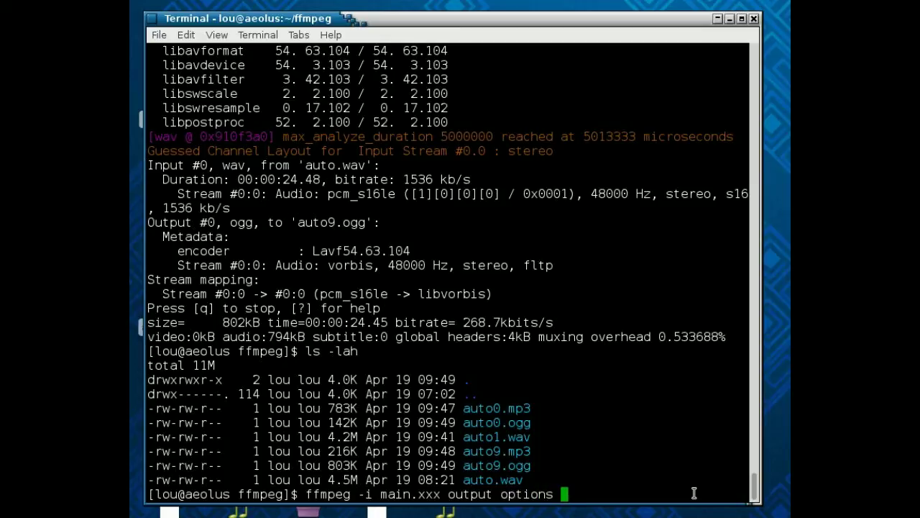
type("outfile.")
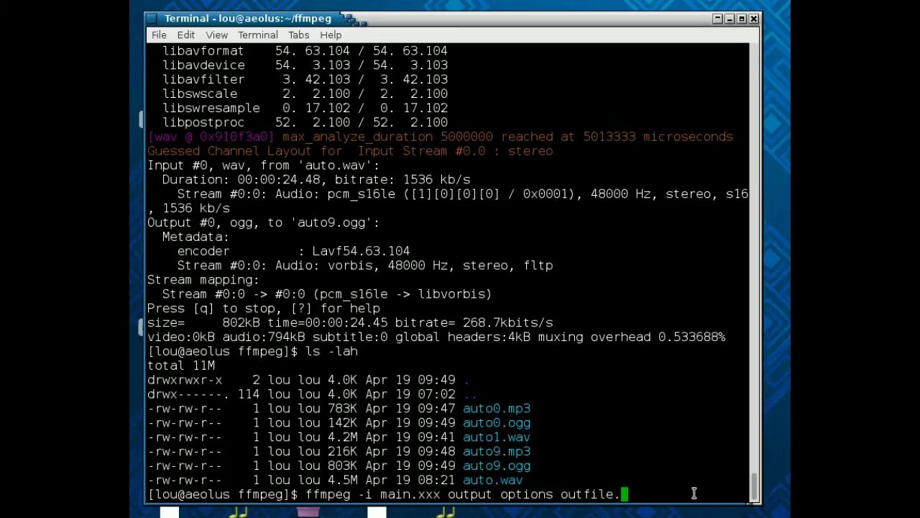
type(".xxx")
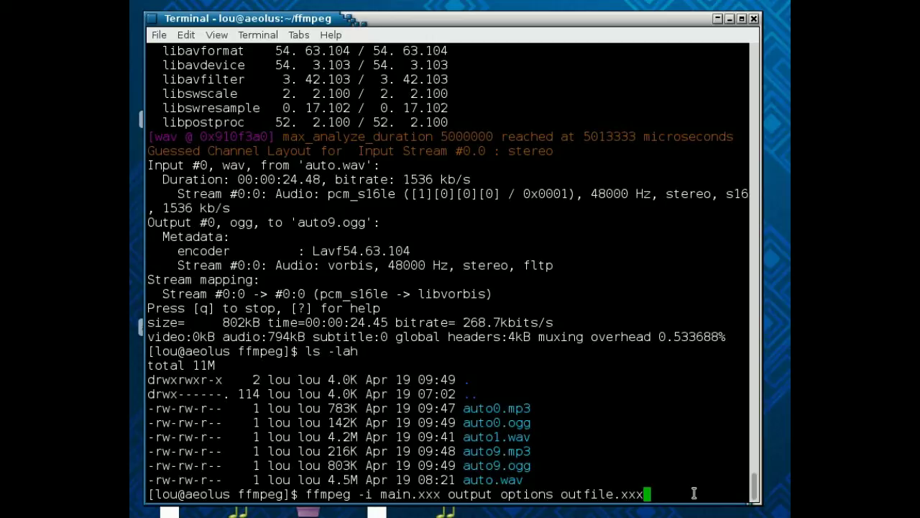
mouse_move(602, 484)
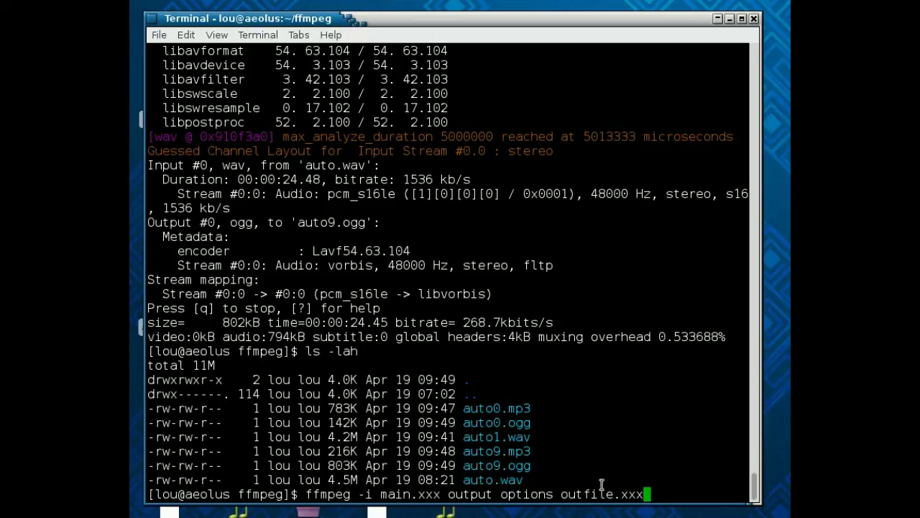